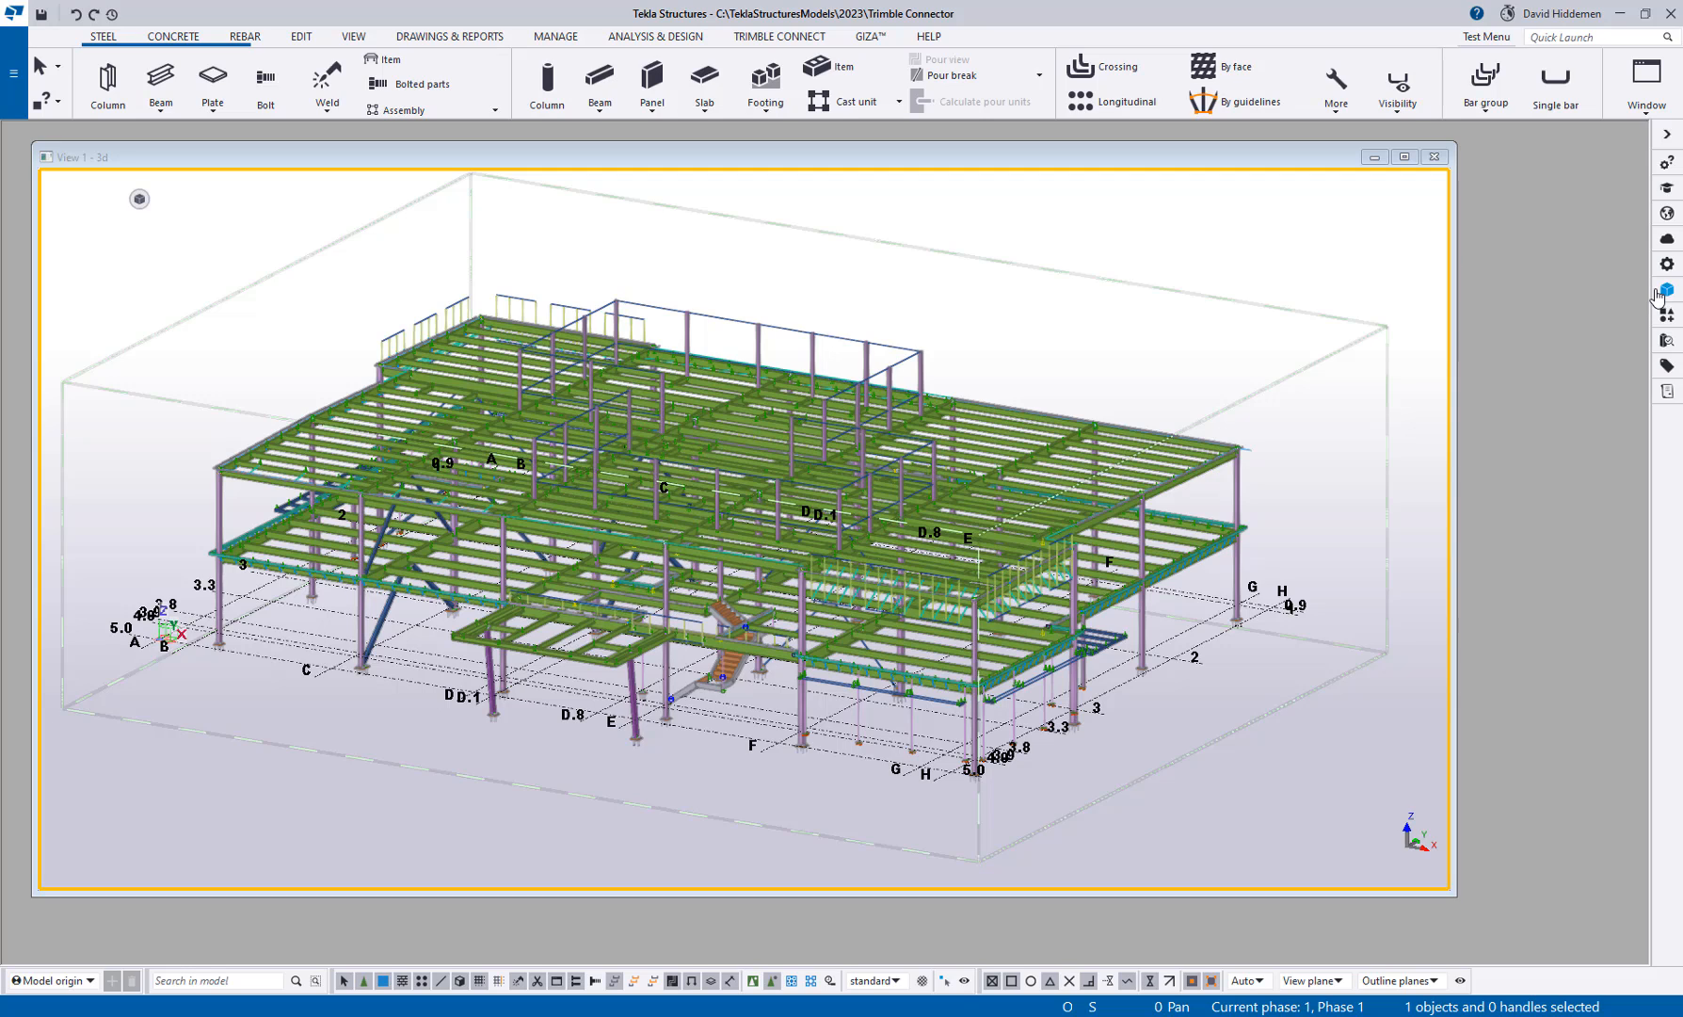
Open the Reference Models panel listing the three ANNA MOB STRUCTURALS drawings
click(1667, 288)
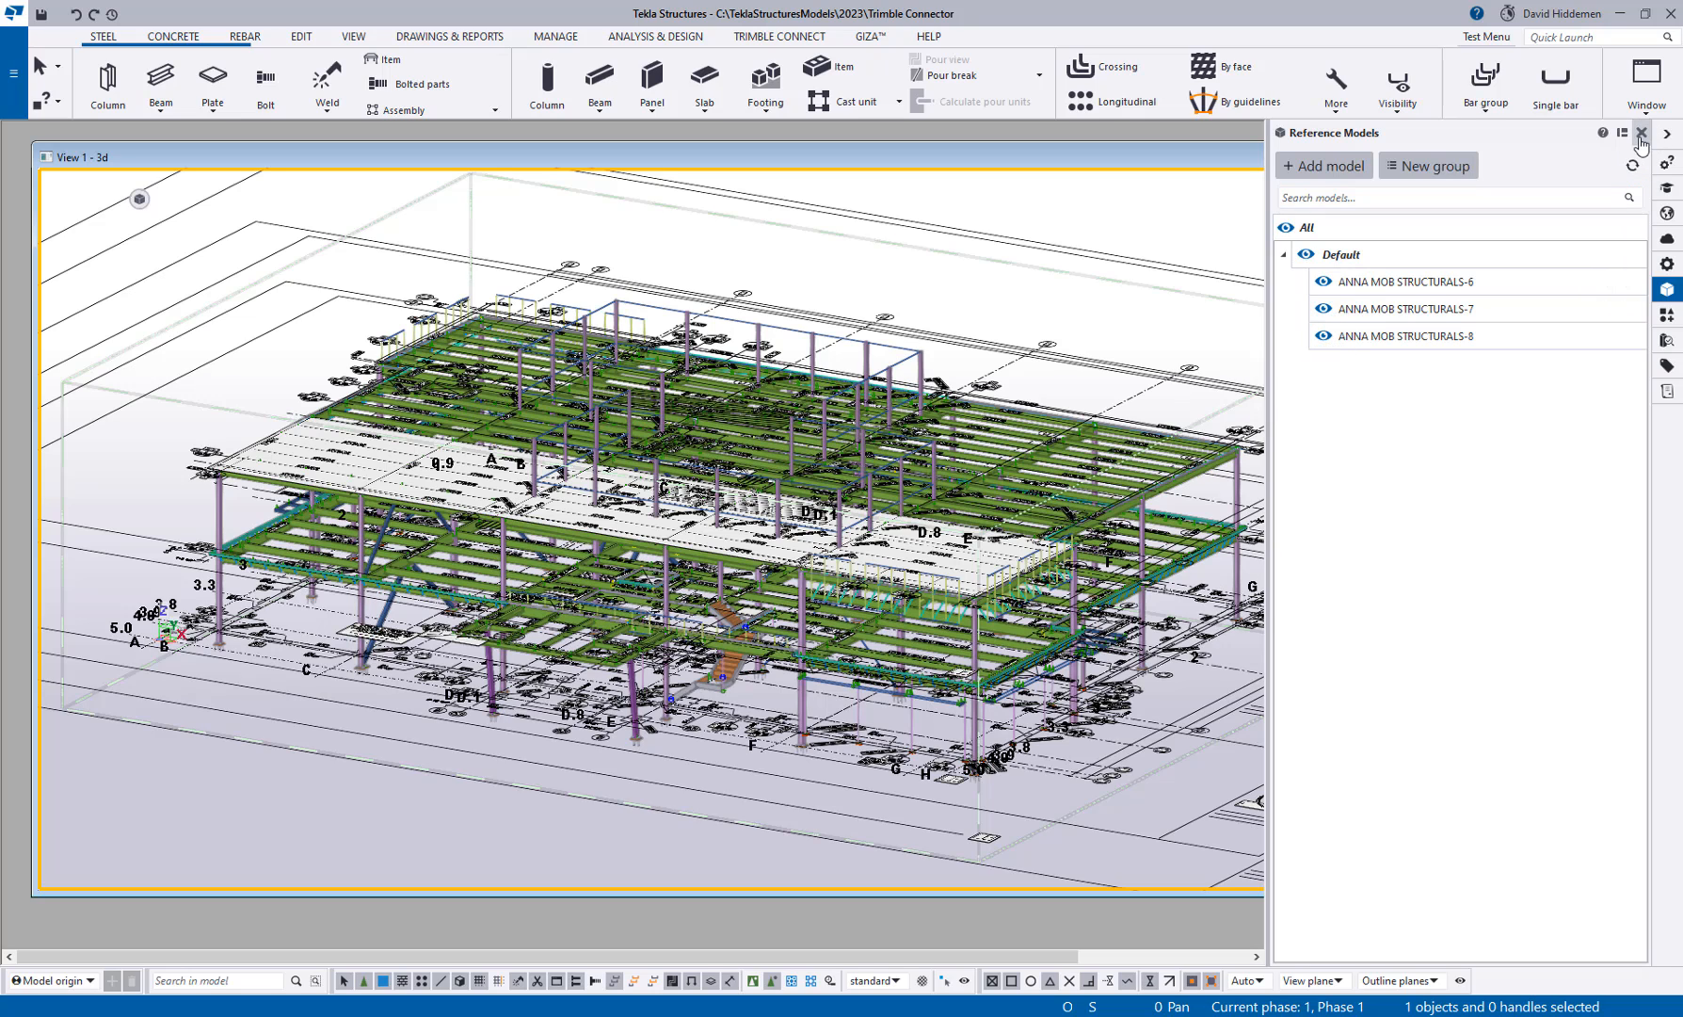
Close the Reference Models panel
click(1636, 131)
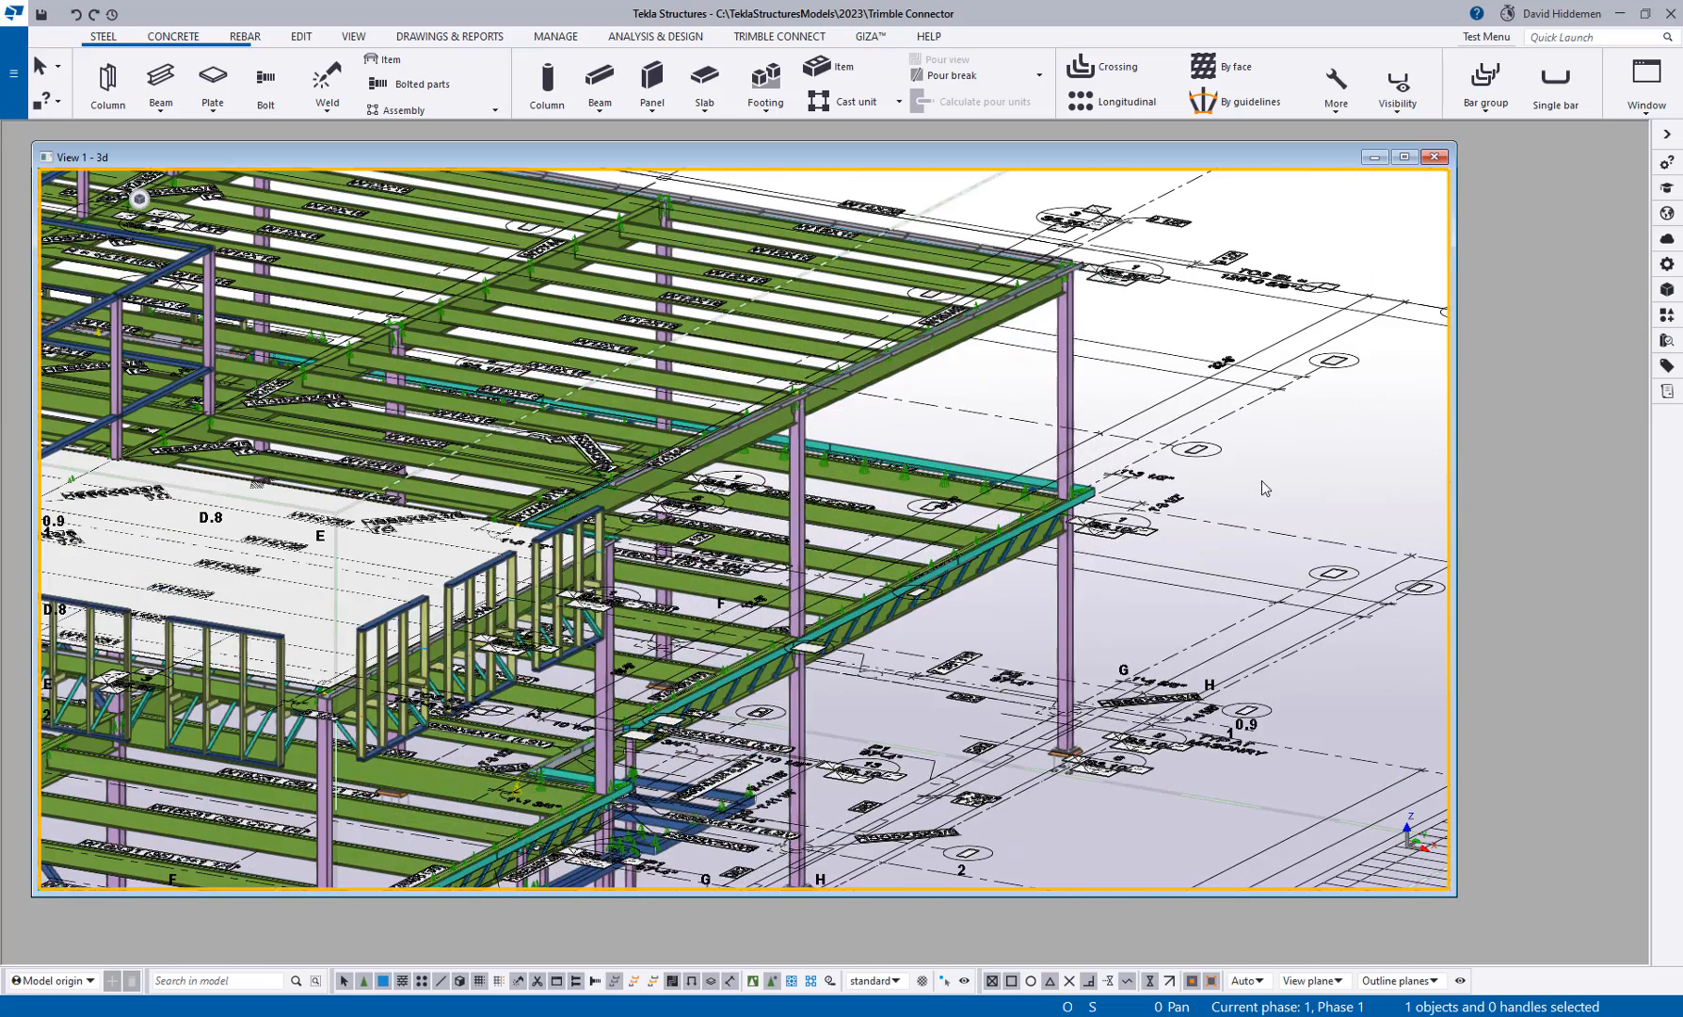
mouse_move(1251, 480)
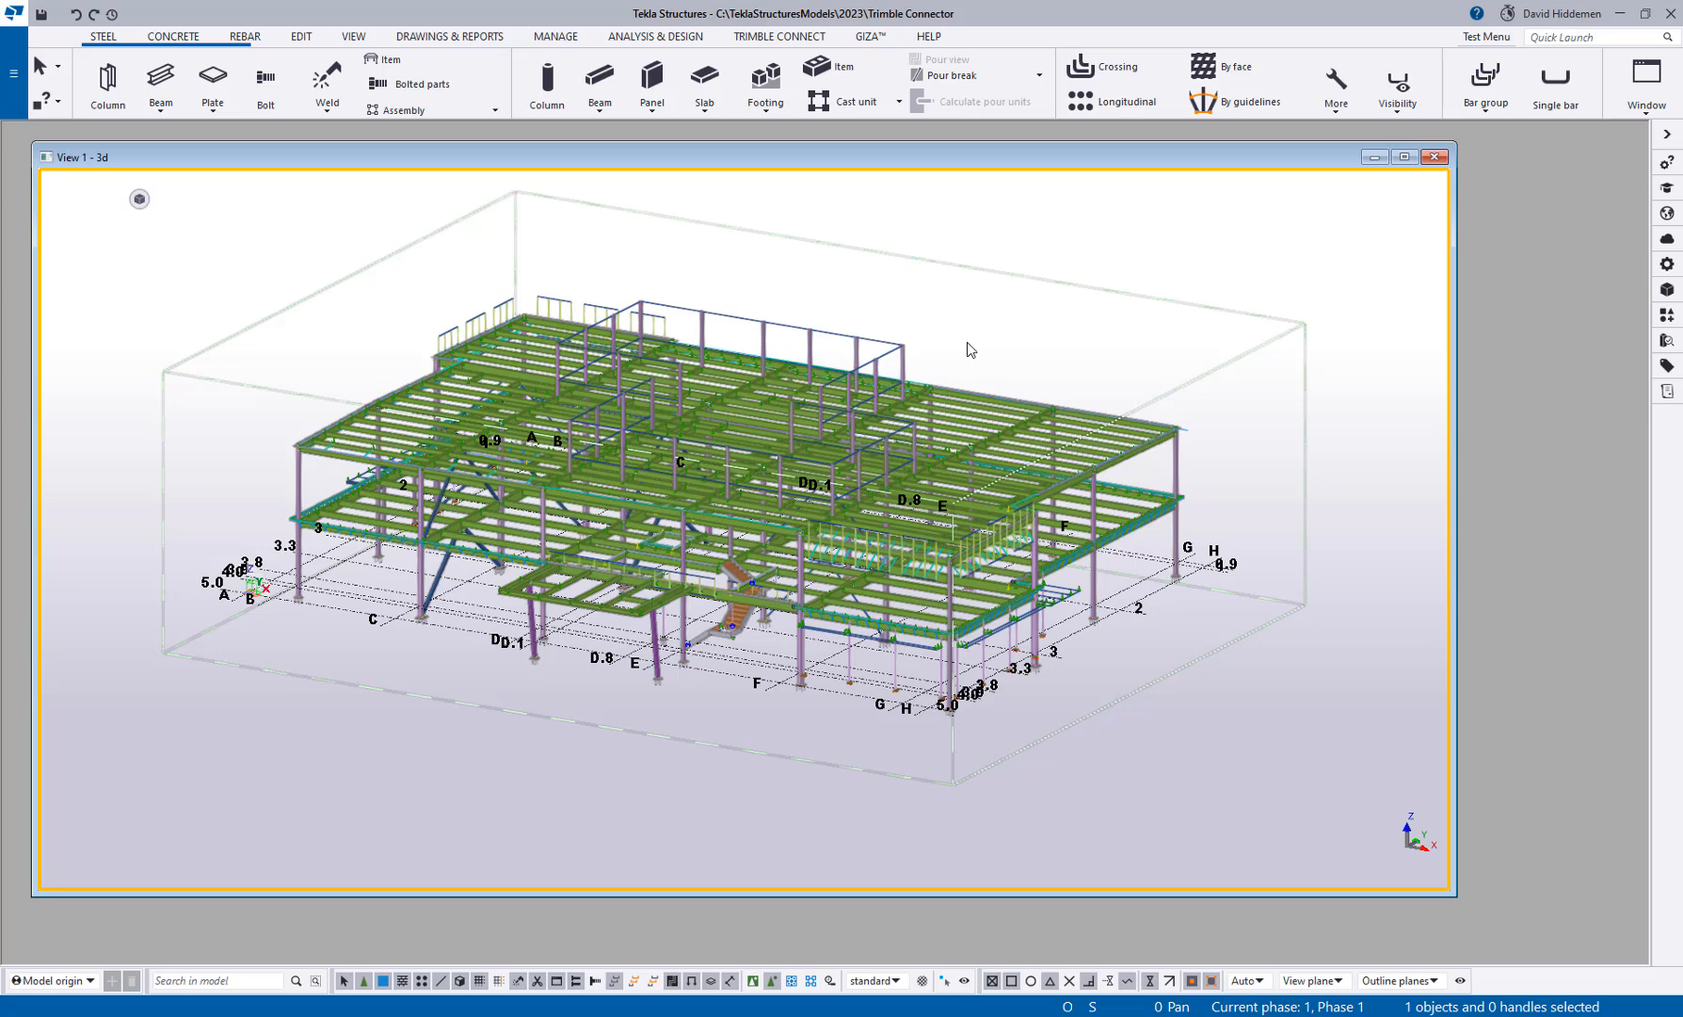
mouse_move(439, 501)
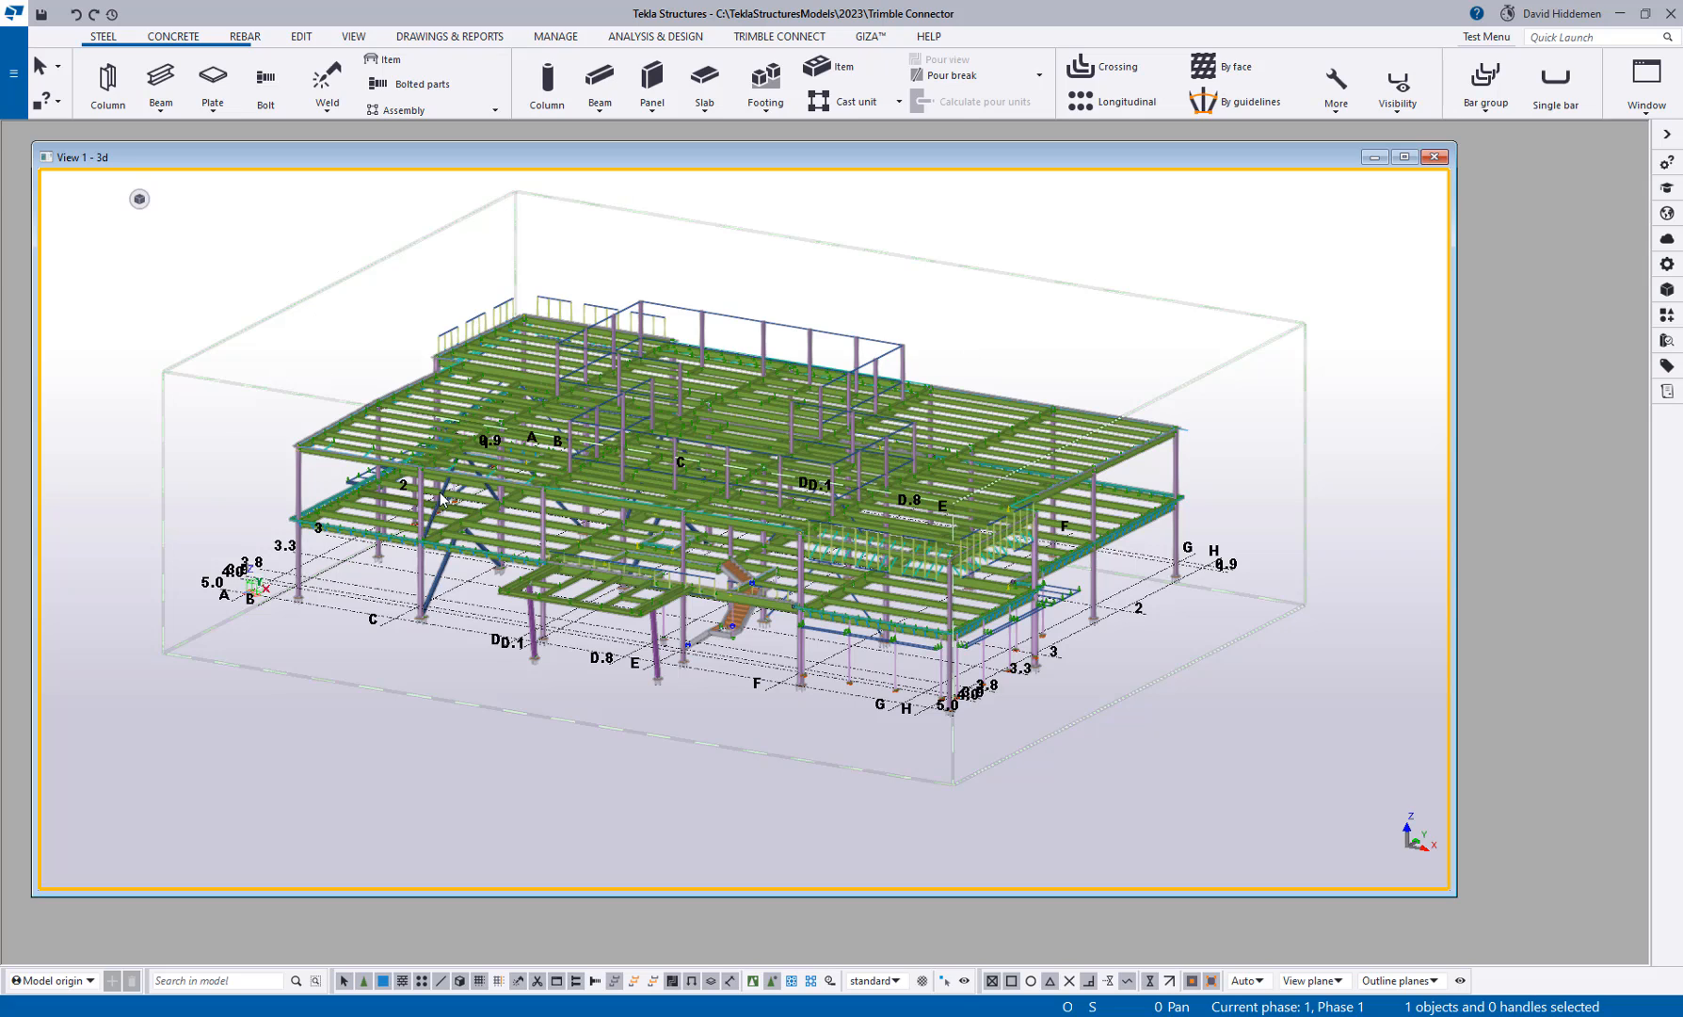
mouse_move(658, 749)
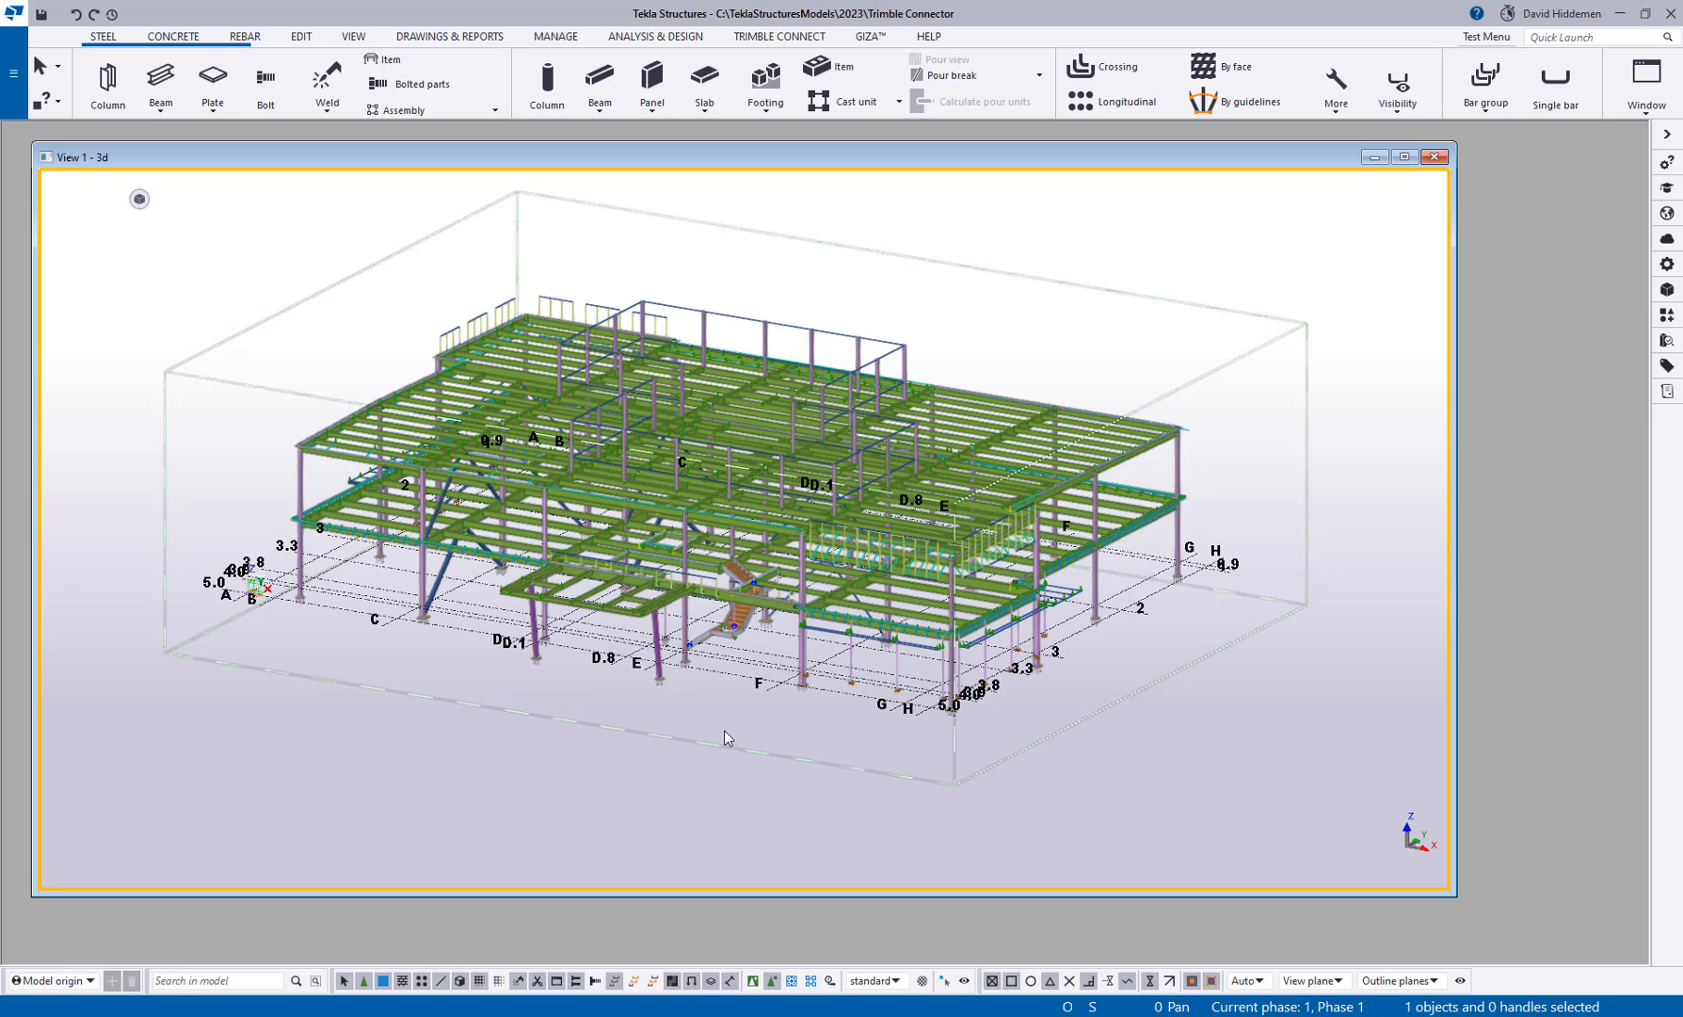
mouse_move(1119, 302)
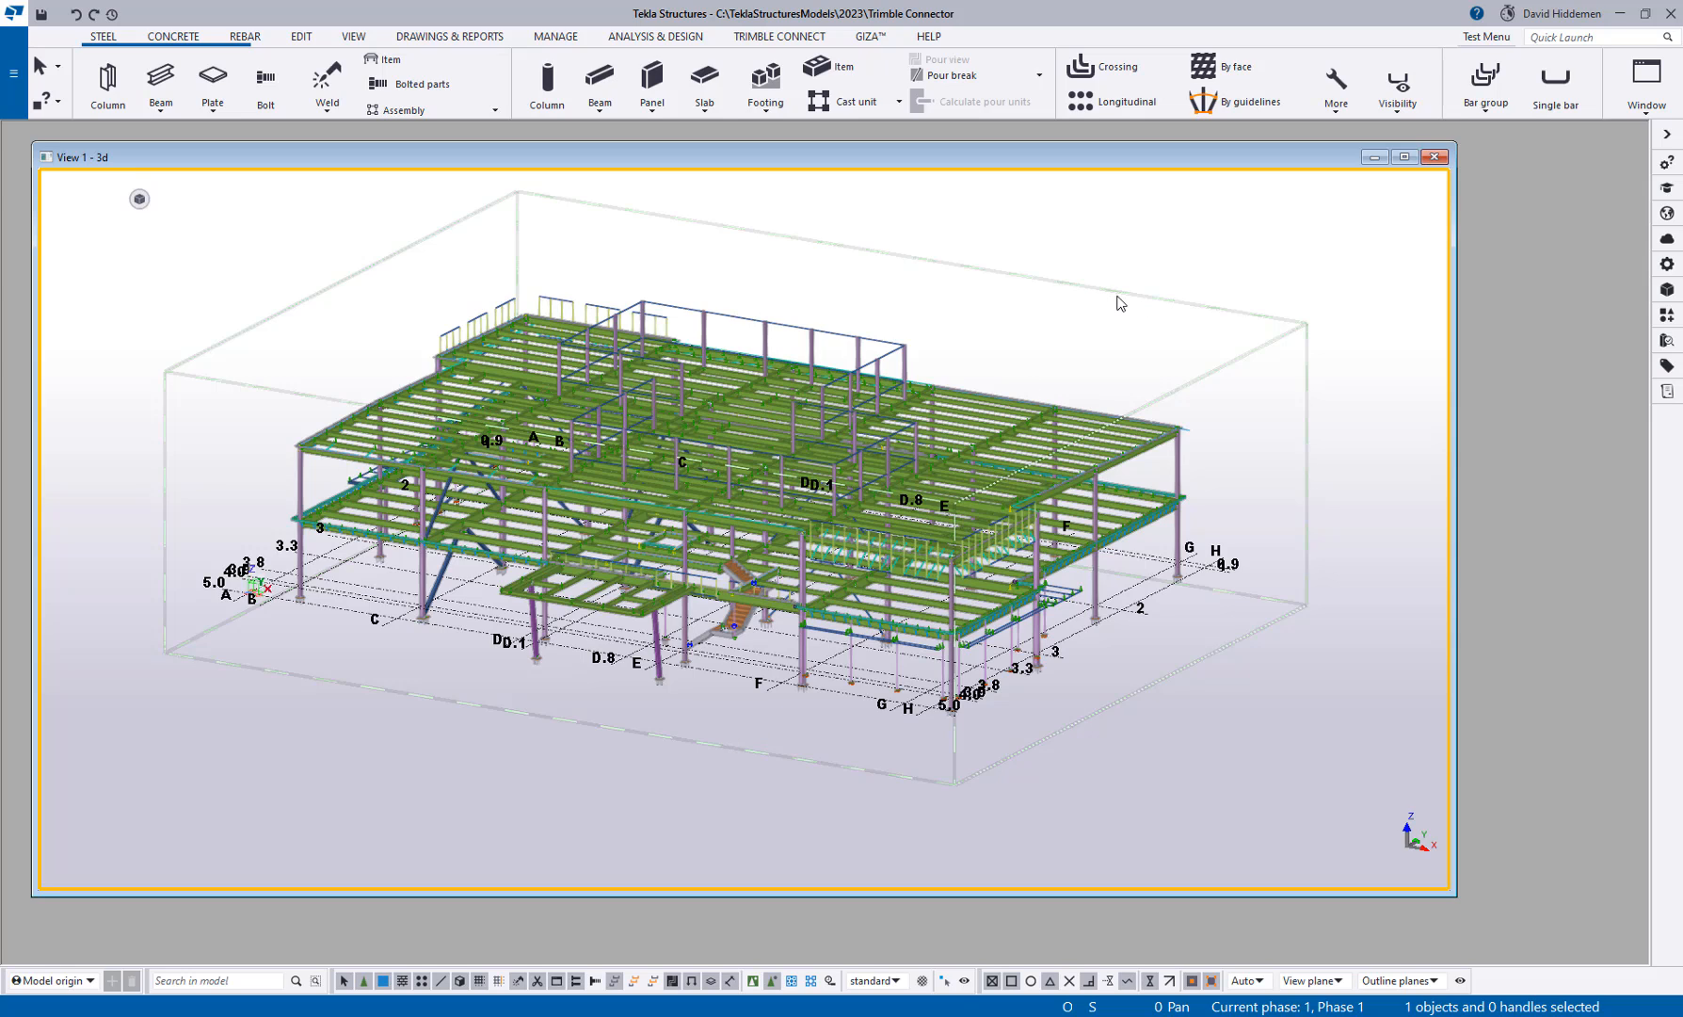
mouse_move(1094, 311)
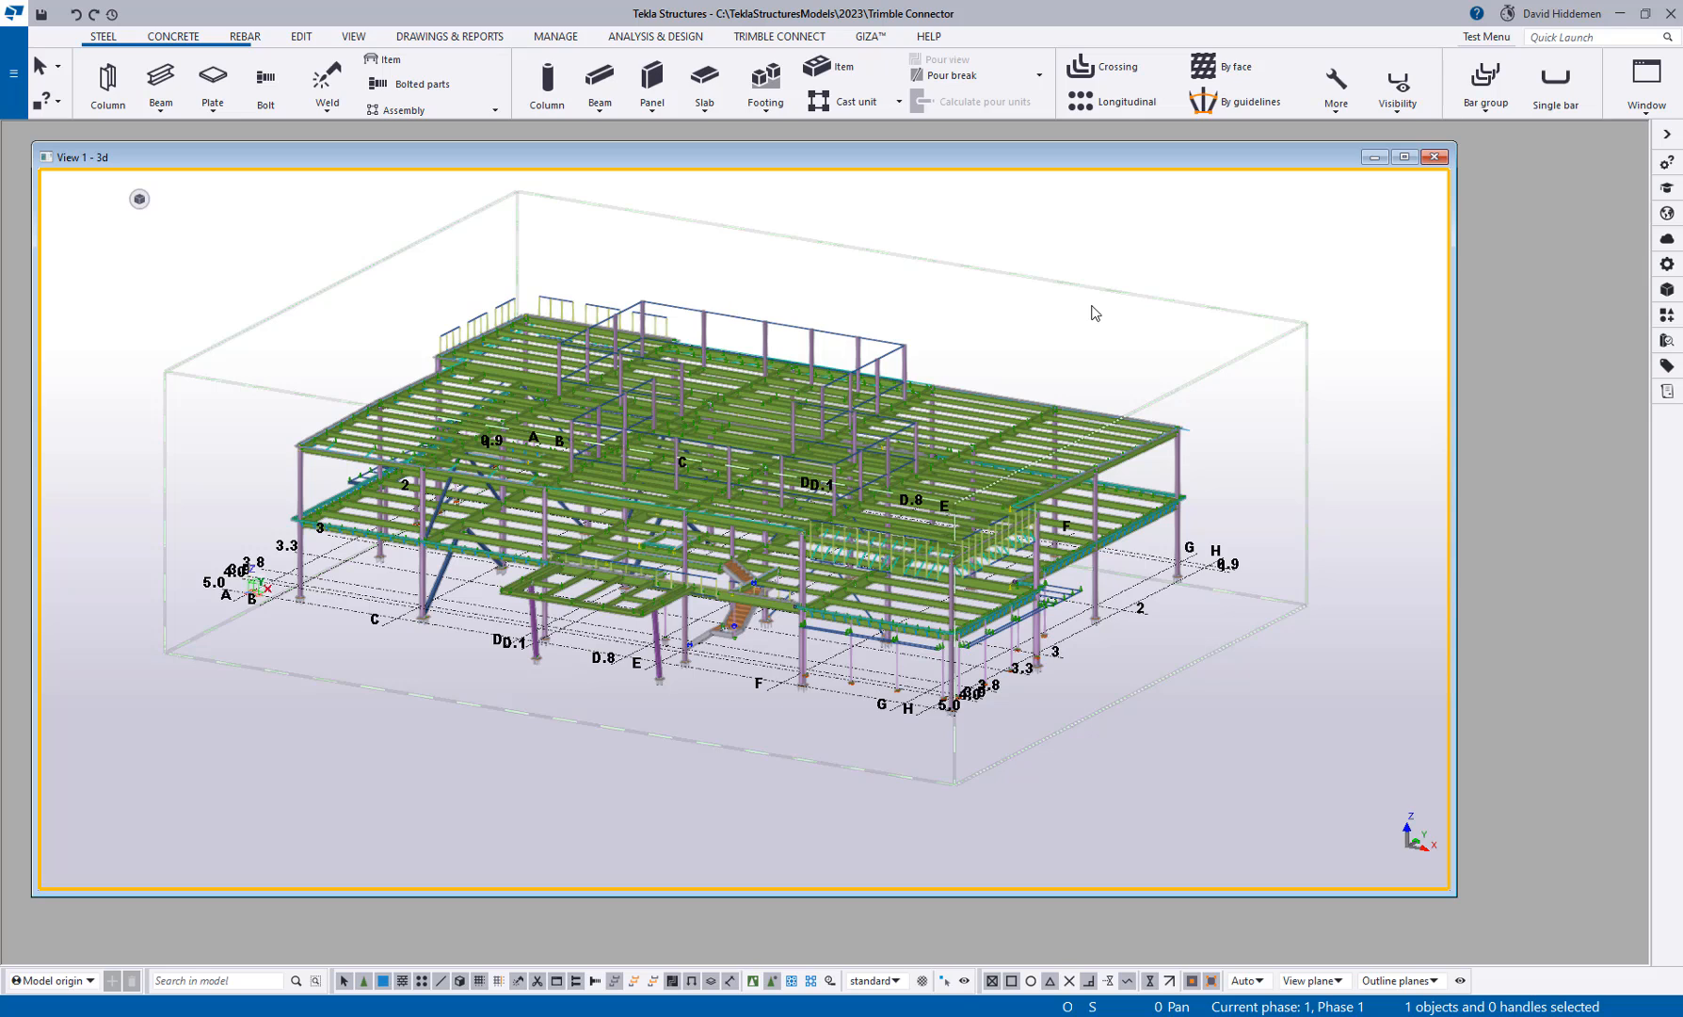
Switch to the TRIMBLE CONNECT ribbon tab
click(779, 36)
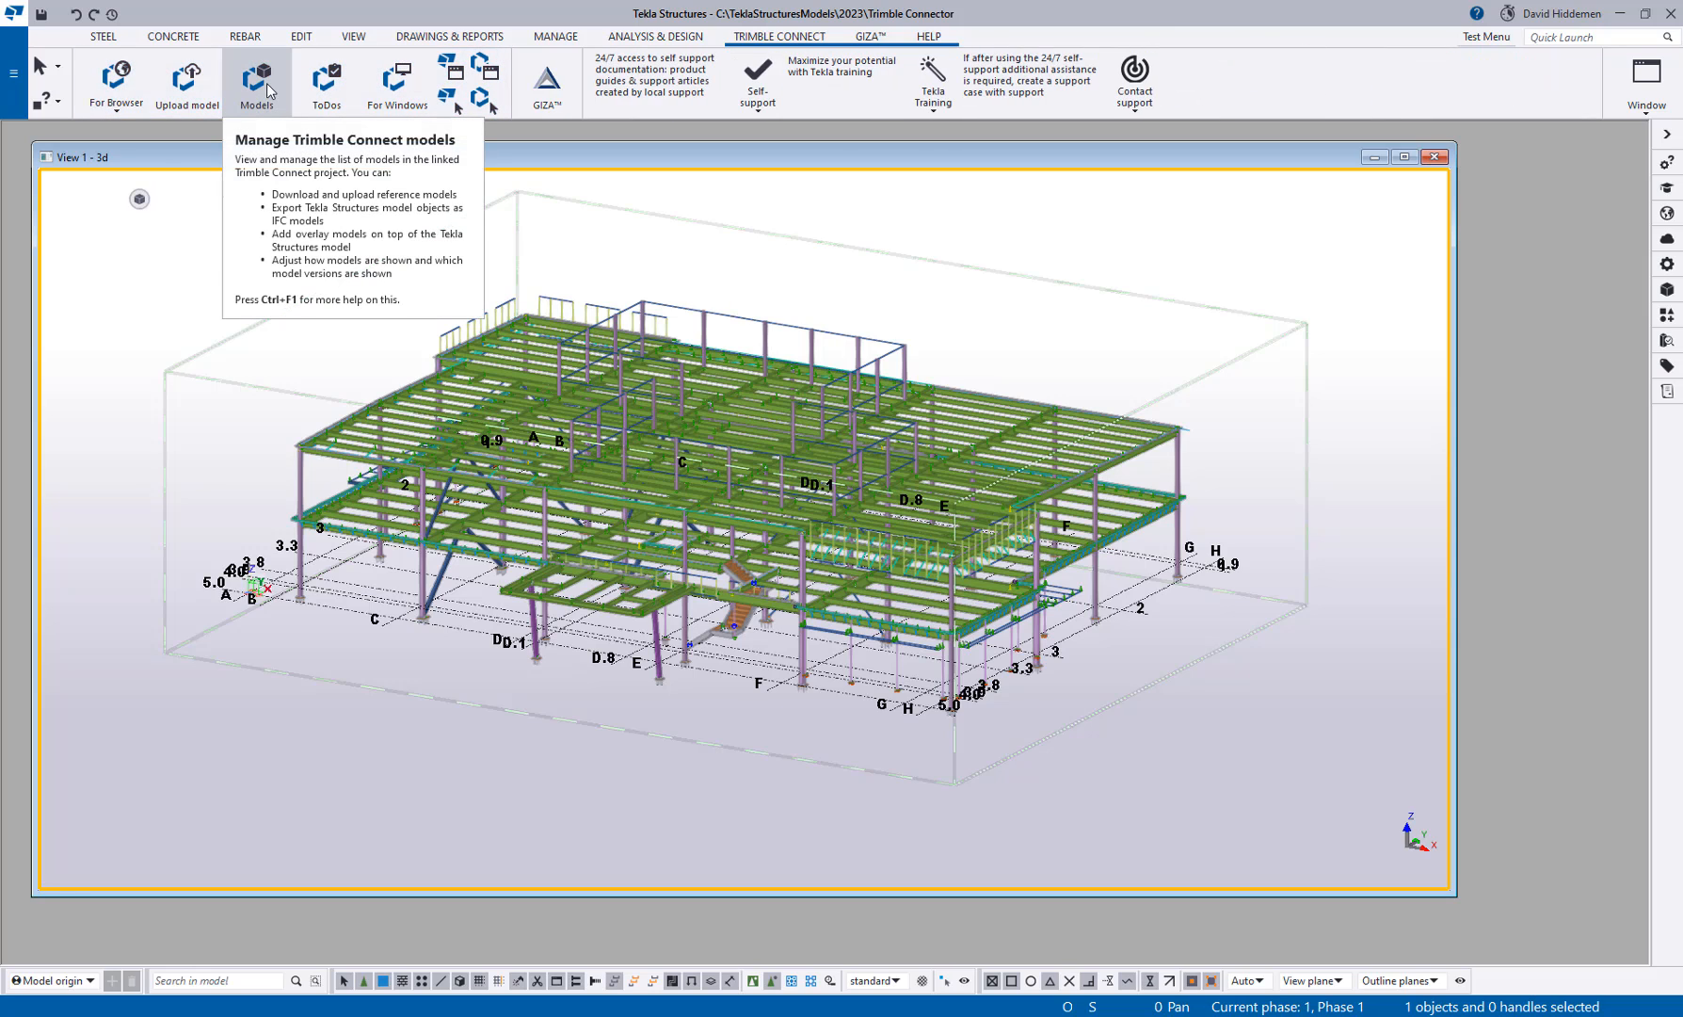
mouse_move(183, 85)
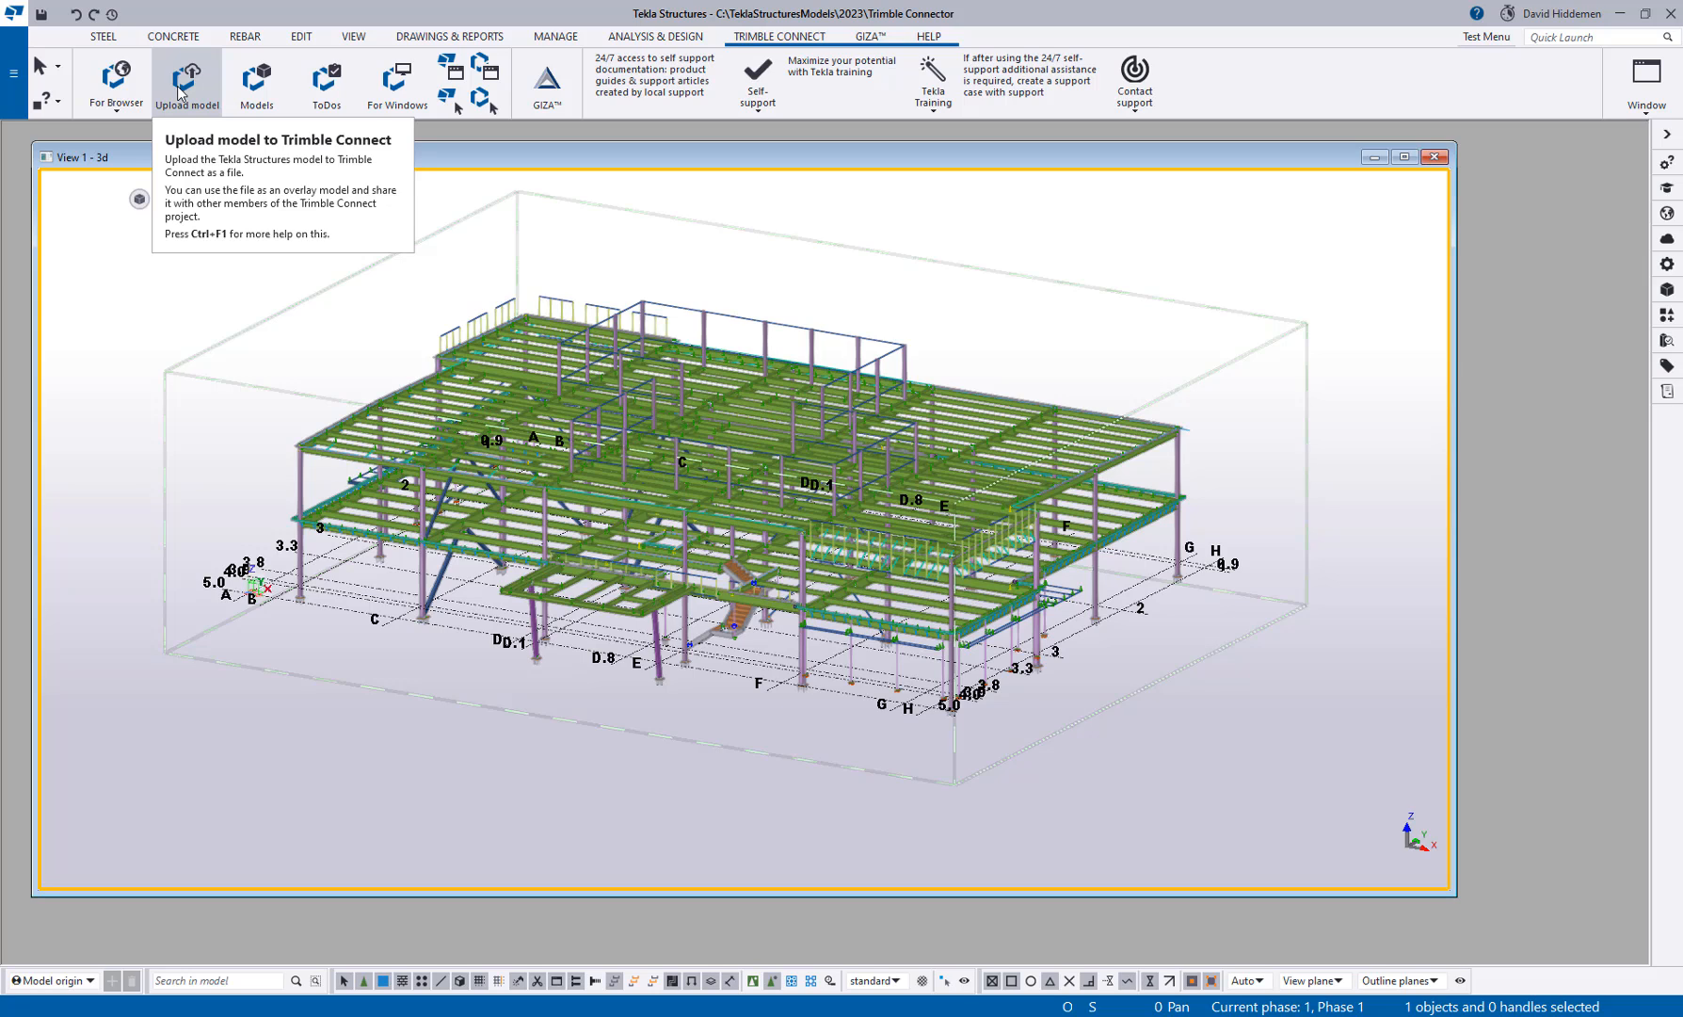
mouse_move(252, 269)
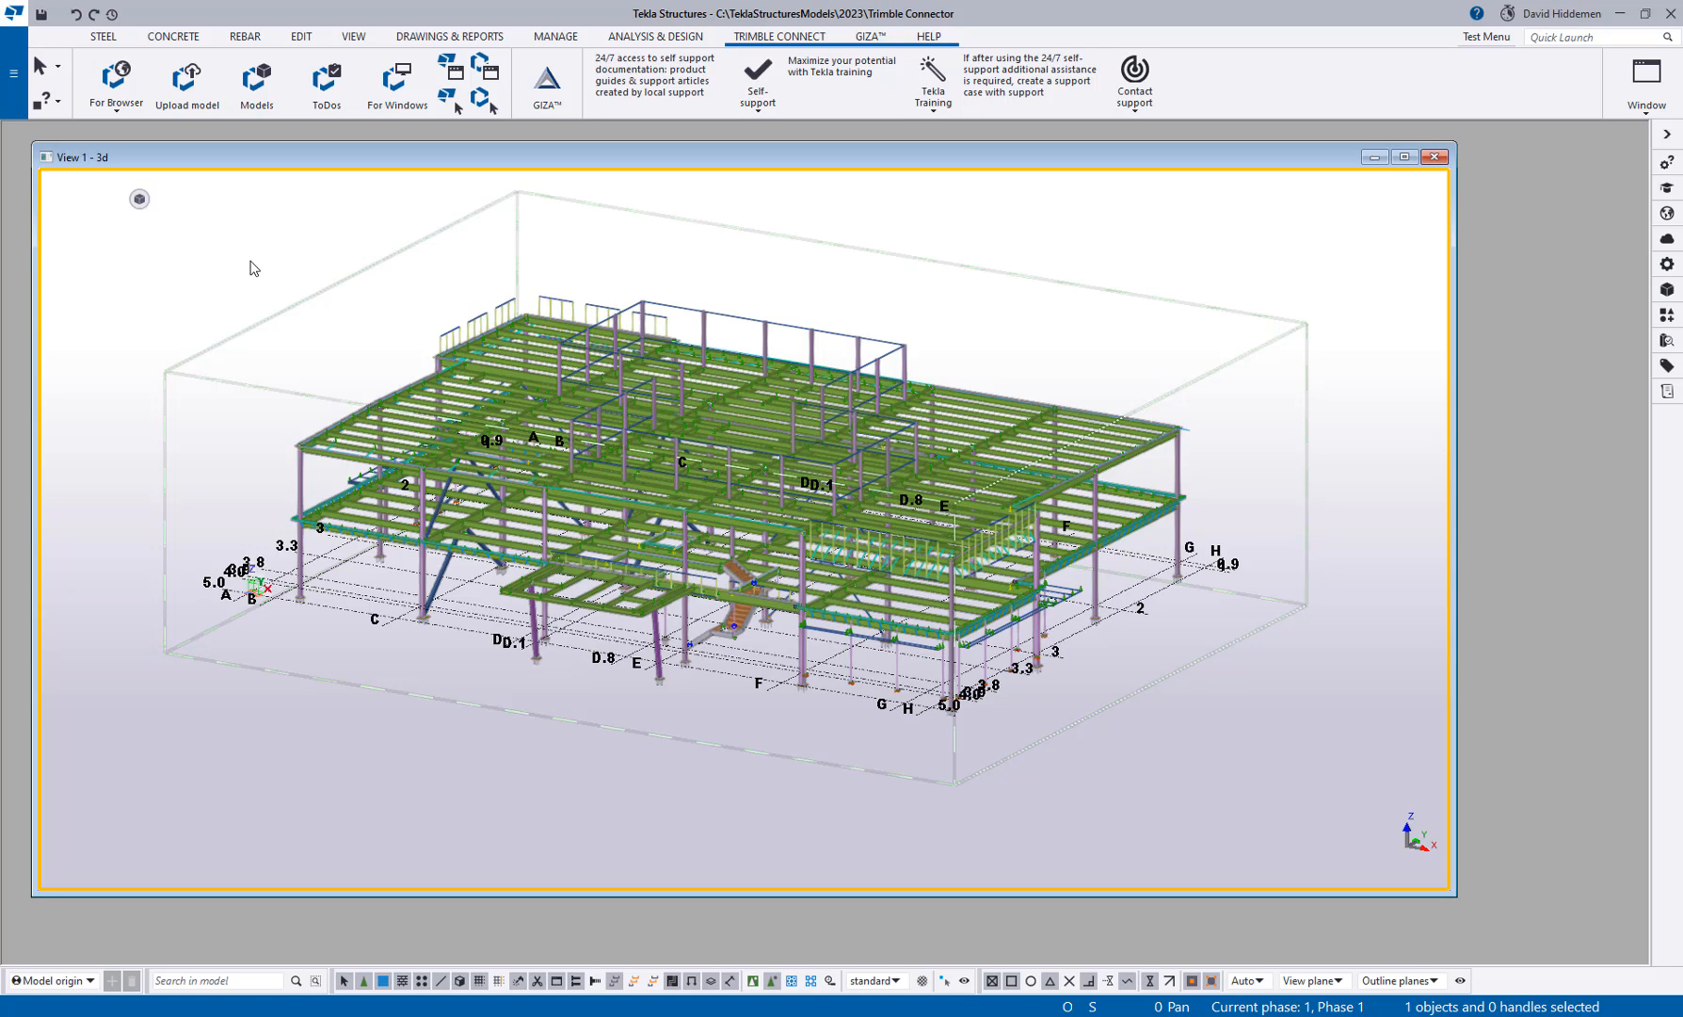
mouse_move(269, 125)
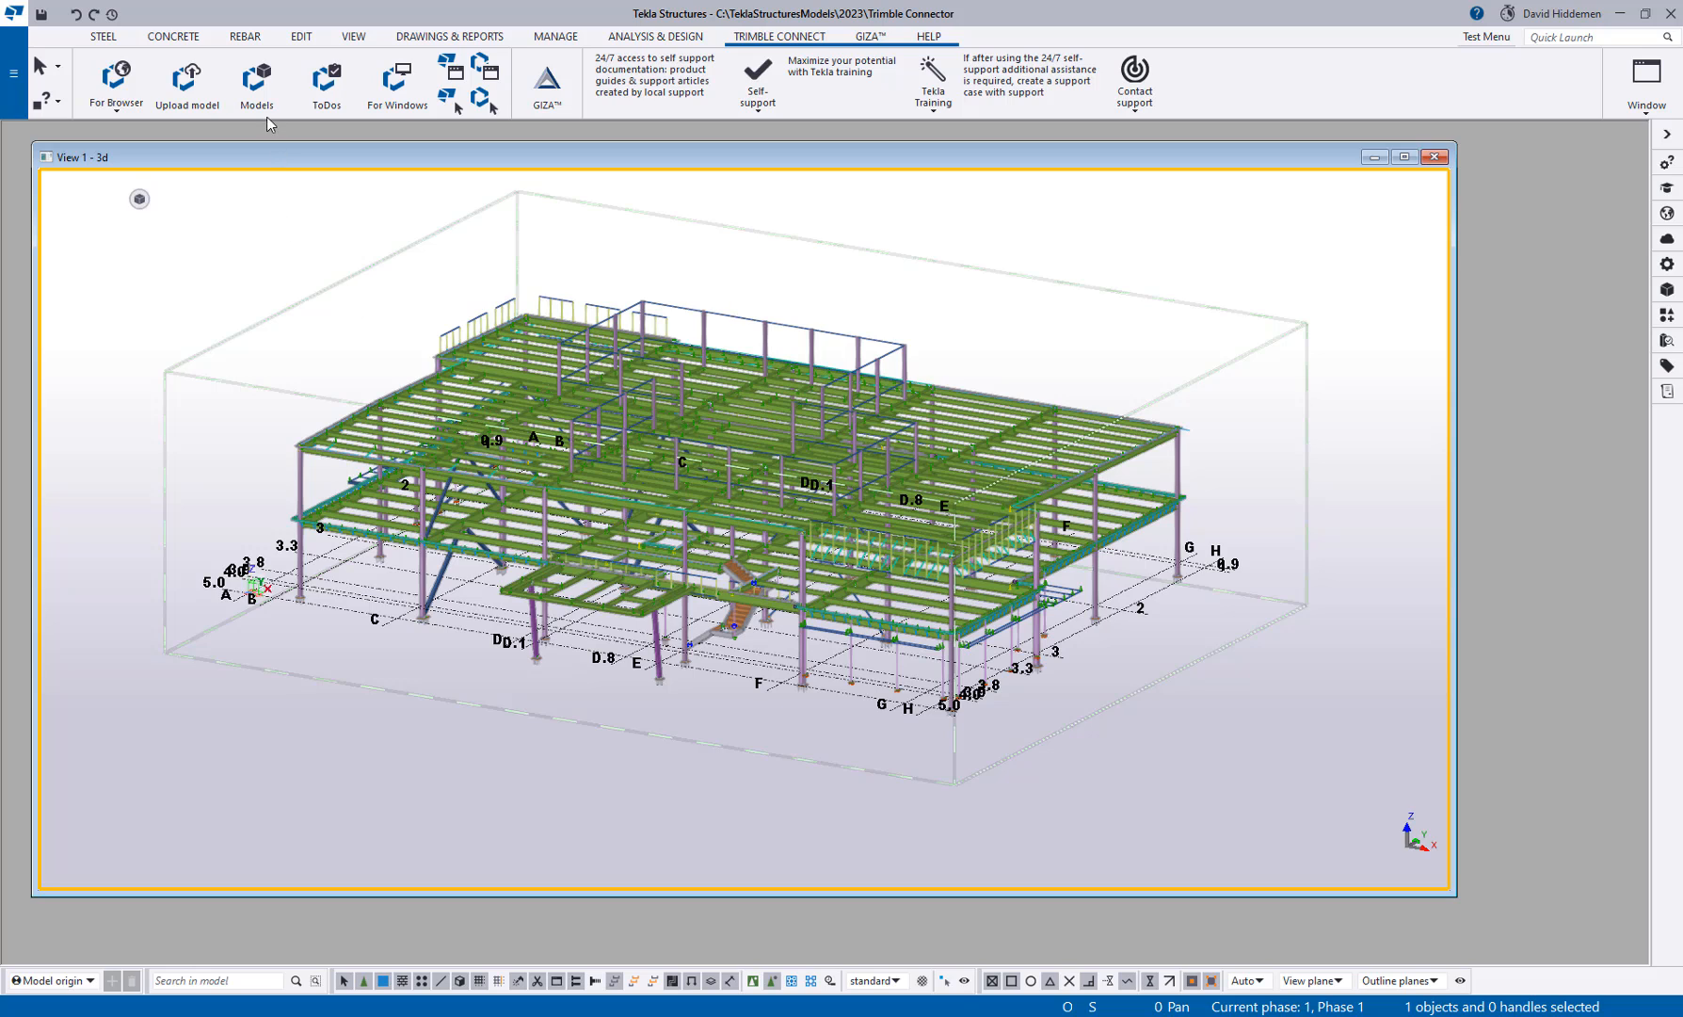
mouse_move(258, 83)
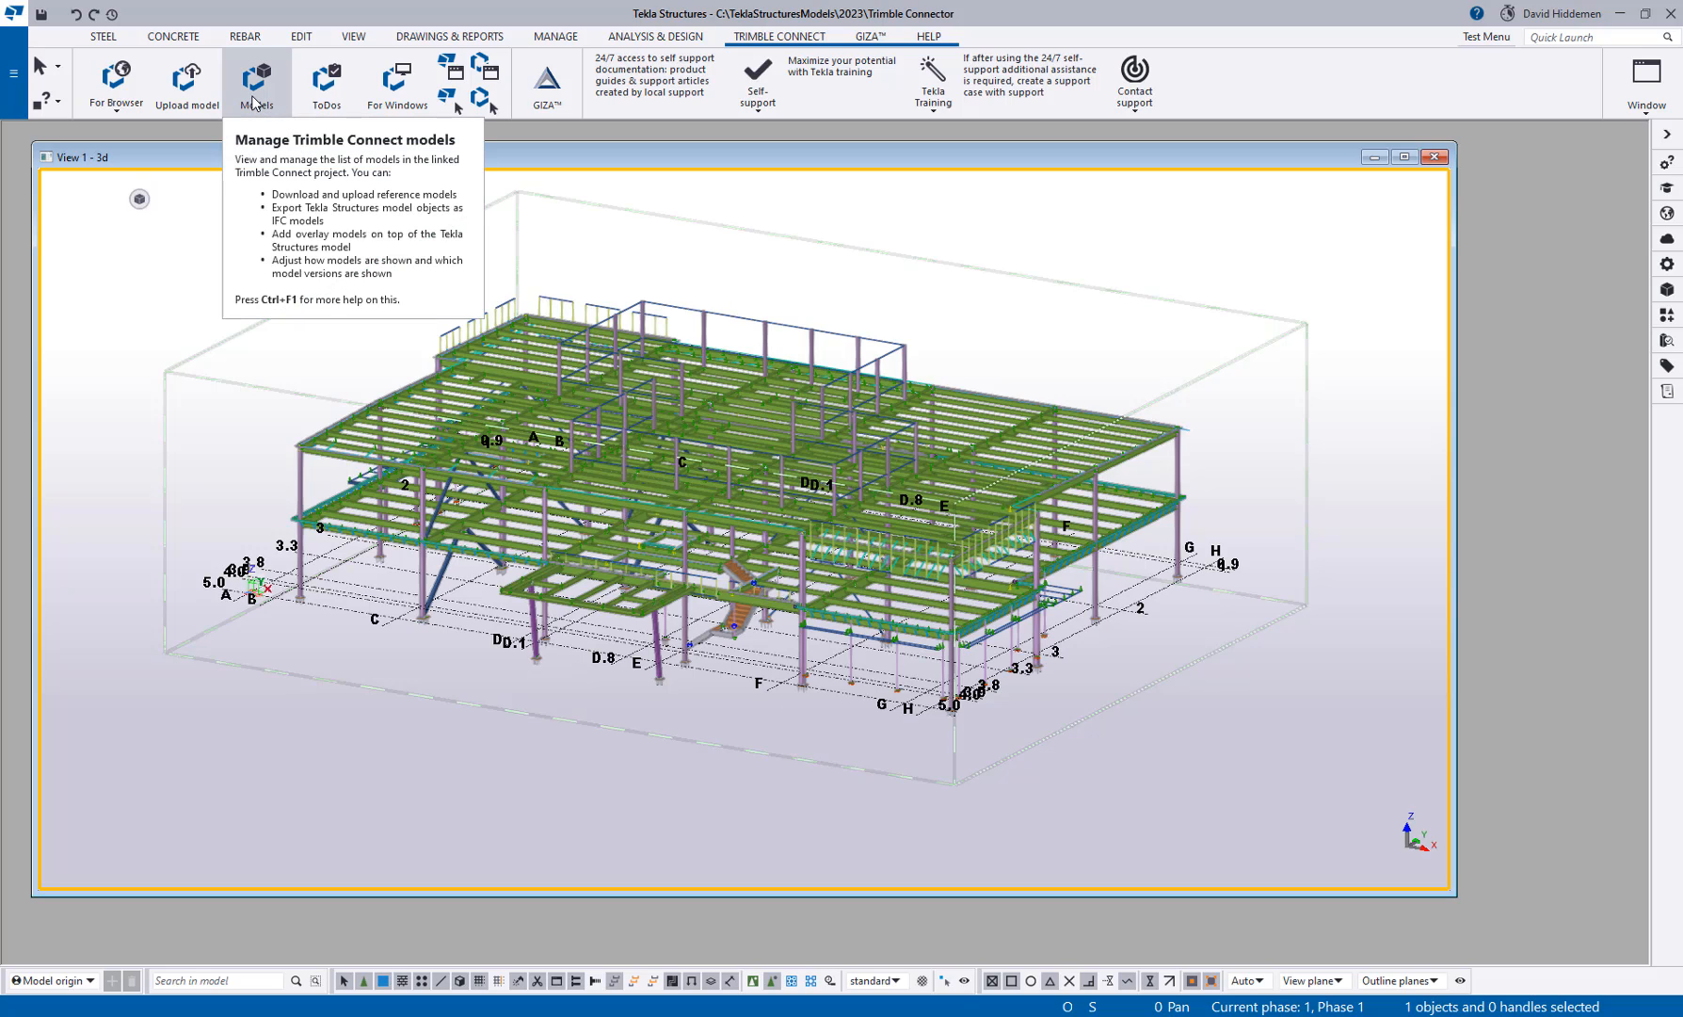
Open the Trimble Connect Models window, move it aside, and expand Trimble Connector › Structural › Tekla models
click(261, 76)
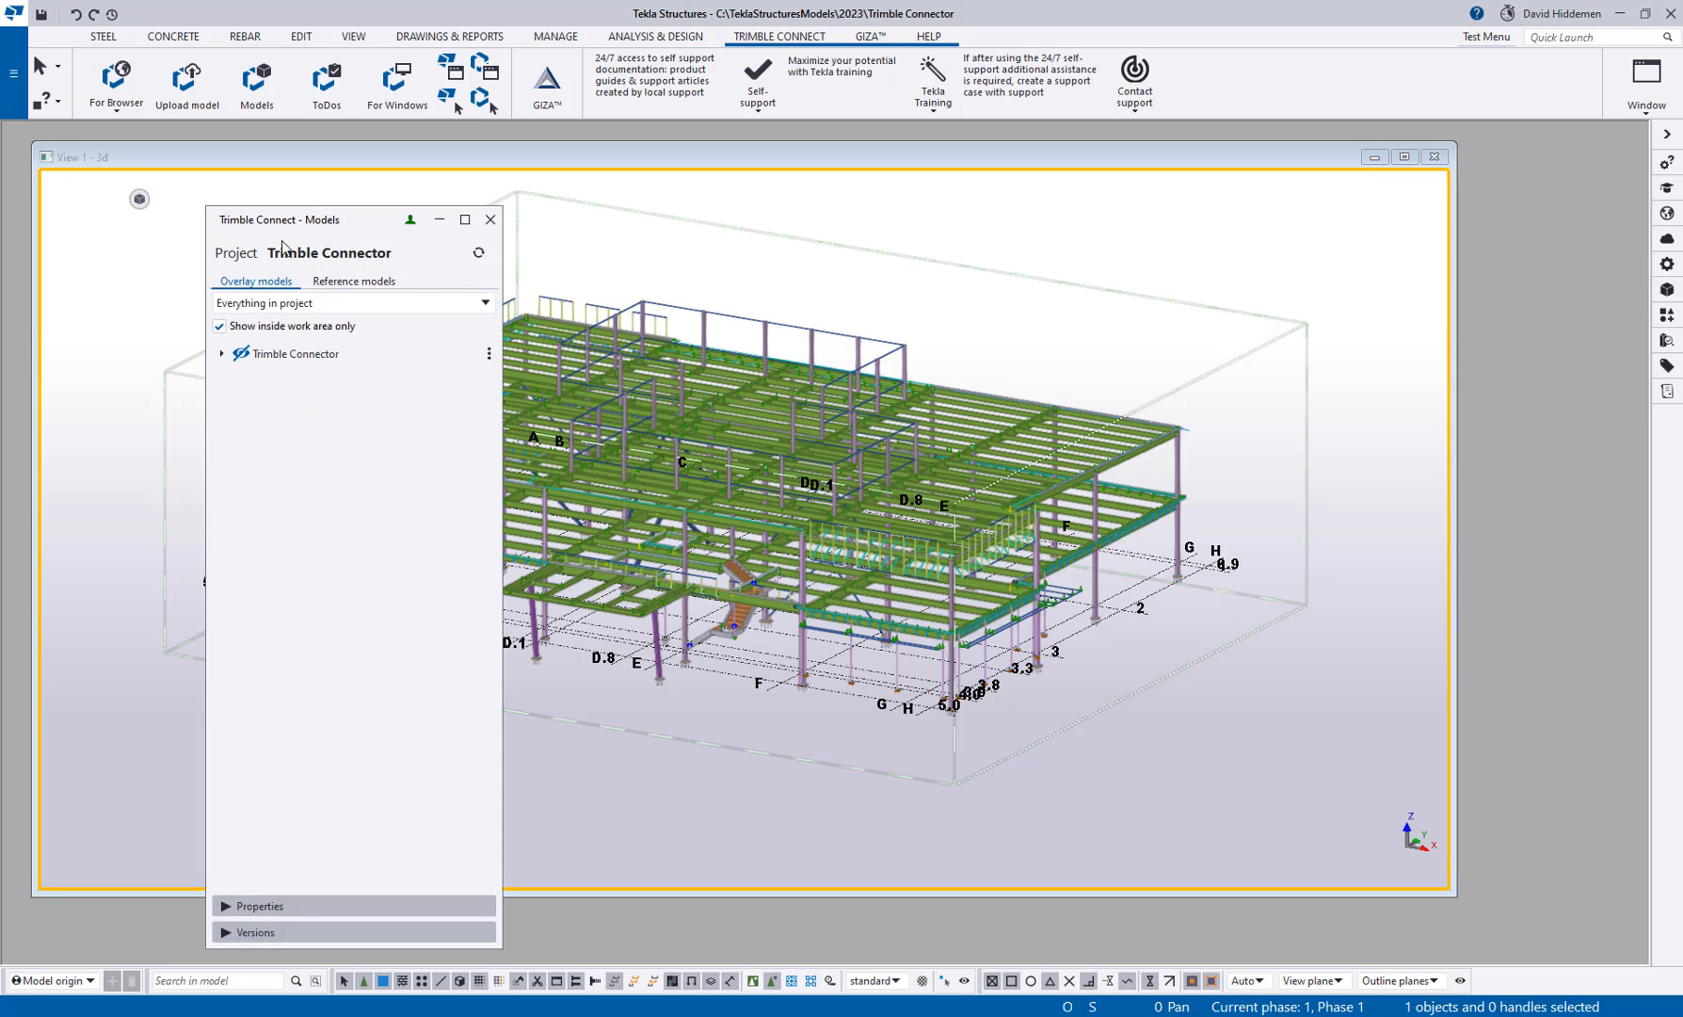
drag(278, 219, 129, 175)
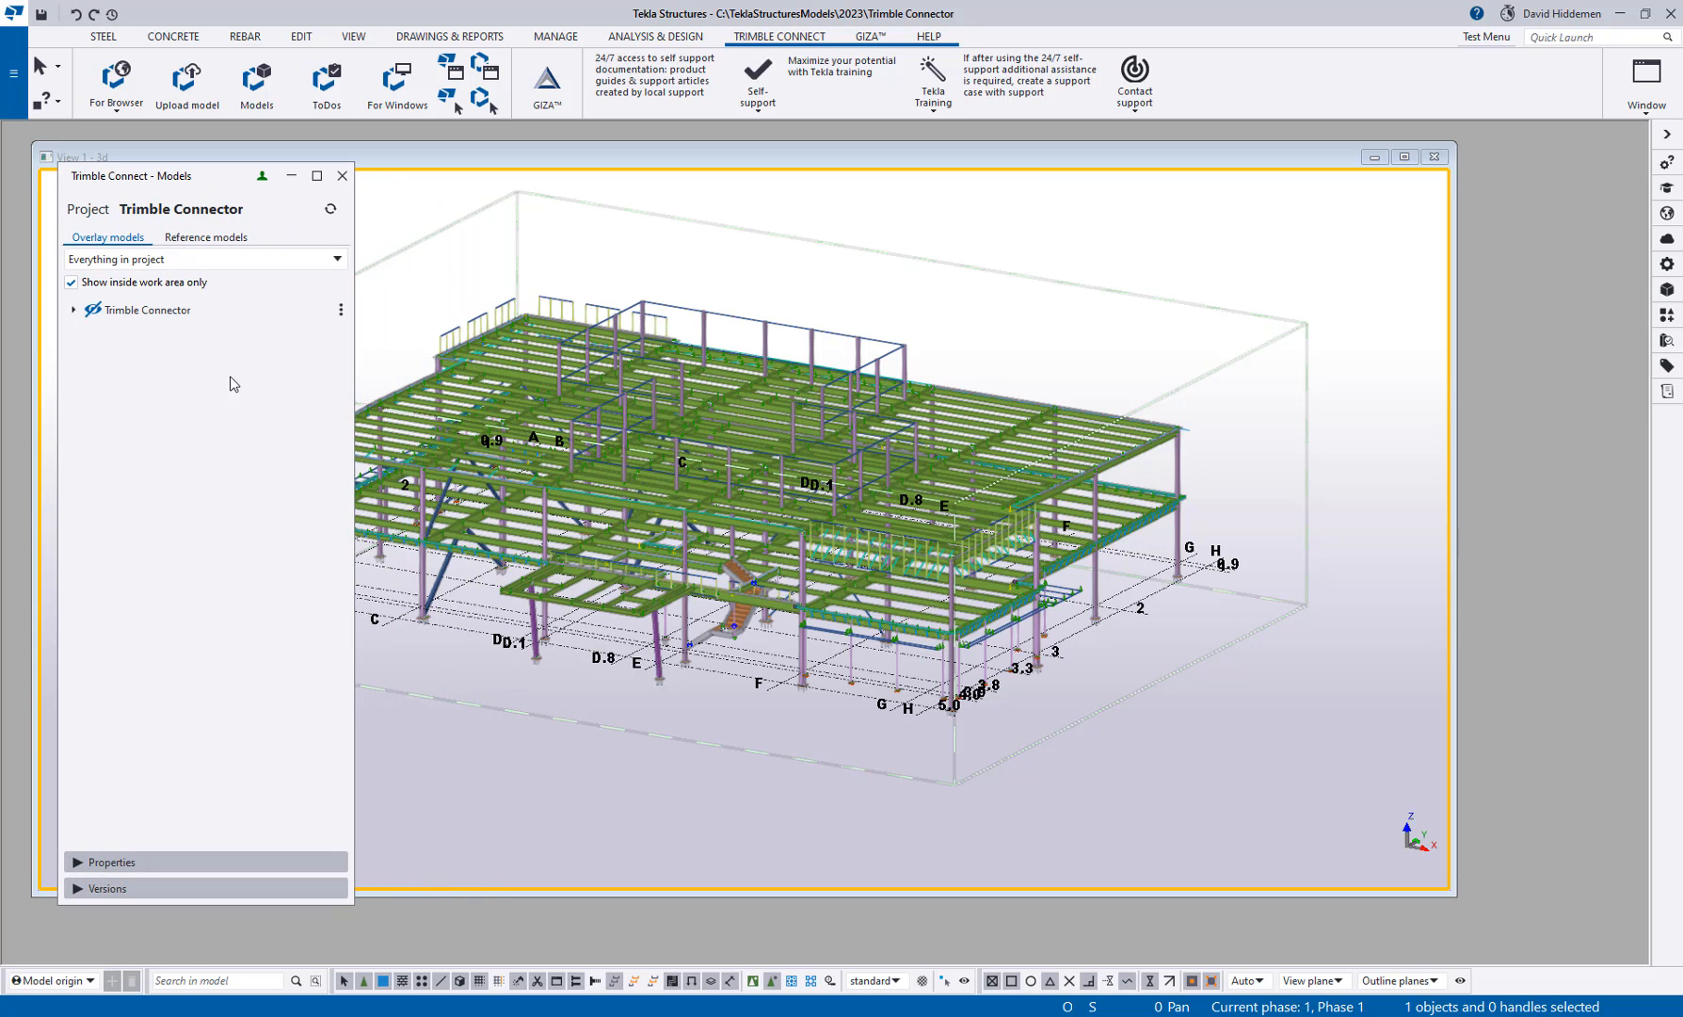
mouse_move(115, 449)
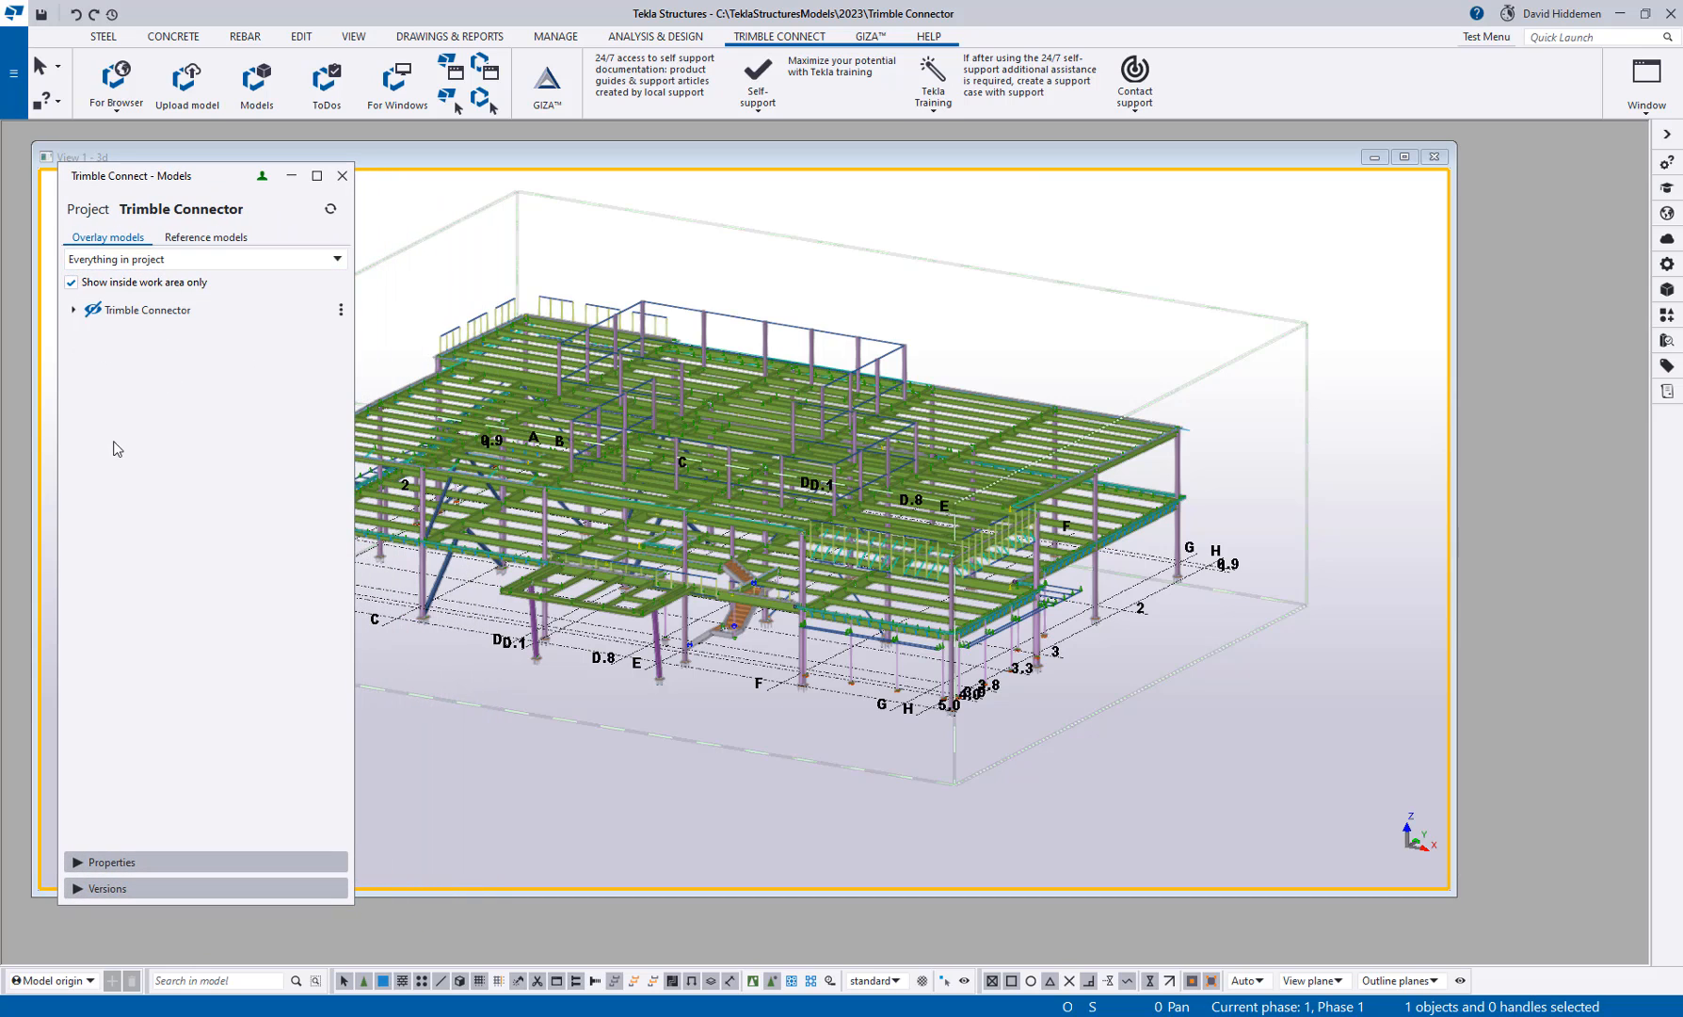
click(76, 309)
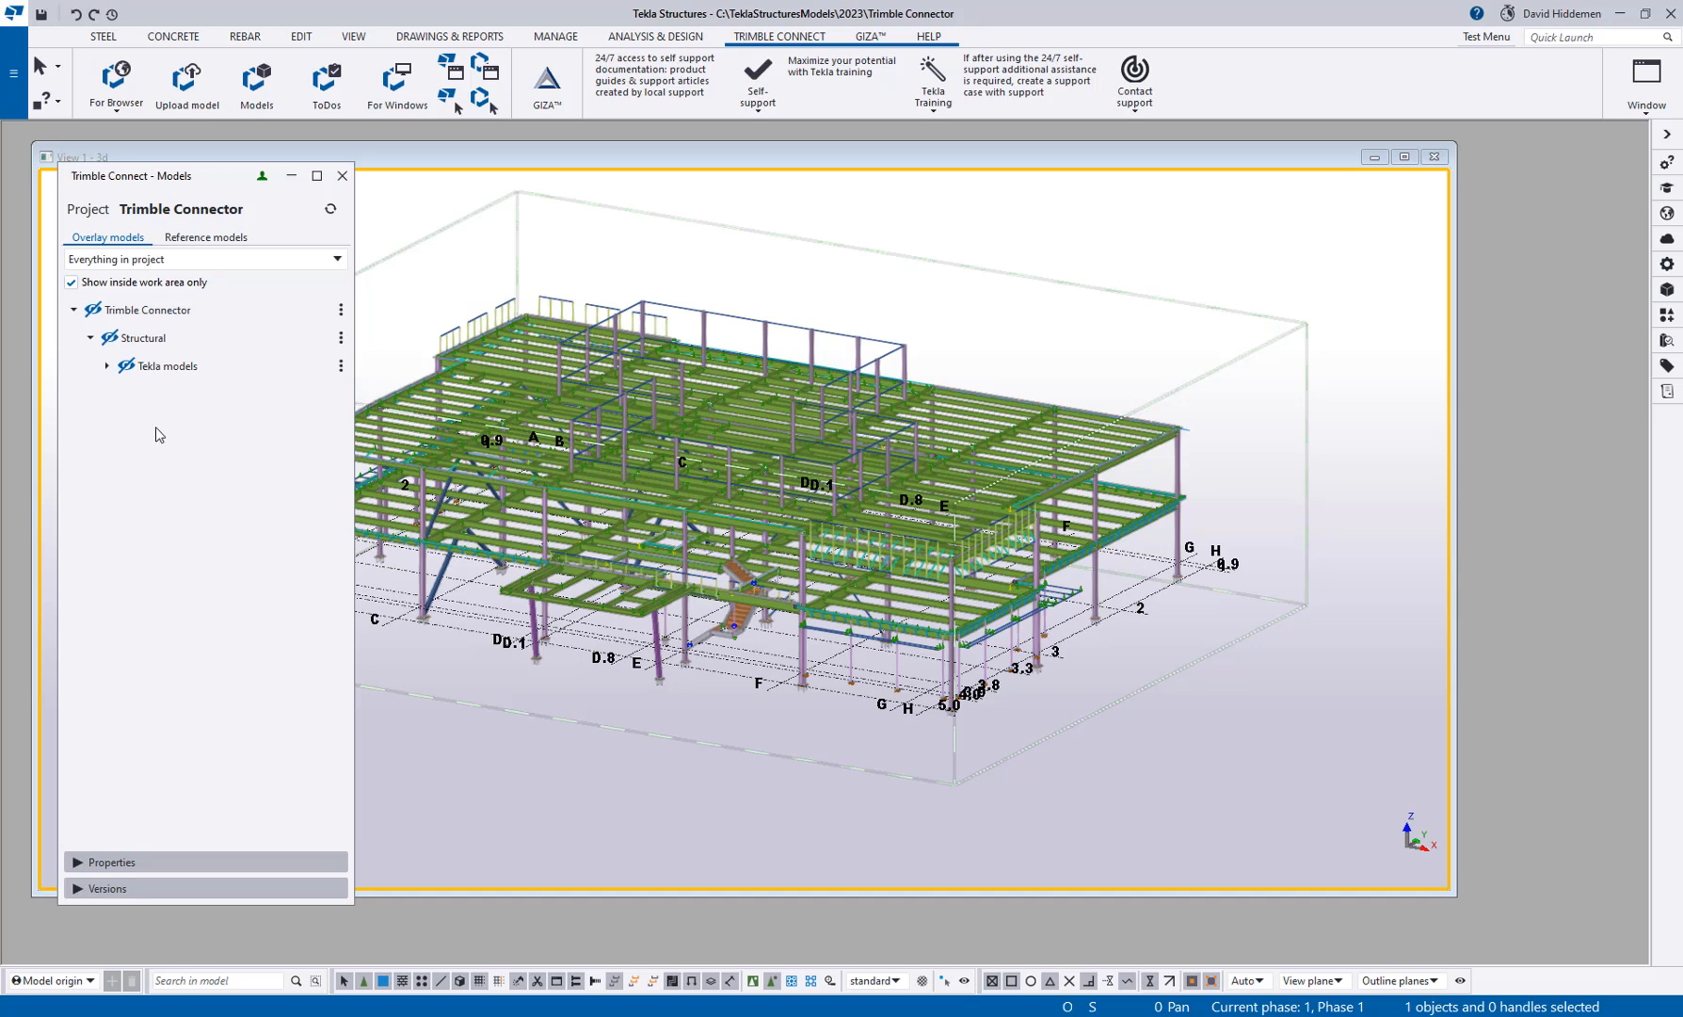
click(105, 365)
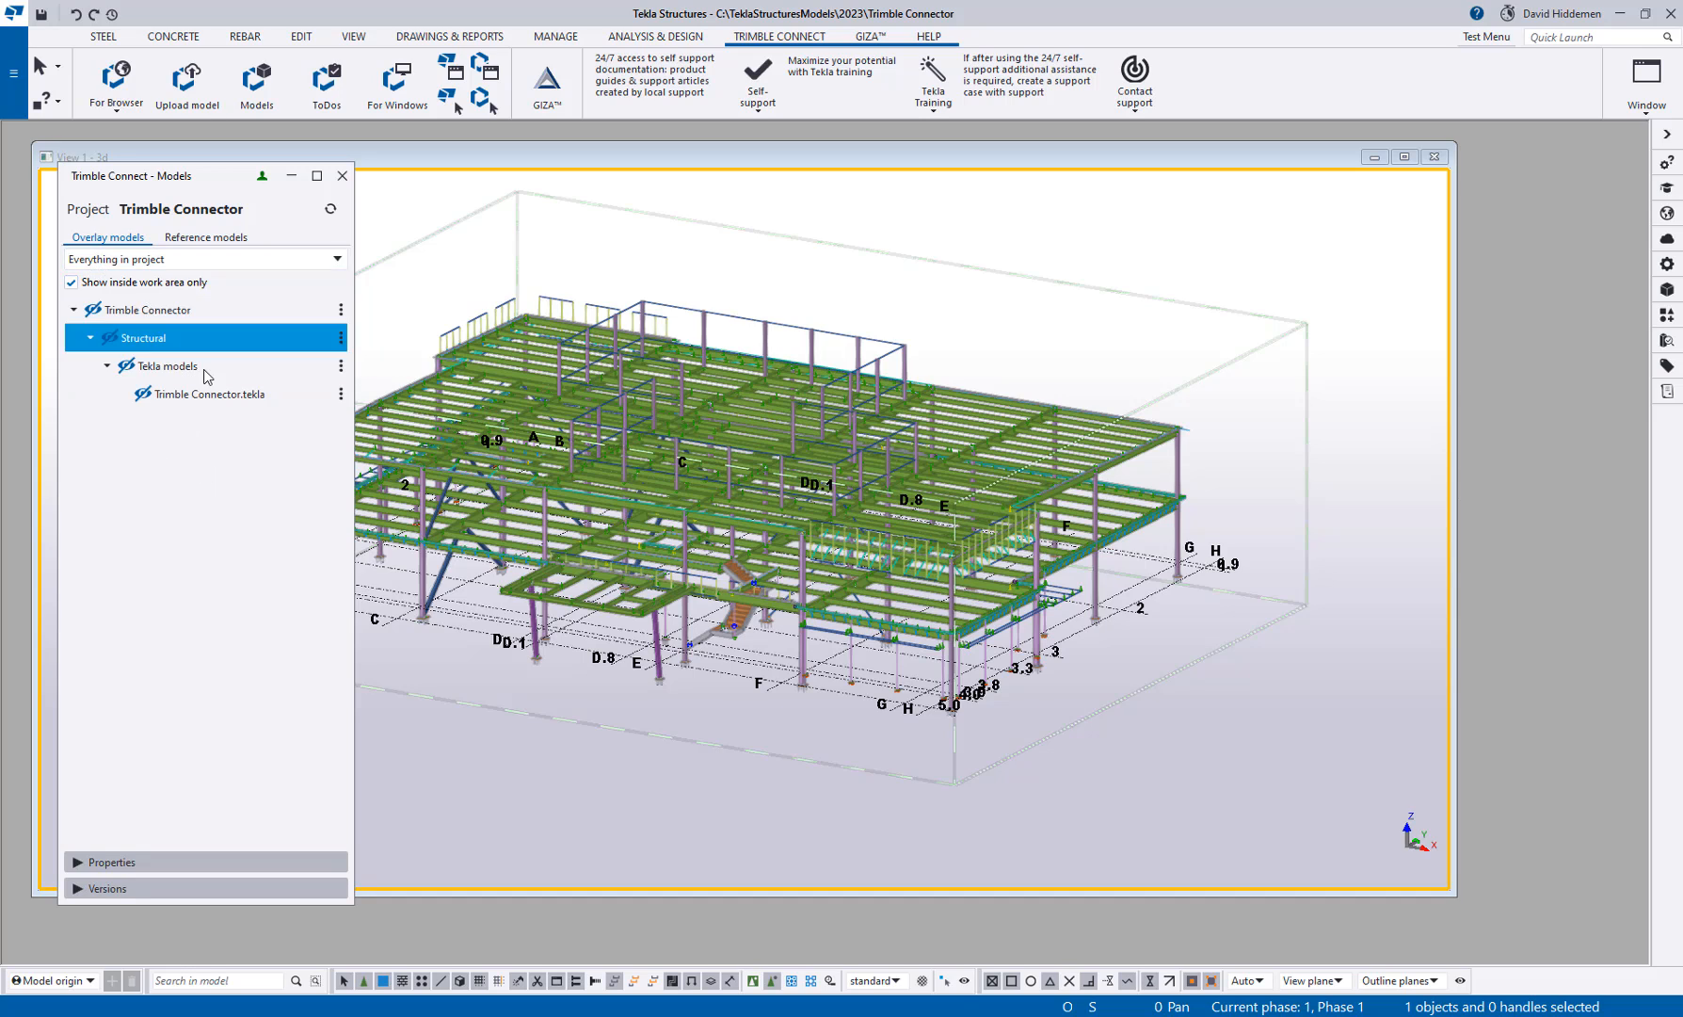
click(209, 394)
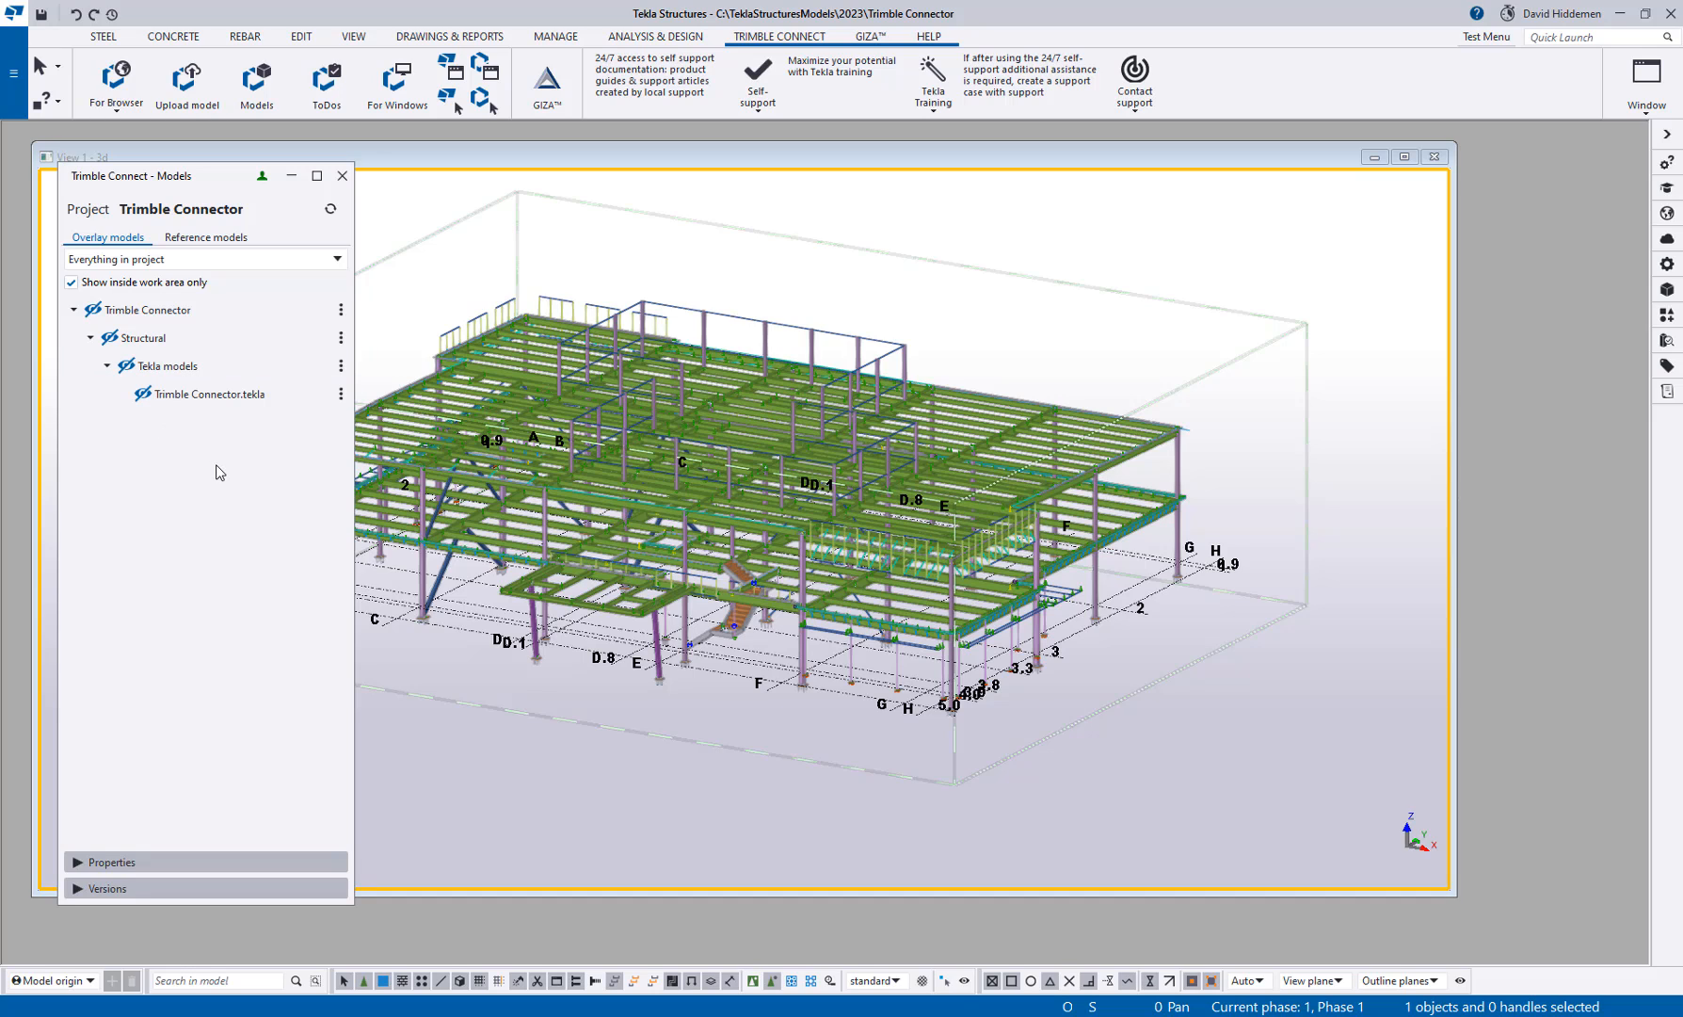
click(209, 394)
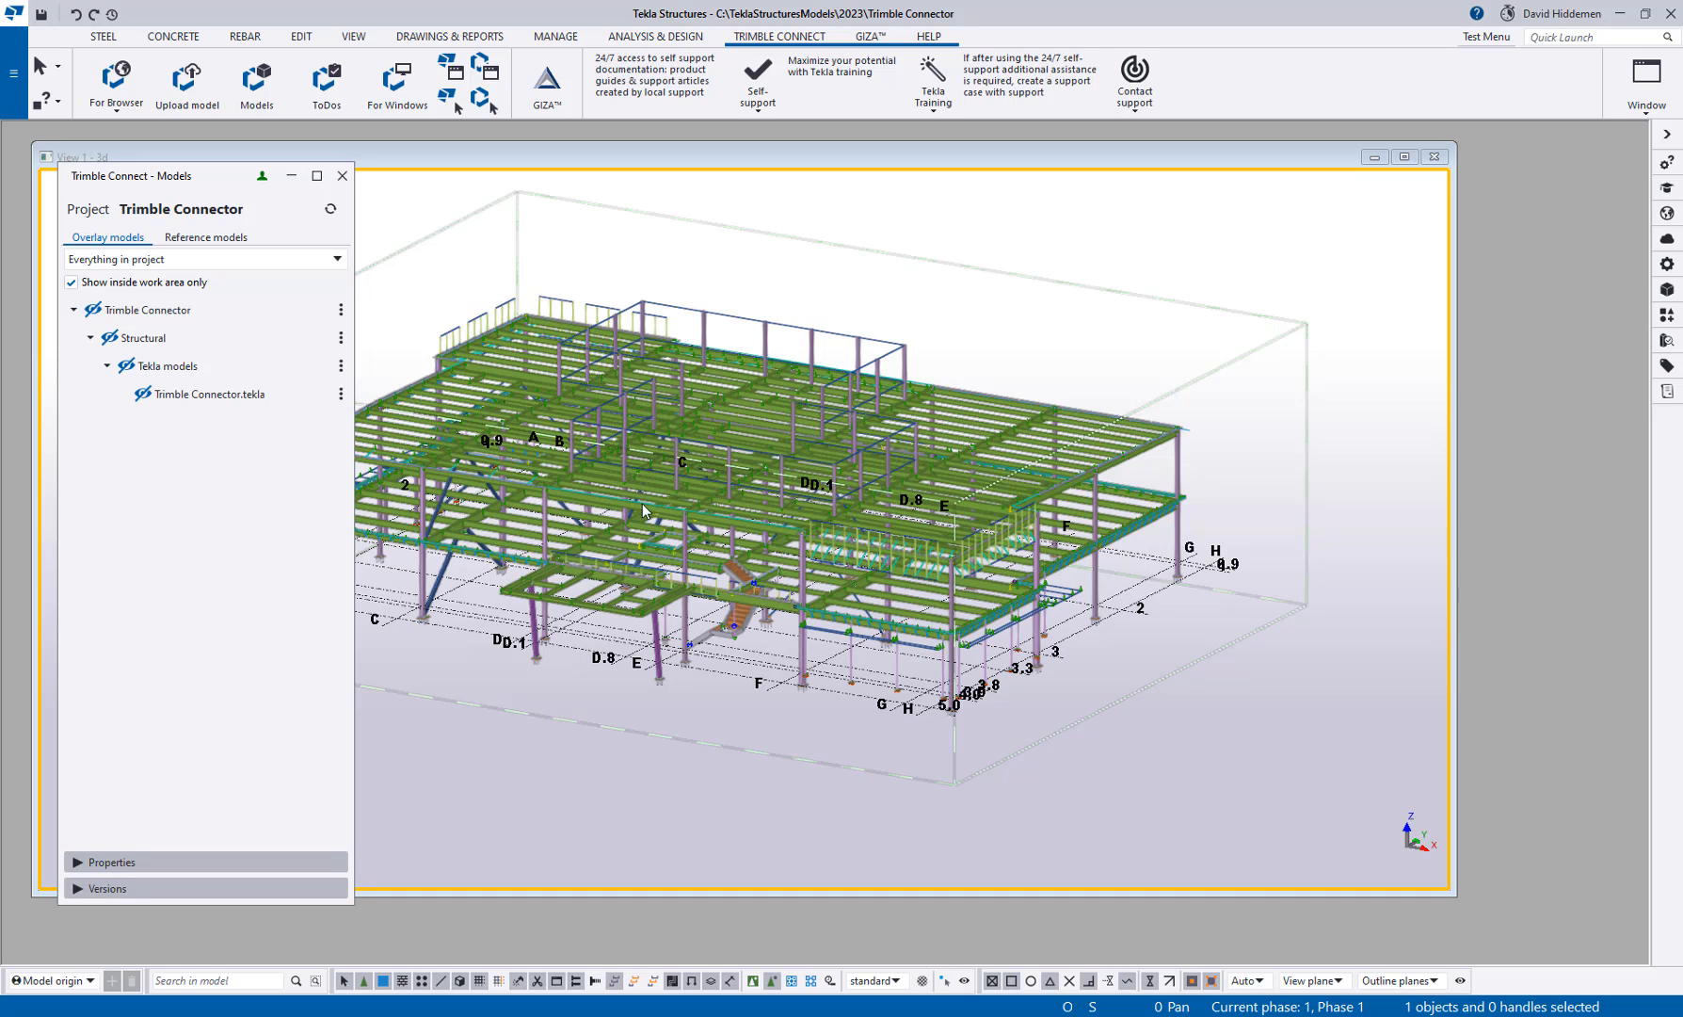
mouse_move(715, 694)
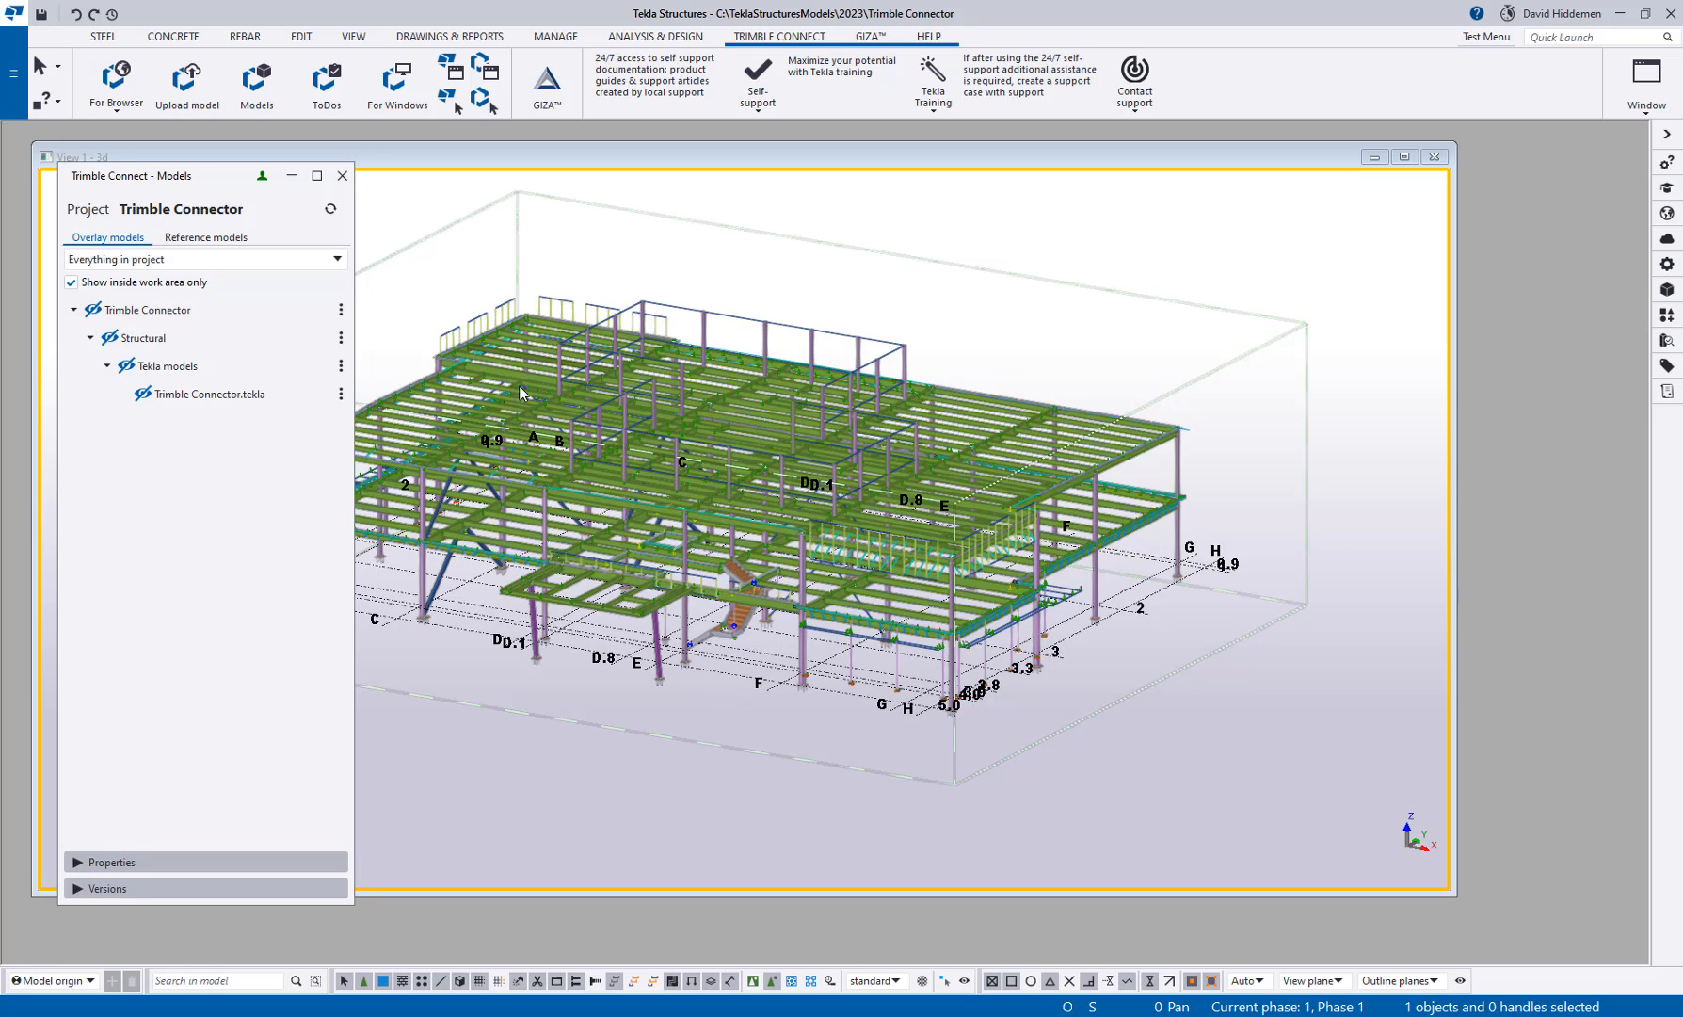
mouse_move(1295, 400)
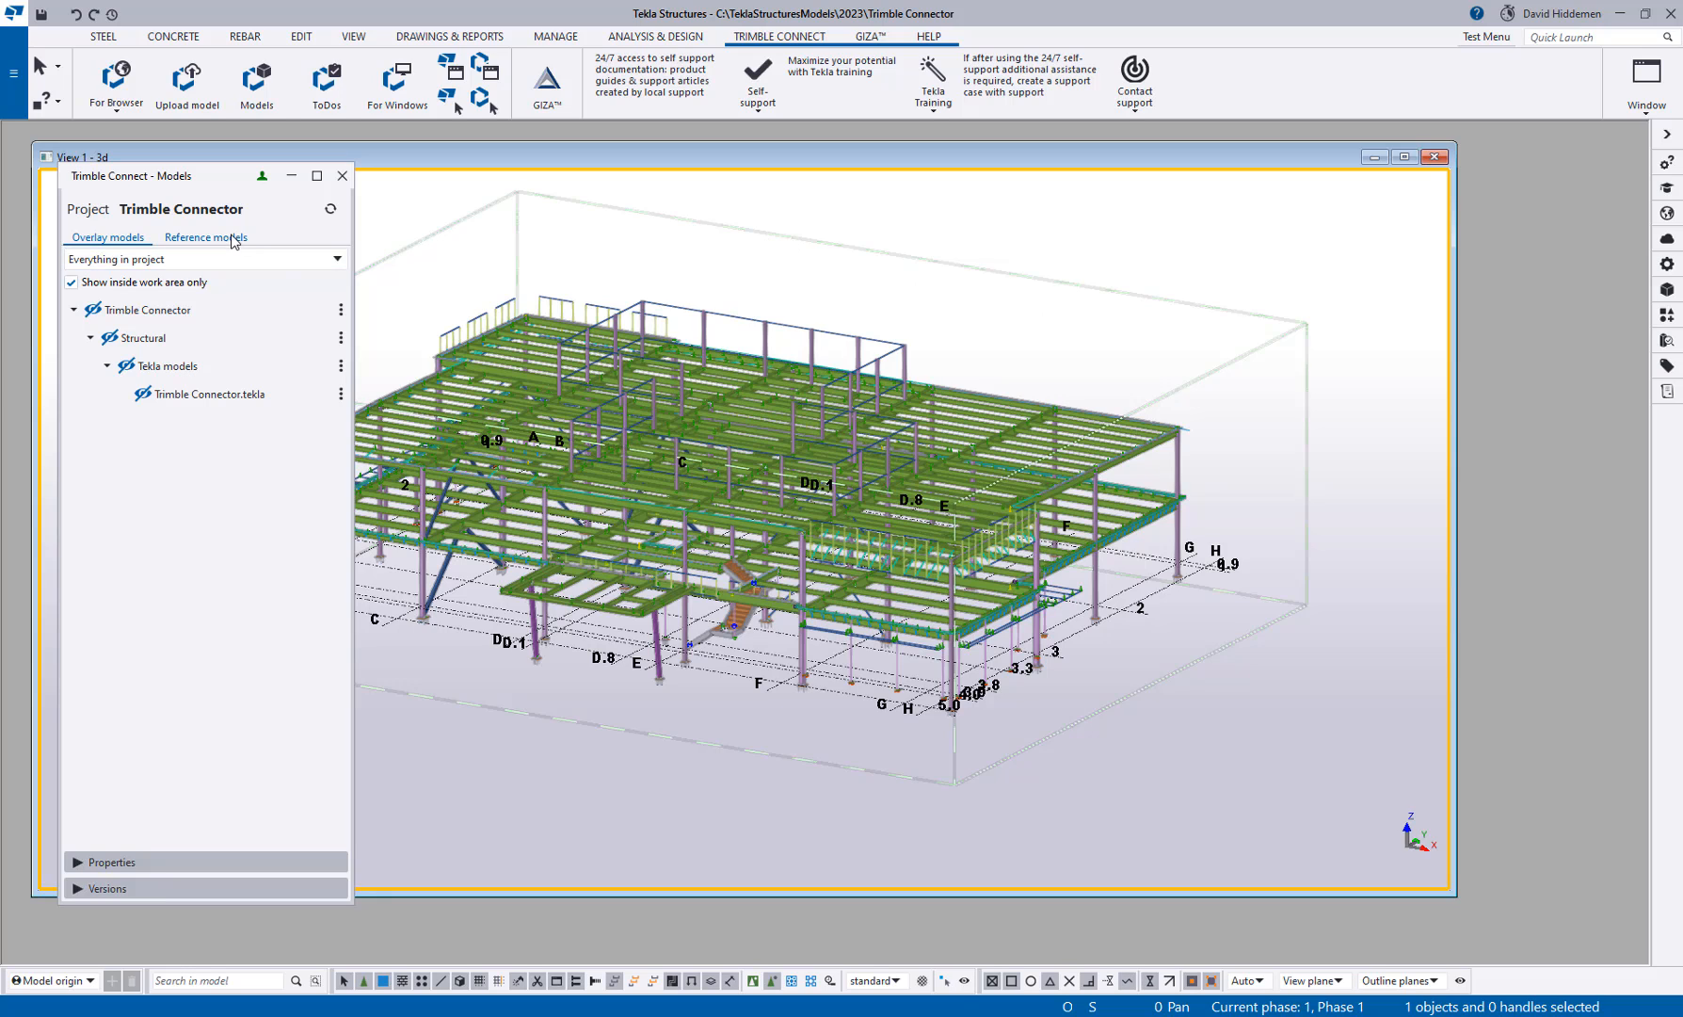
On the Reference models tab, add the Tekla models folder as a reference models folder
click(204, 237)
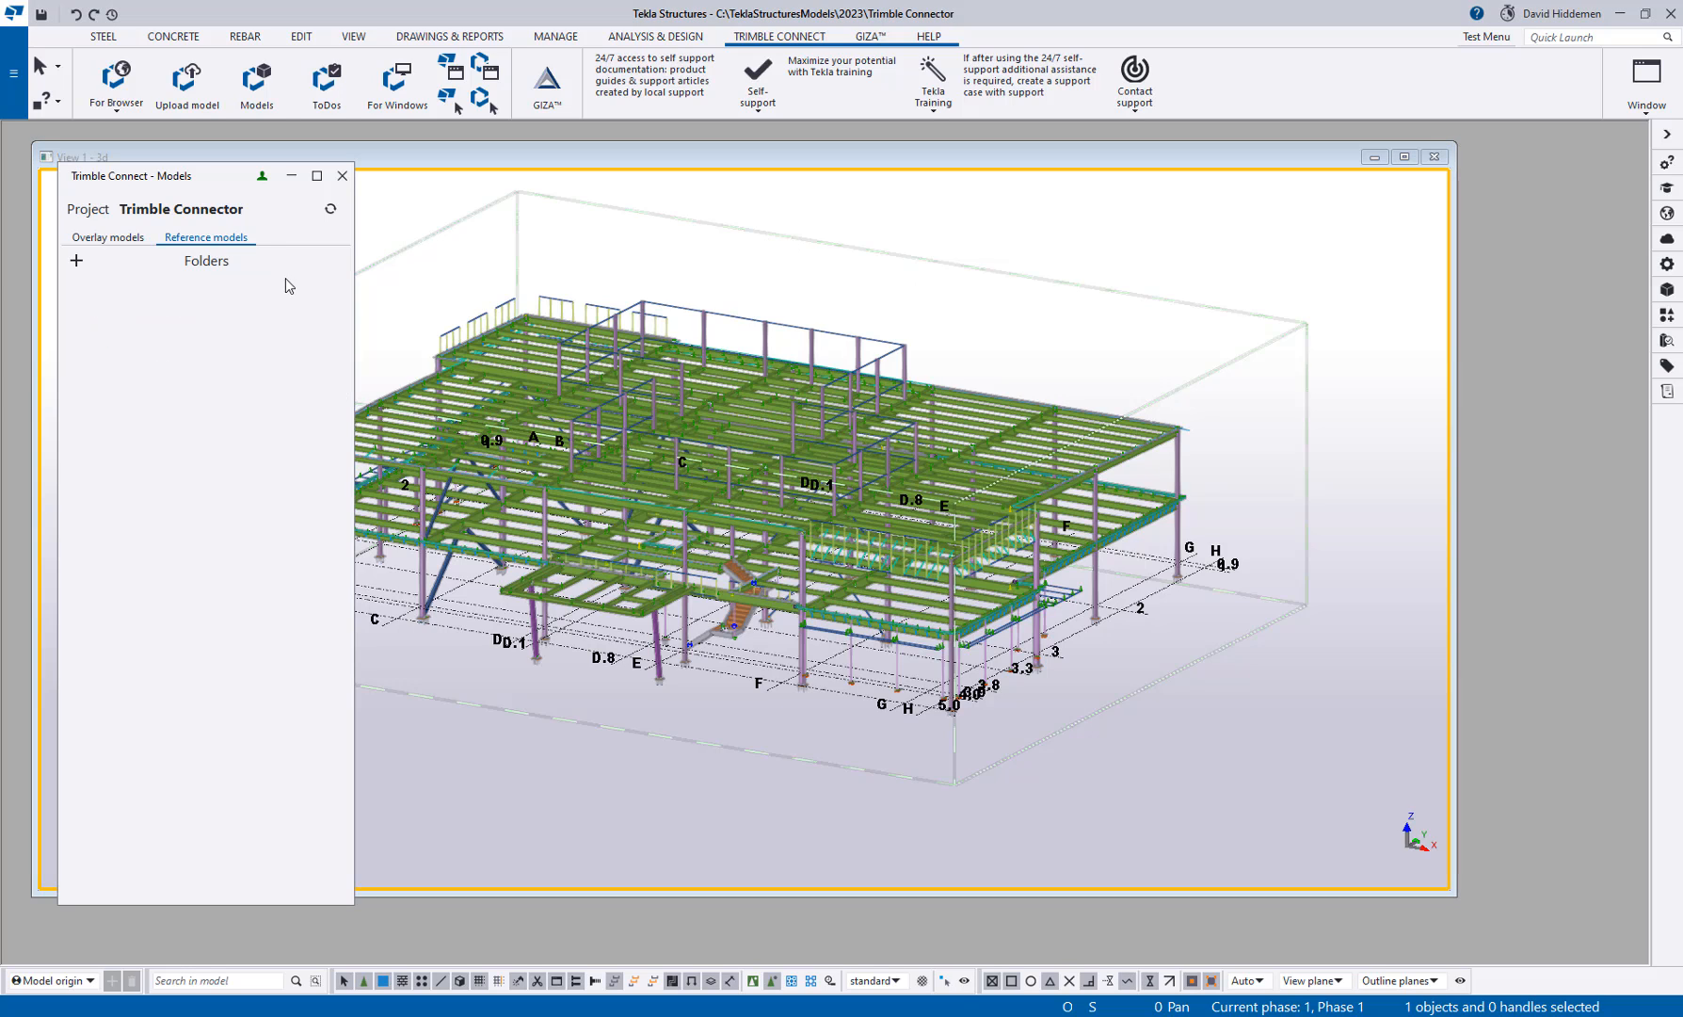
click(76, 260)
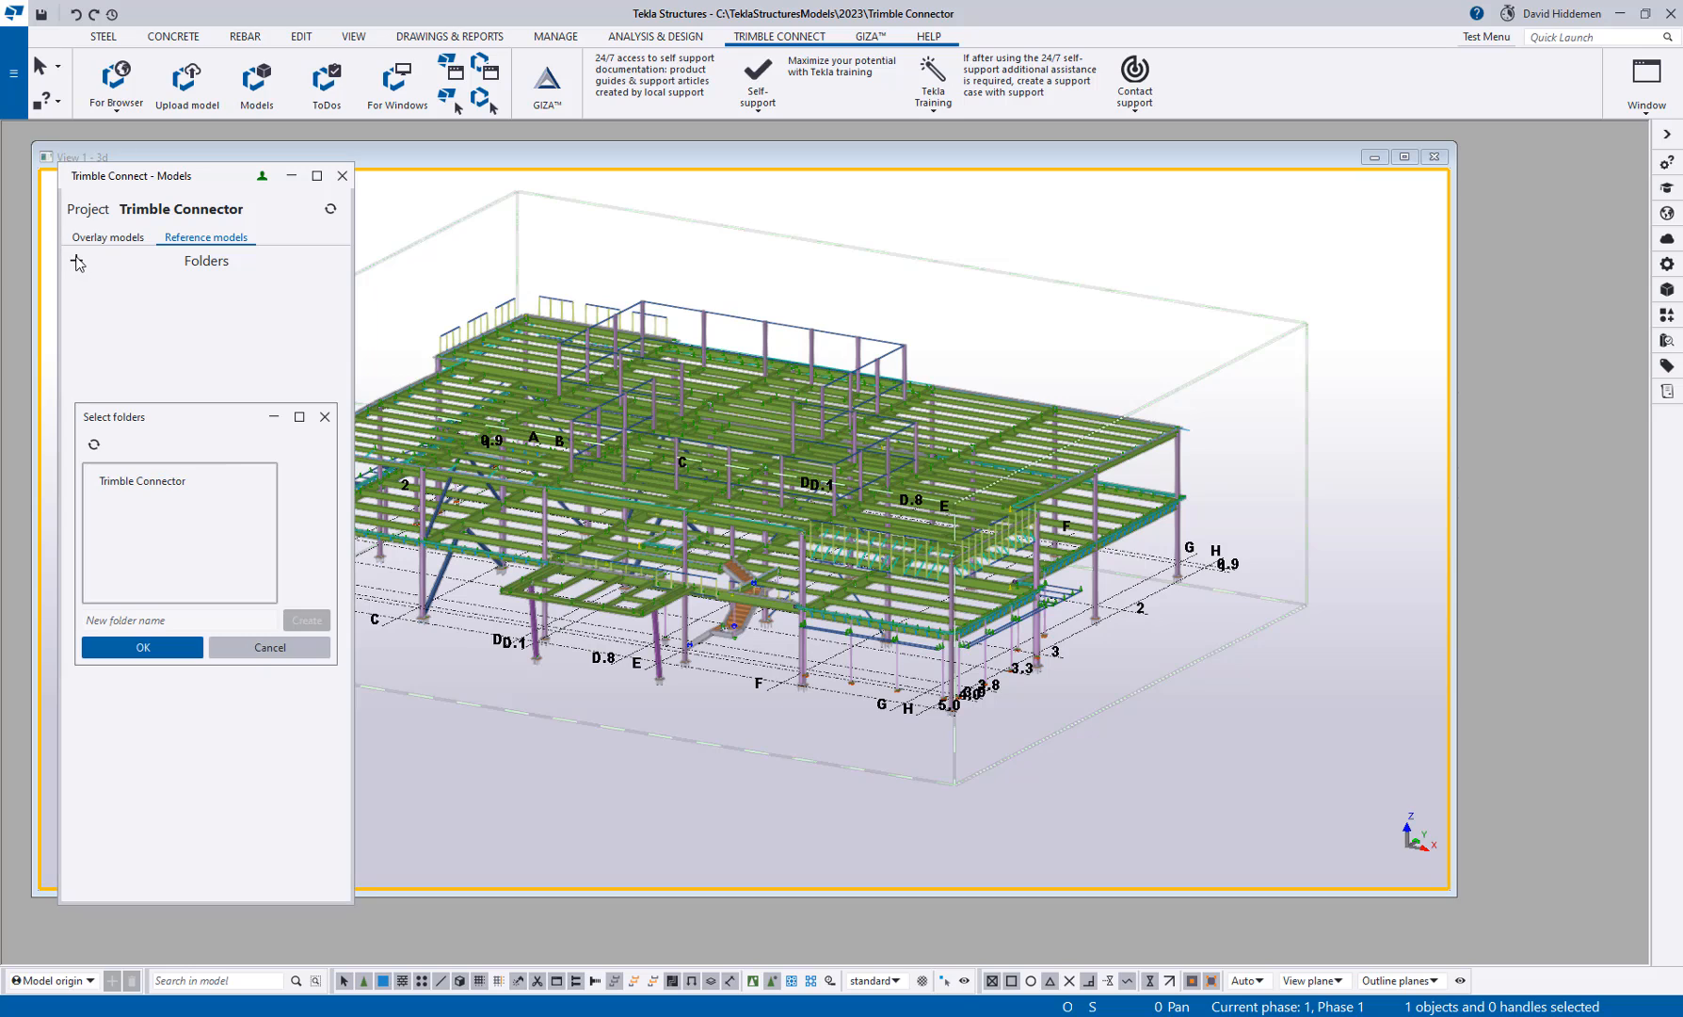
mouse_move(176, 408)
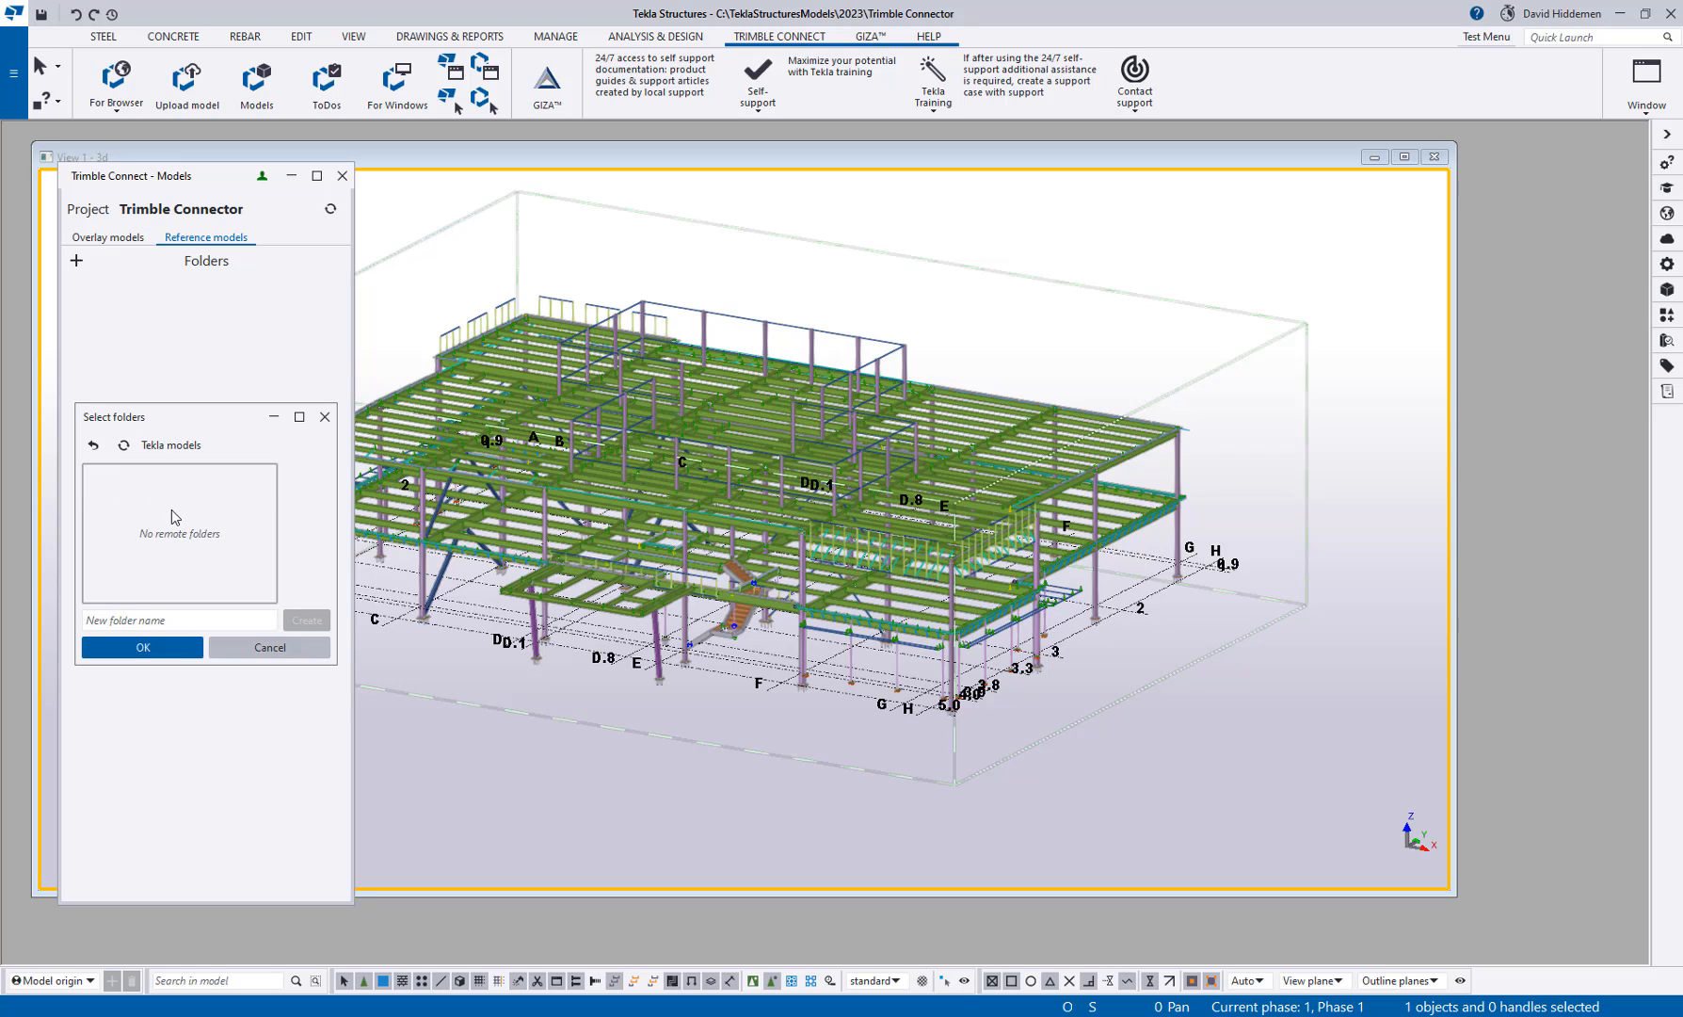
mouse_move(190, 561)
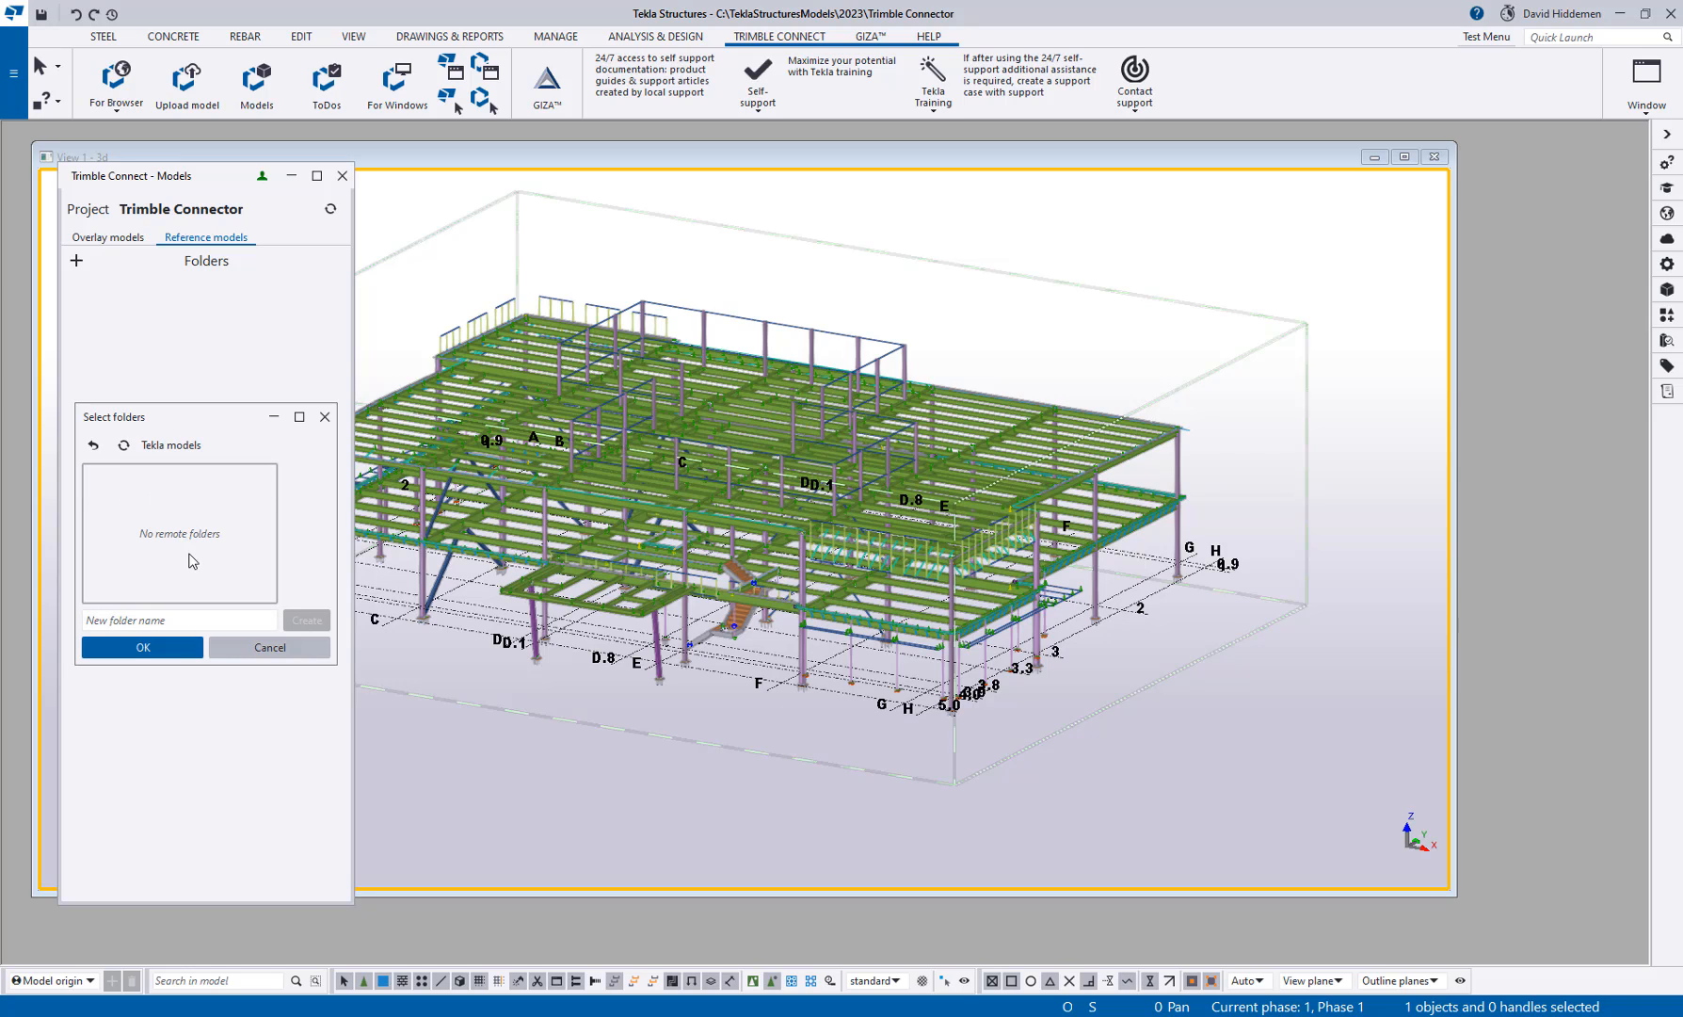
click(142, 647)
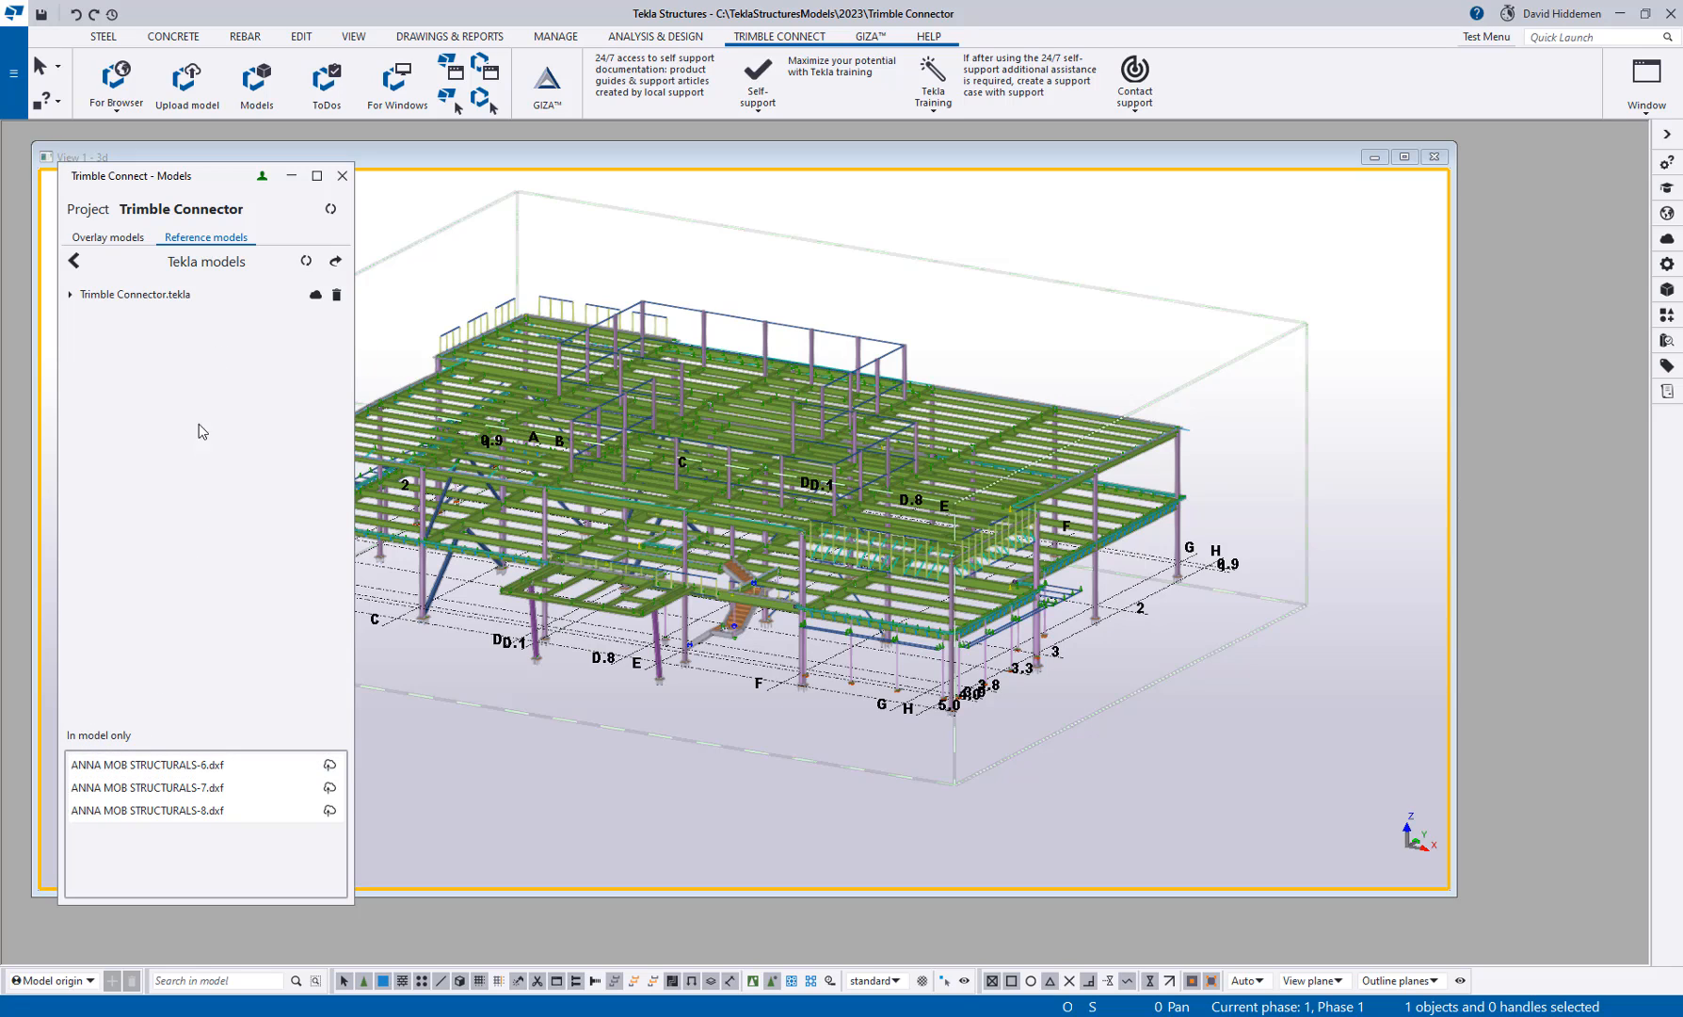
mouse_move(189, 839)
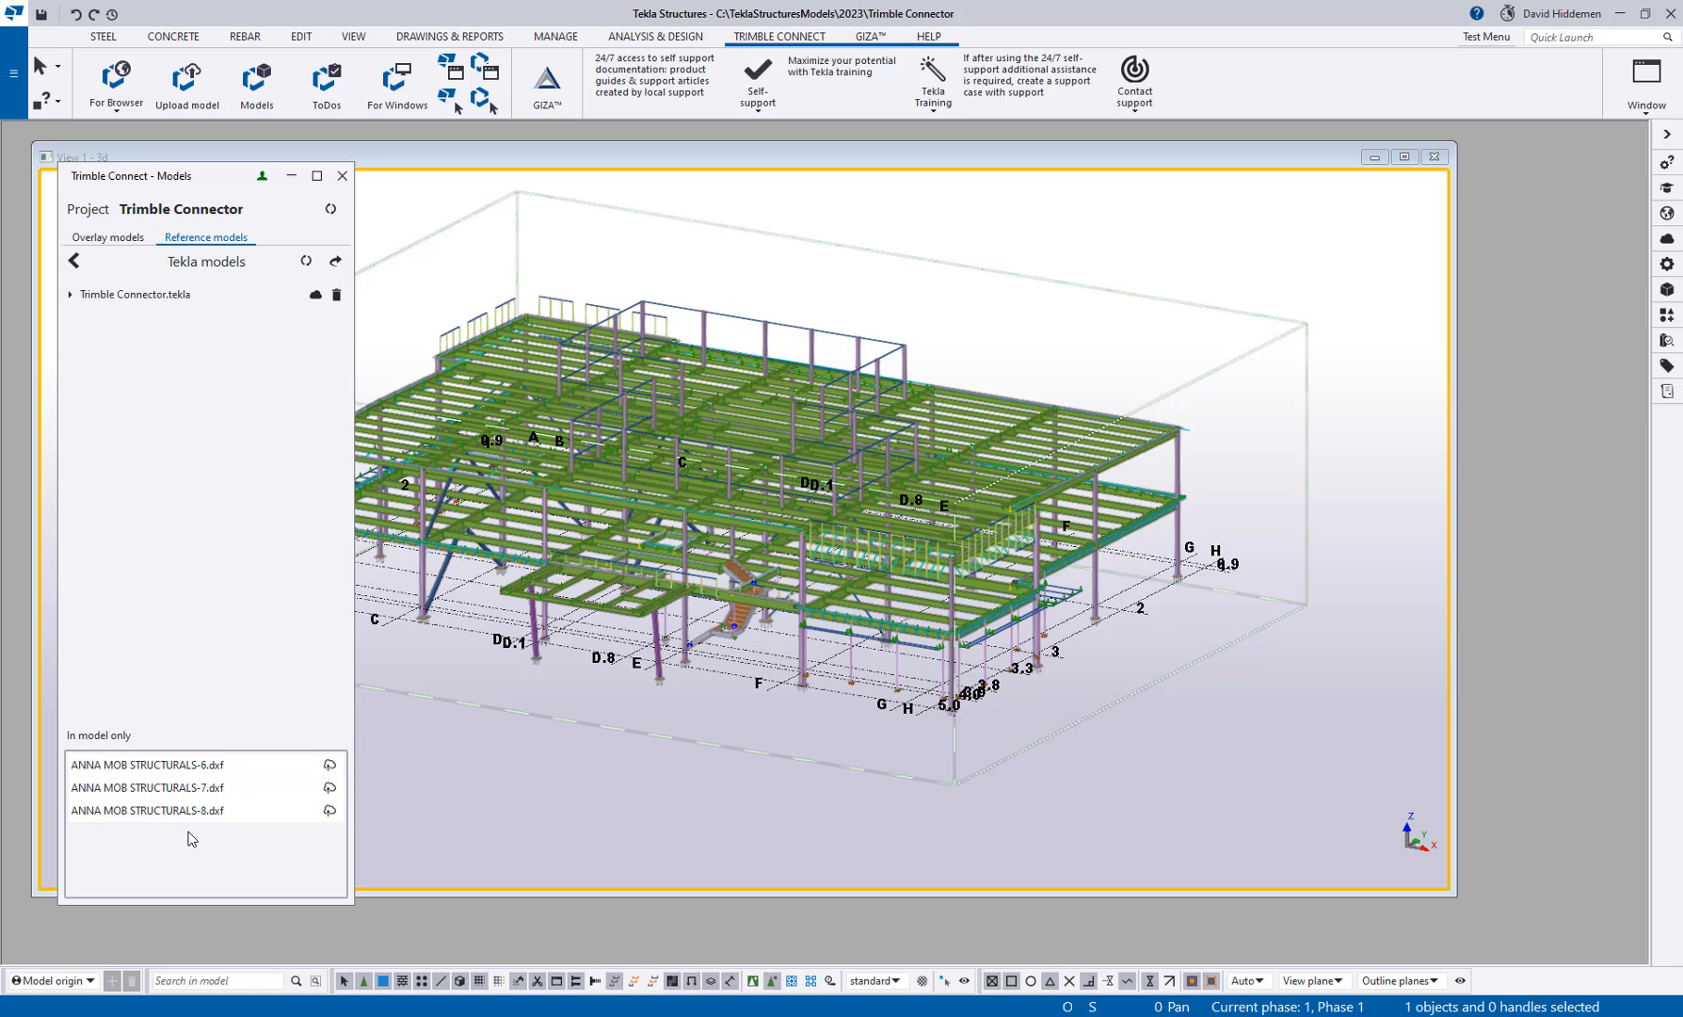
mouse_move(866, 408)
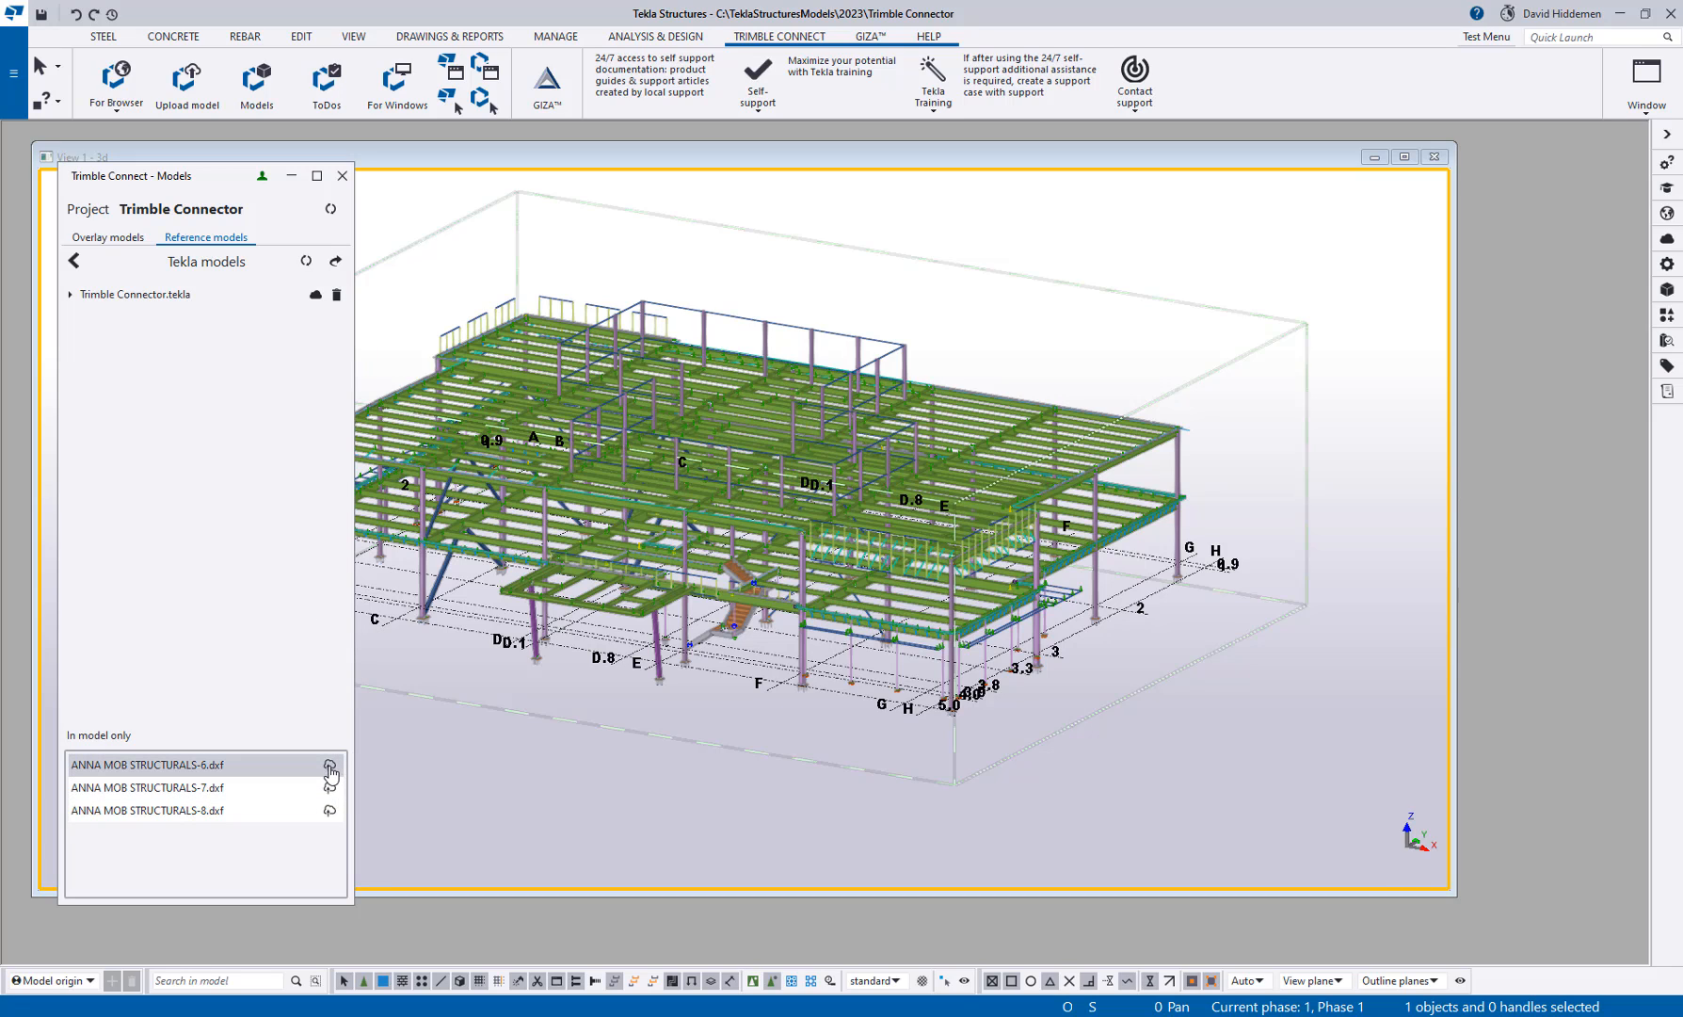
mouse_move(330, 765)
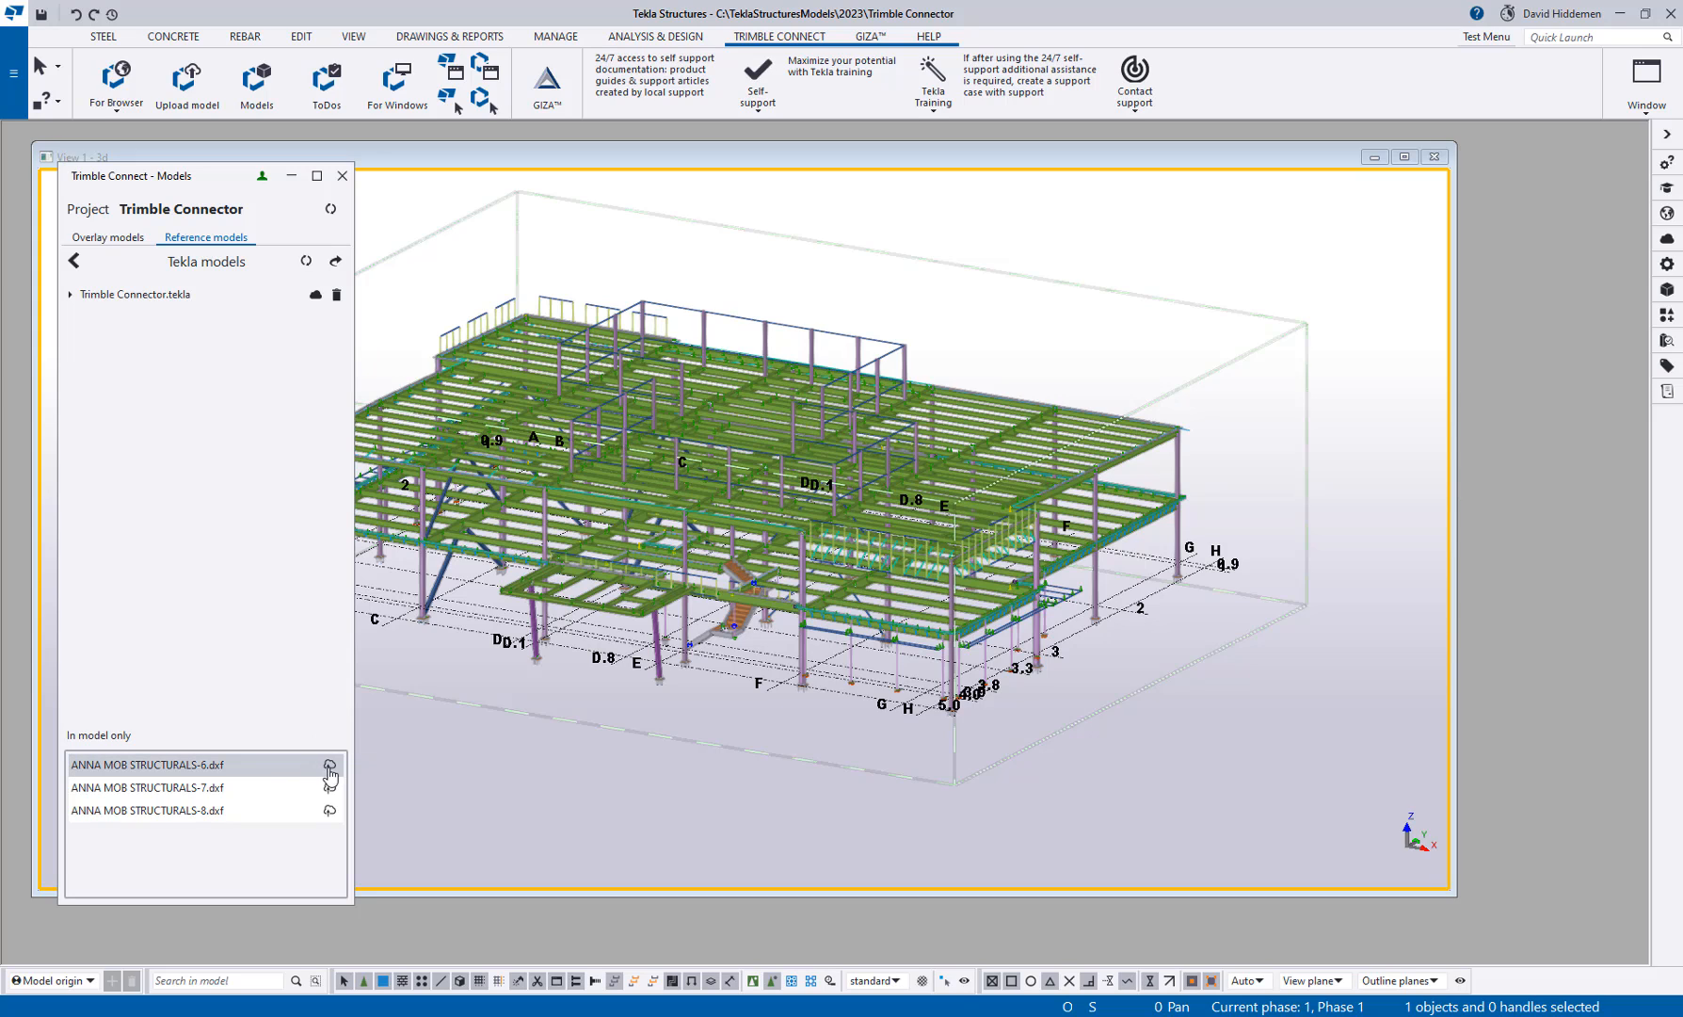
Upload the STRUCTURALS-6, STRUCTURALS-7 and STRUCTURALS-8 DXF drawings to Trimble Connect
click(328, 766)
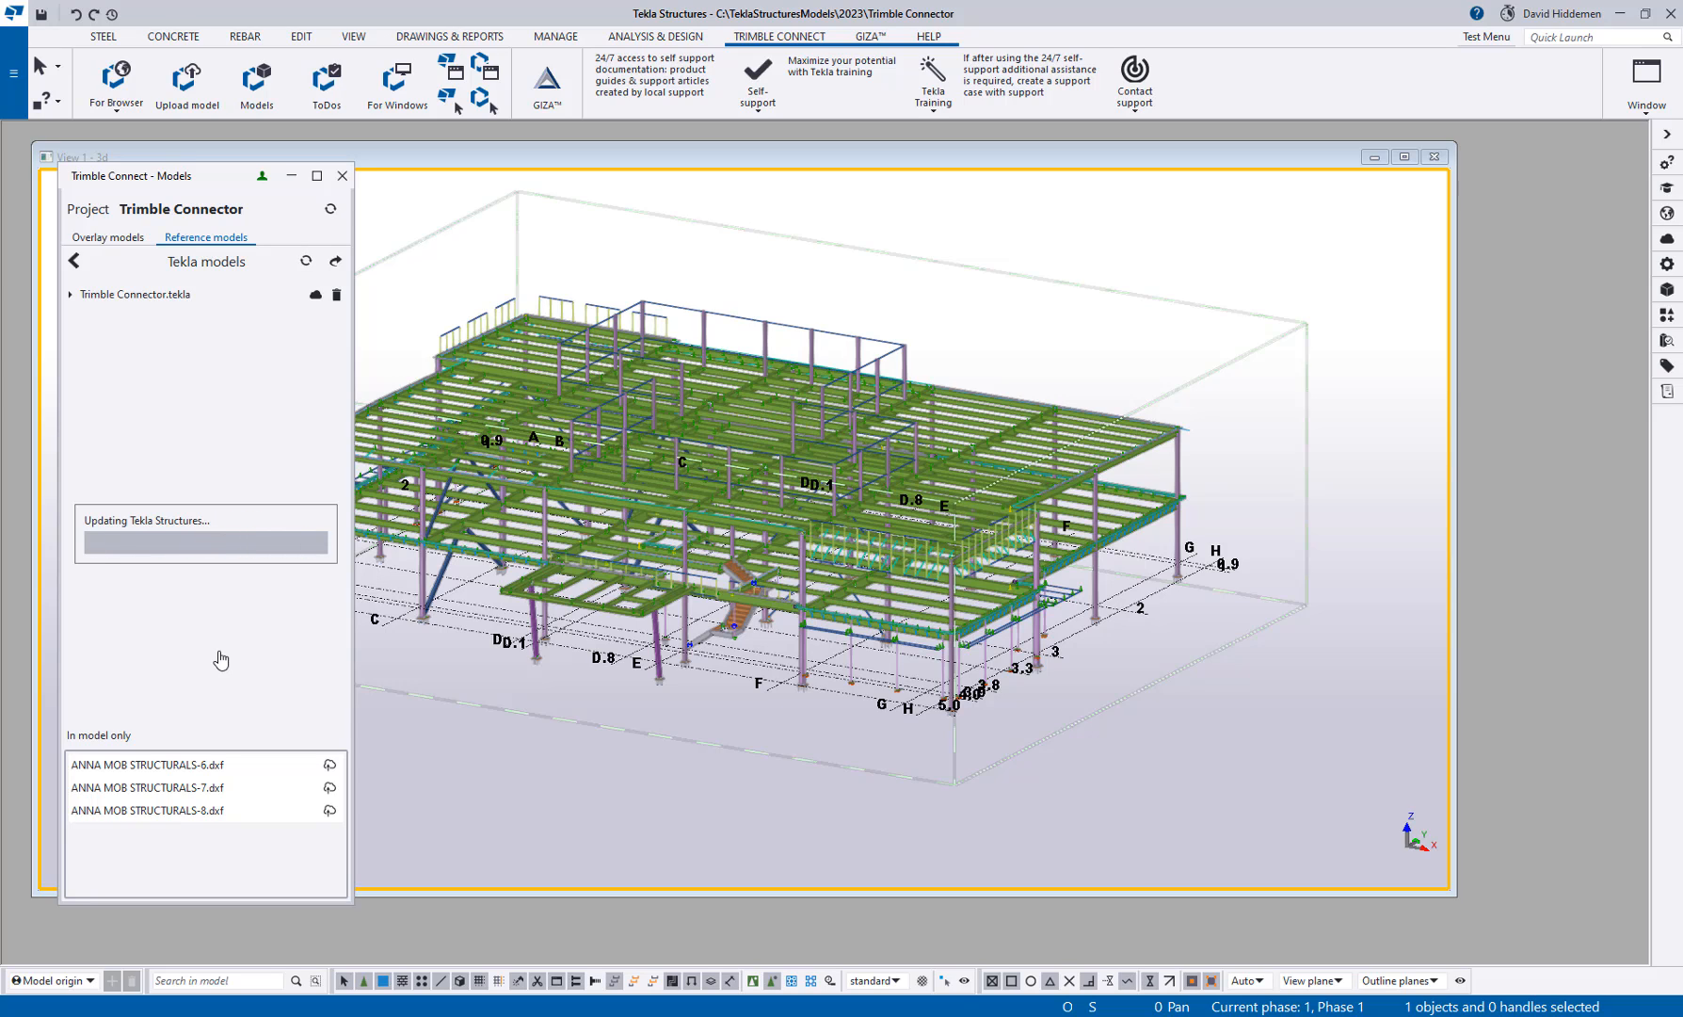
mouse_move(327, 793)
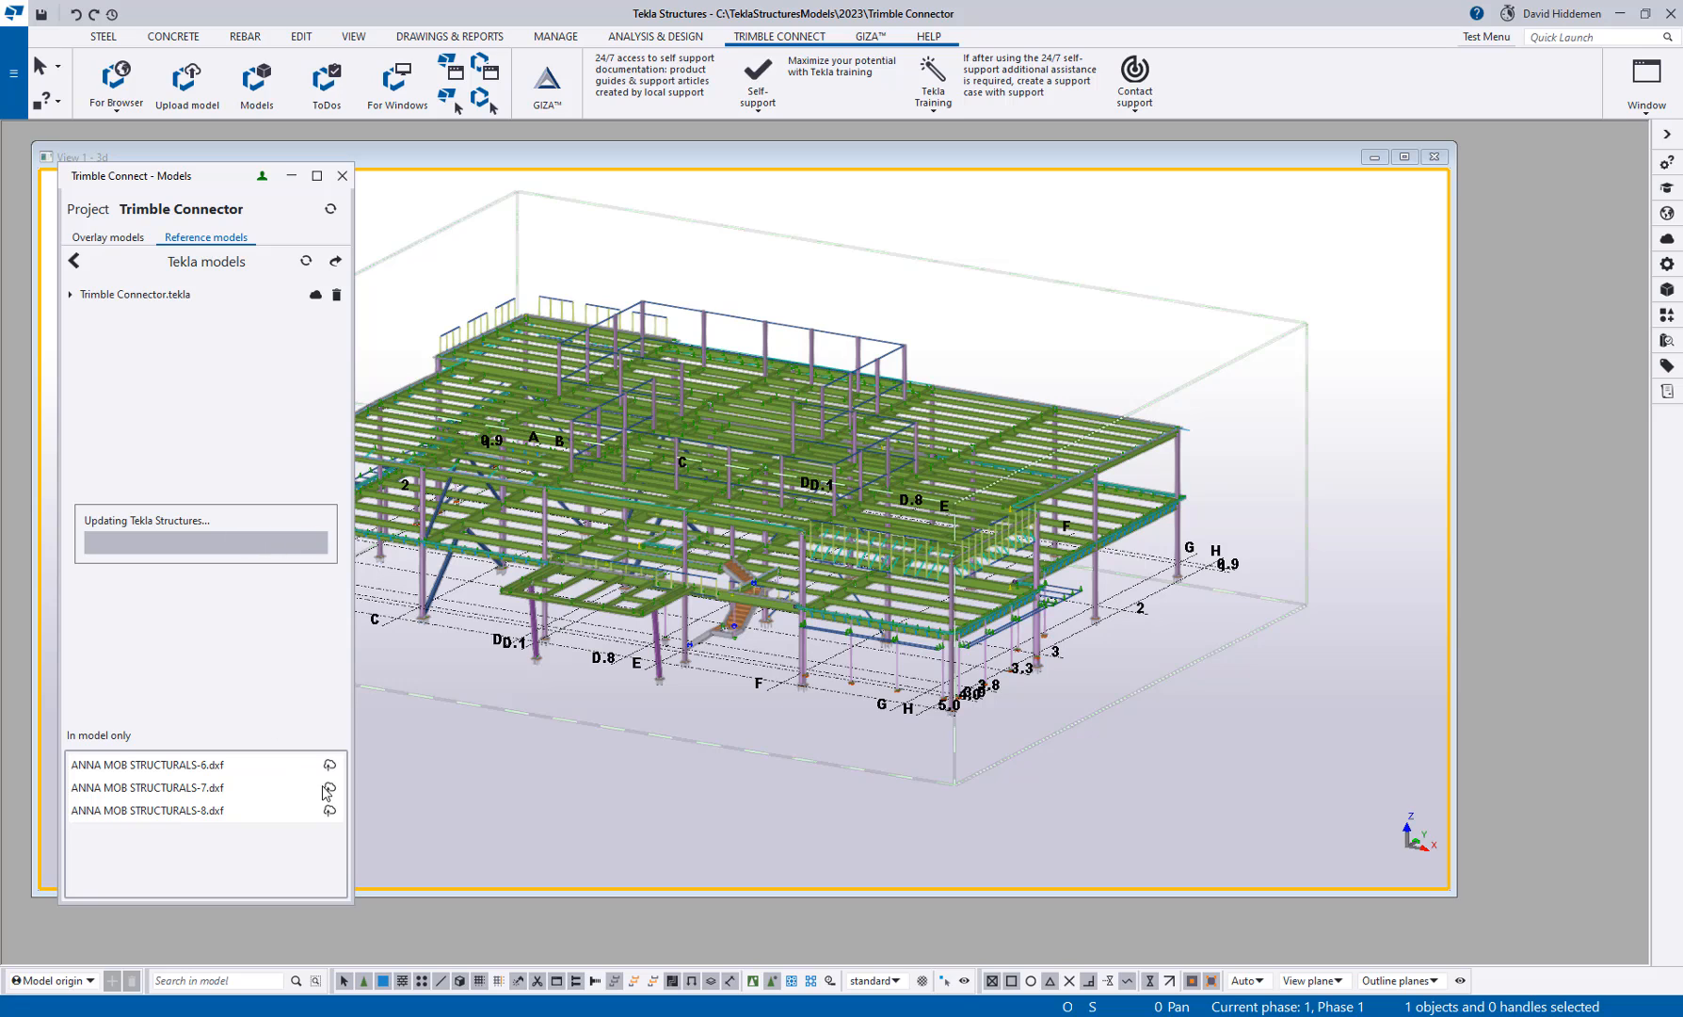
click(329, 763)
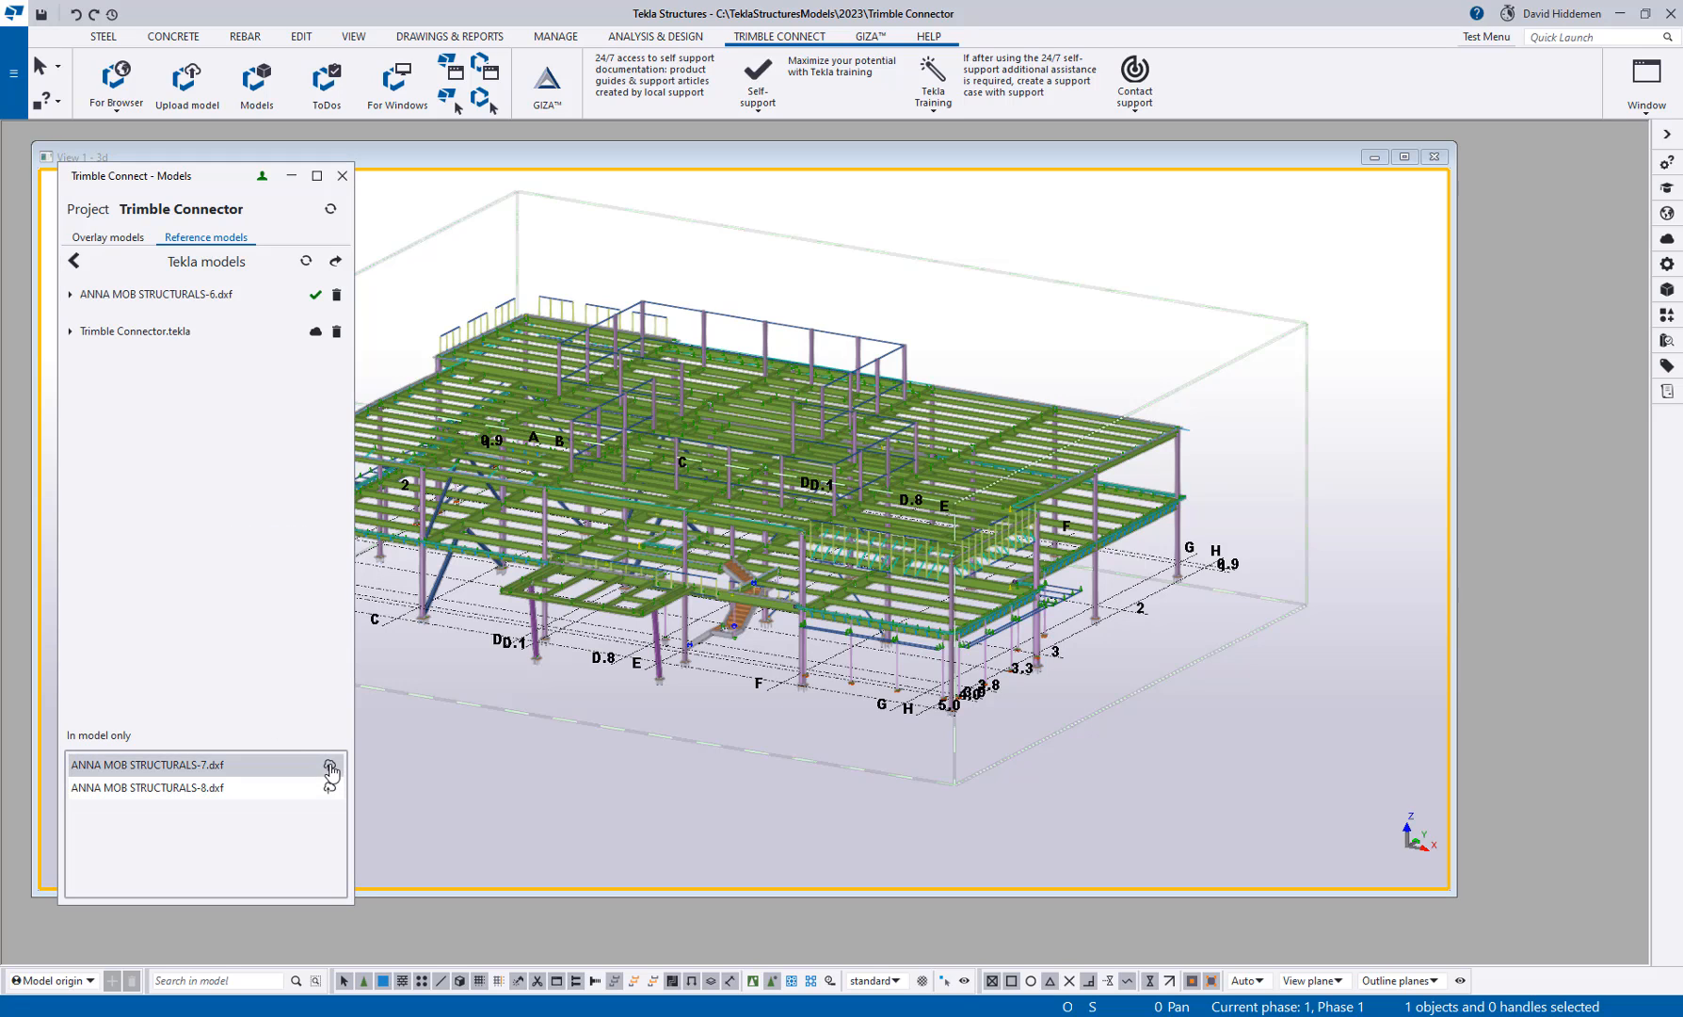
click(329, 768)
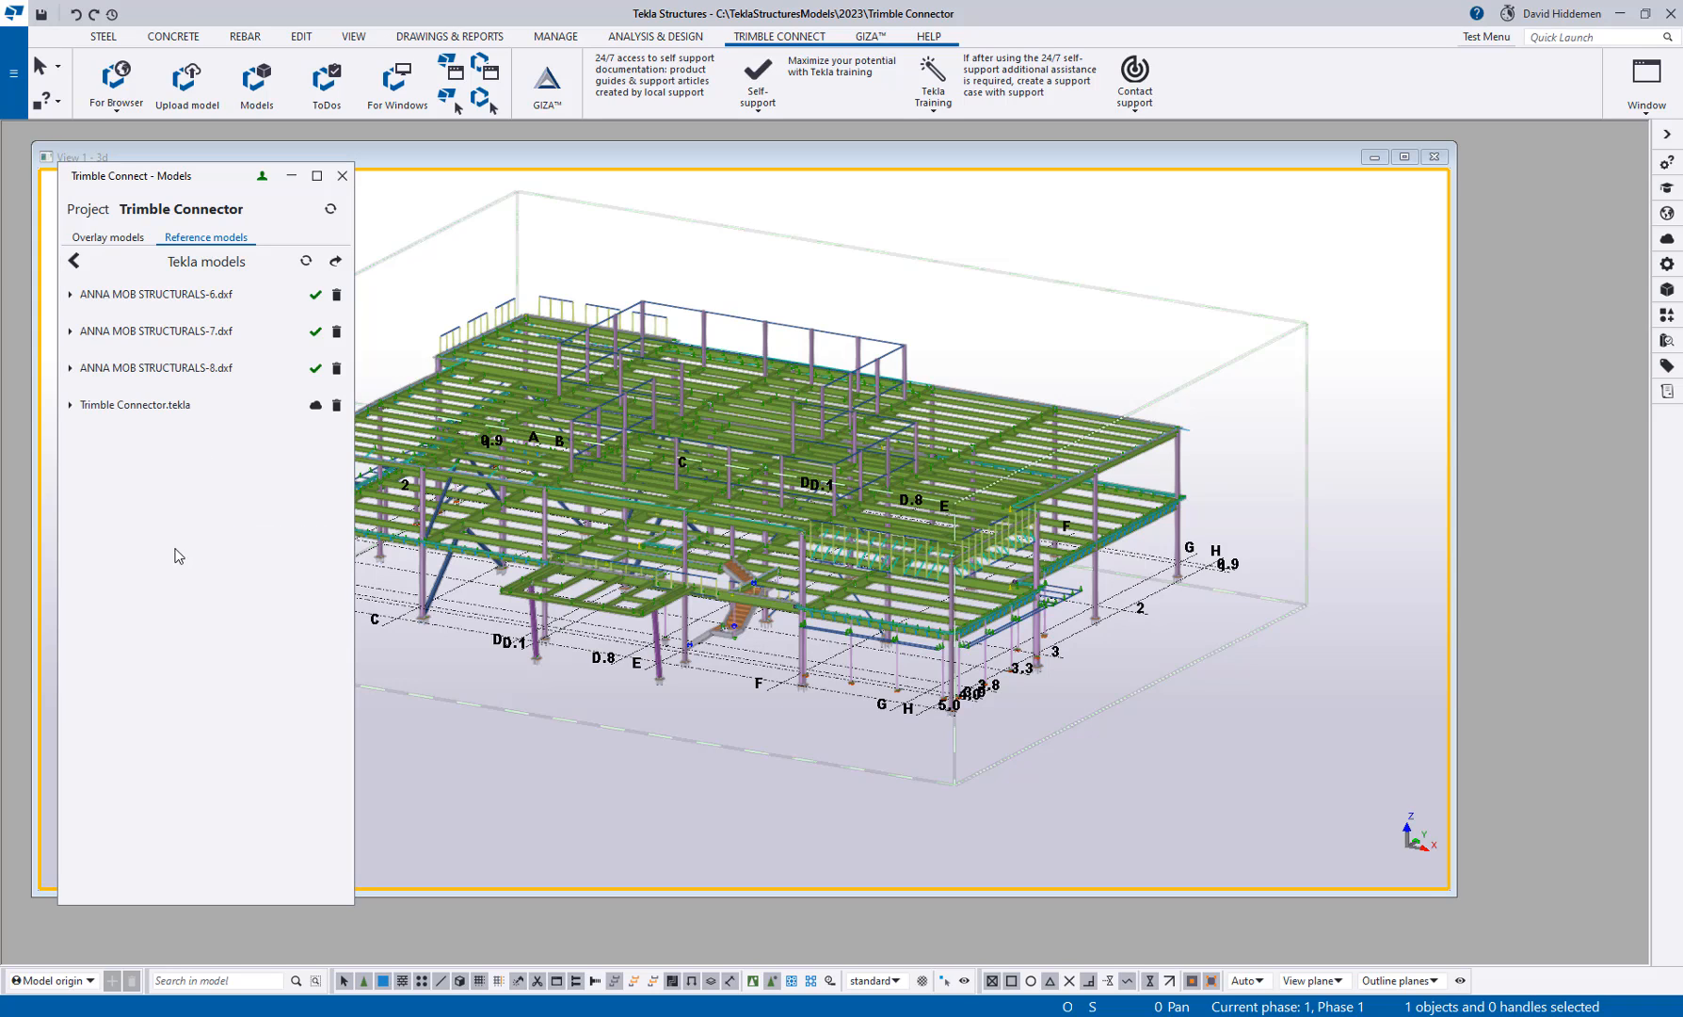
mouse_move(467, 509)
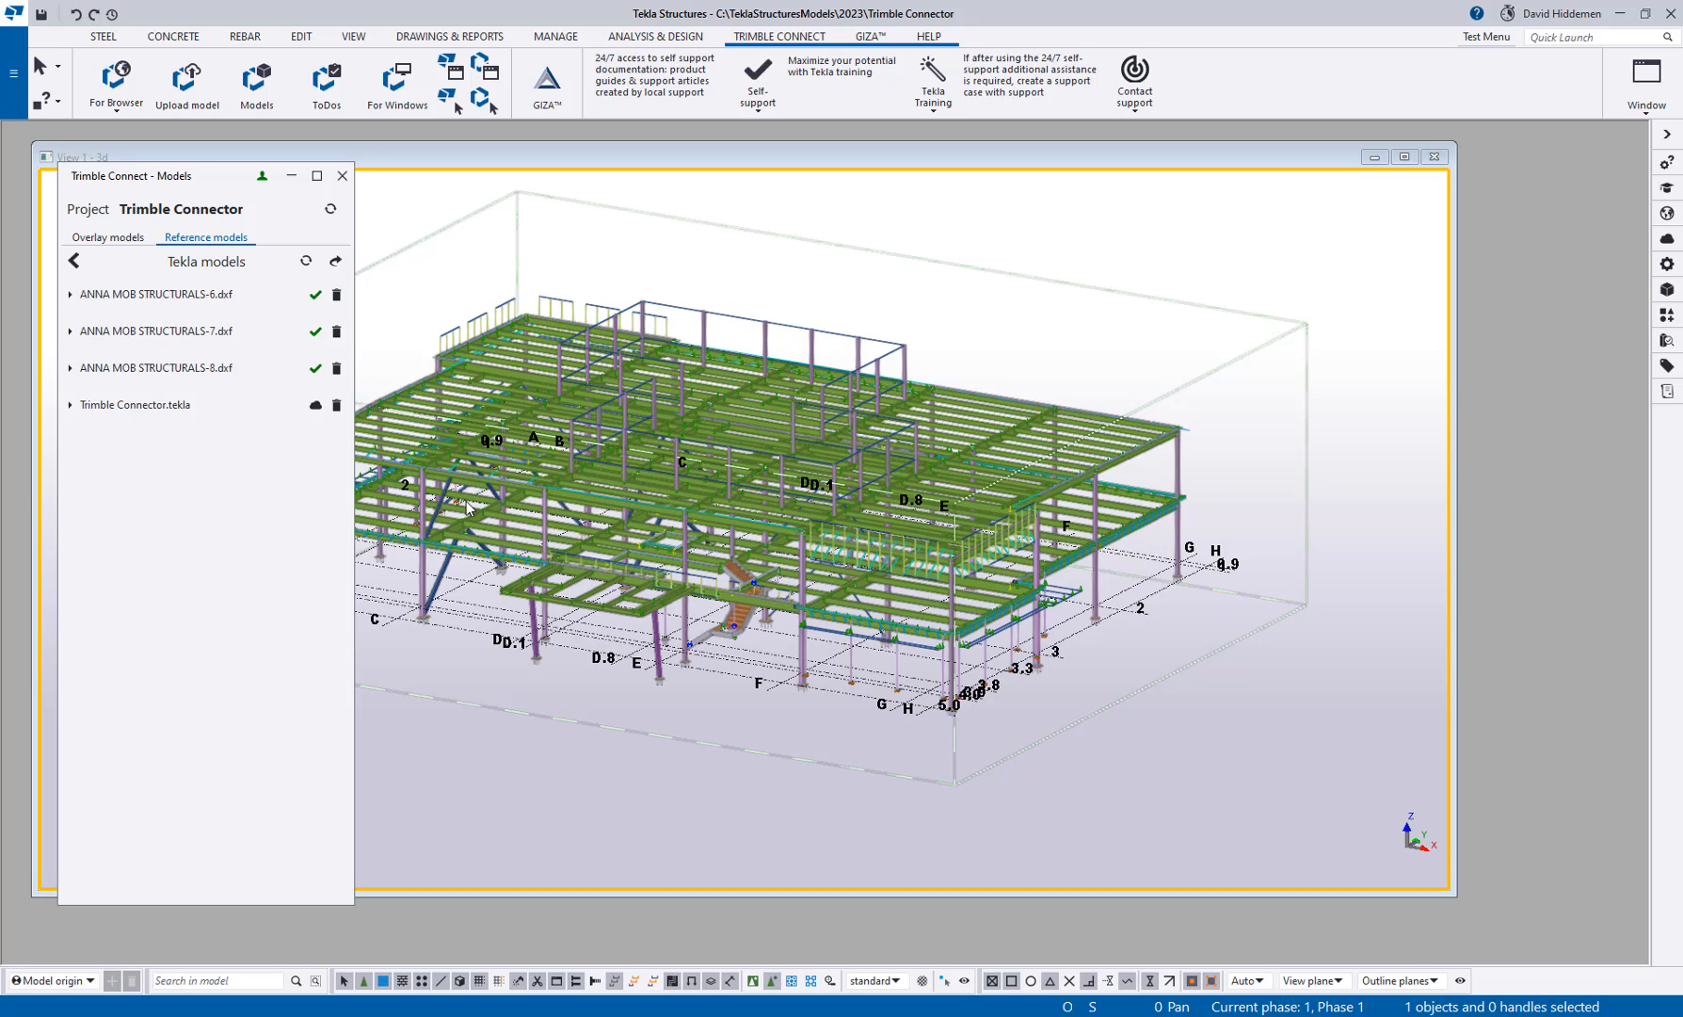
mouse_move(399, 573)
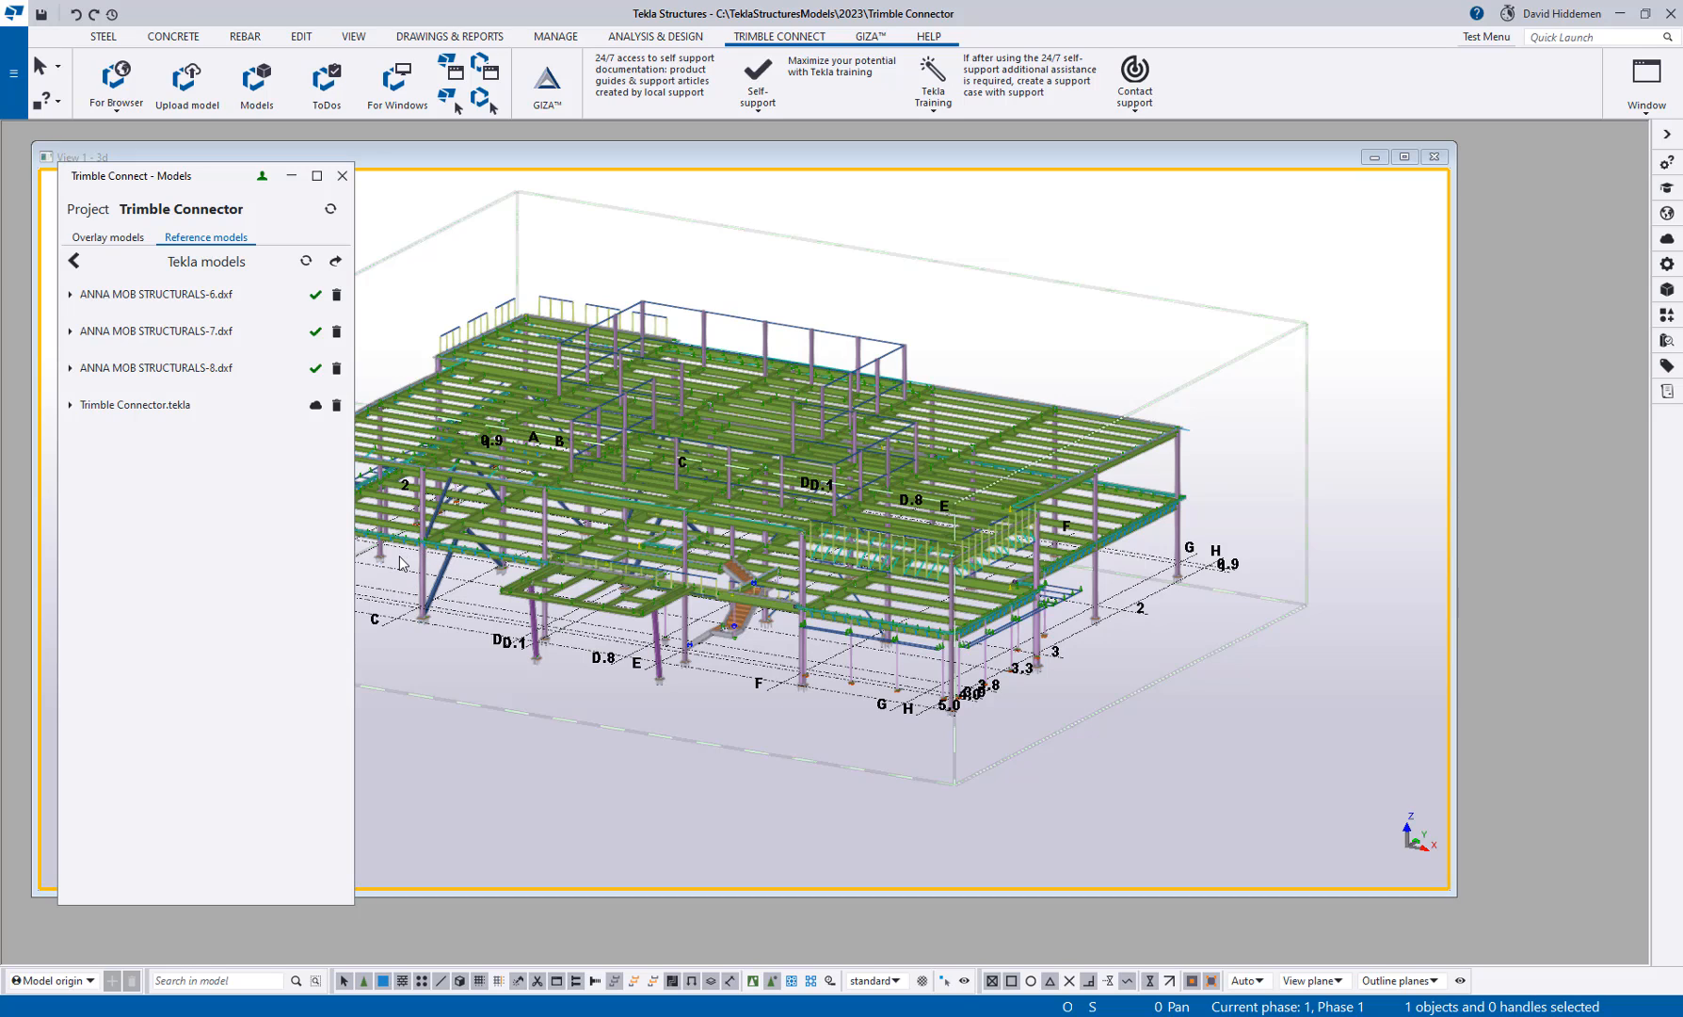
mouse_move(505, 664)
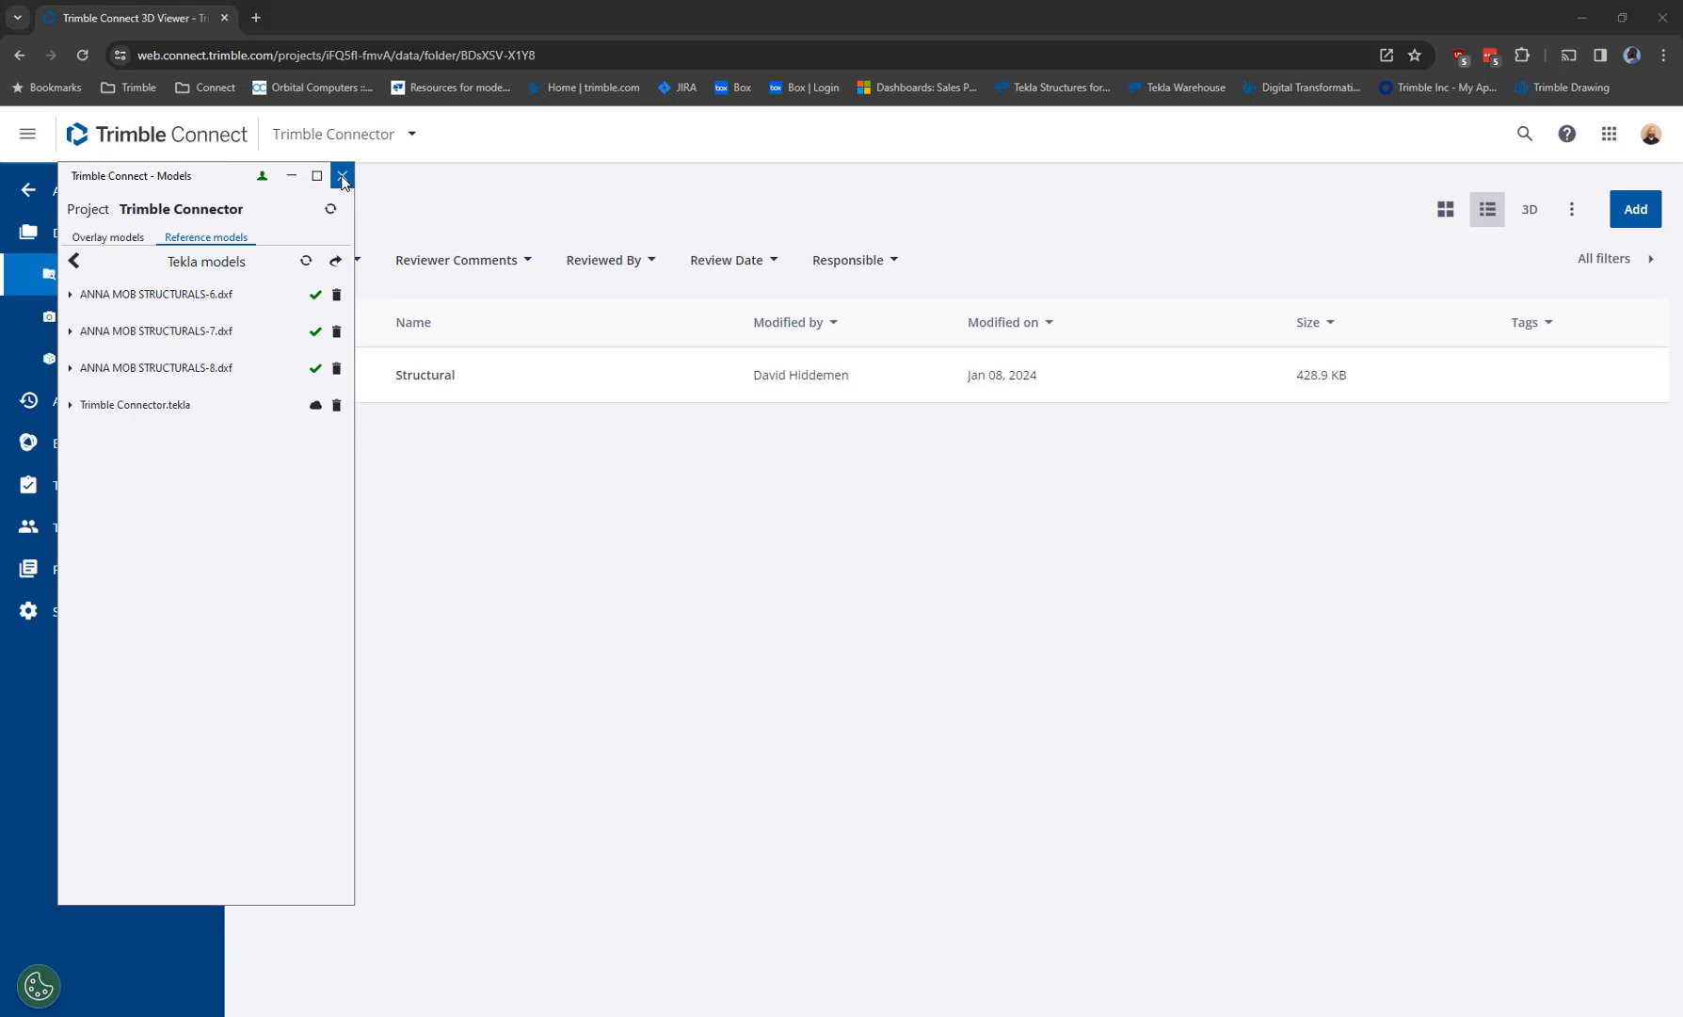
Close the Models panel and open Trimble Connector.tekla from the Structural folder in 3D
click(342, 176)
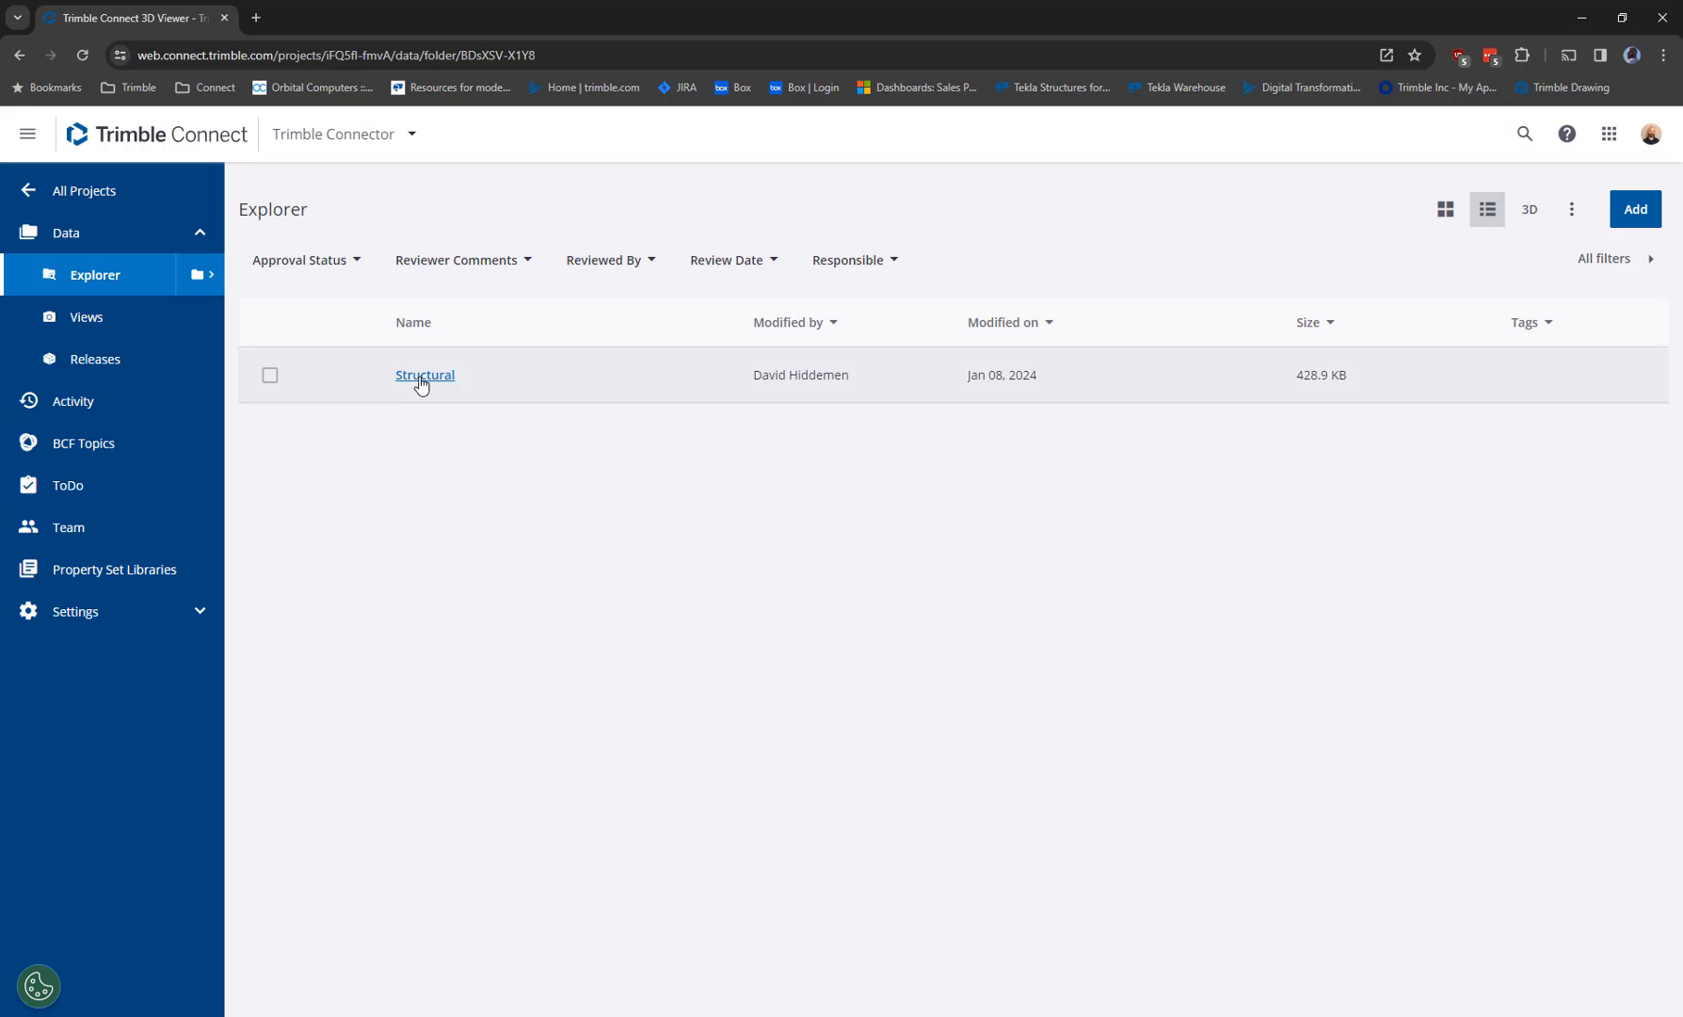
click(424, 375)
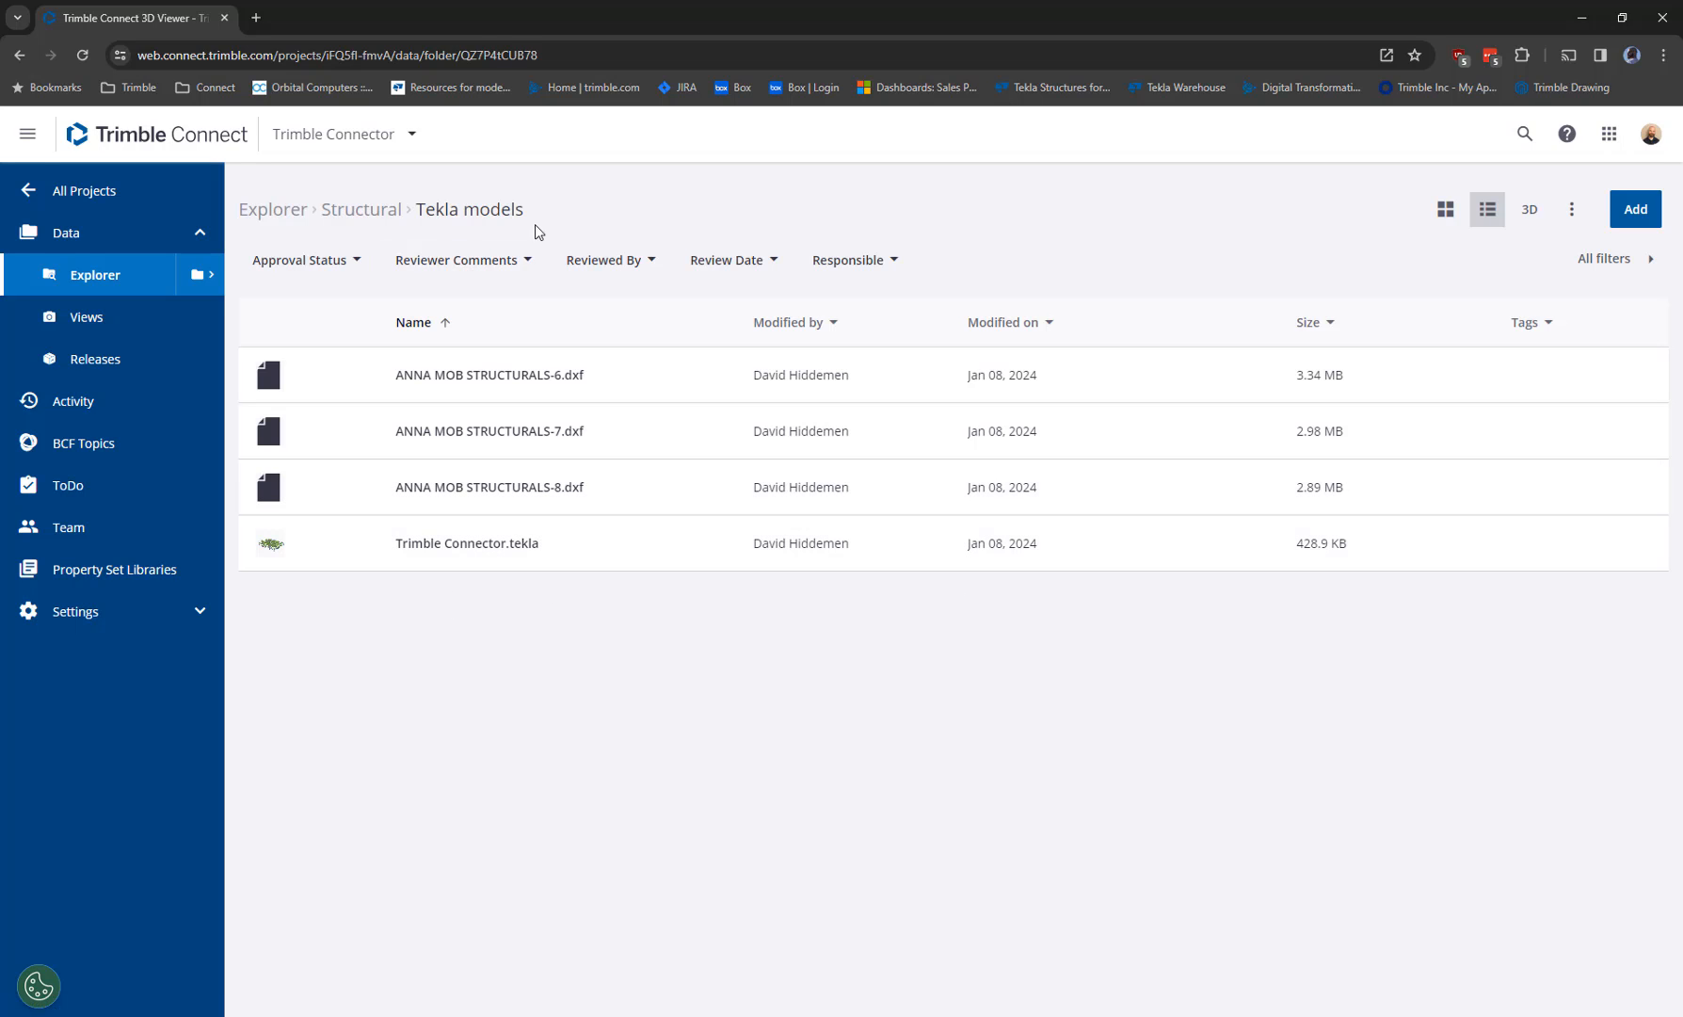
mouse_move(481, 693)
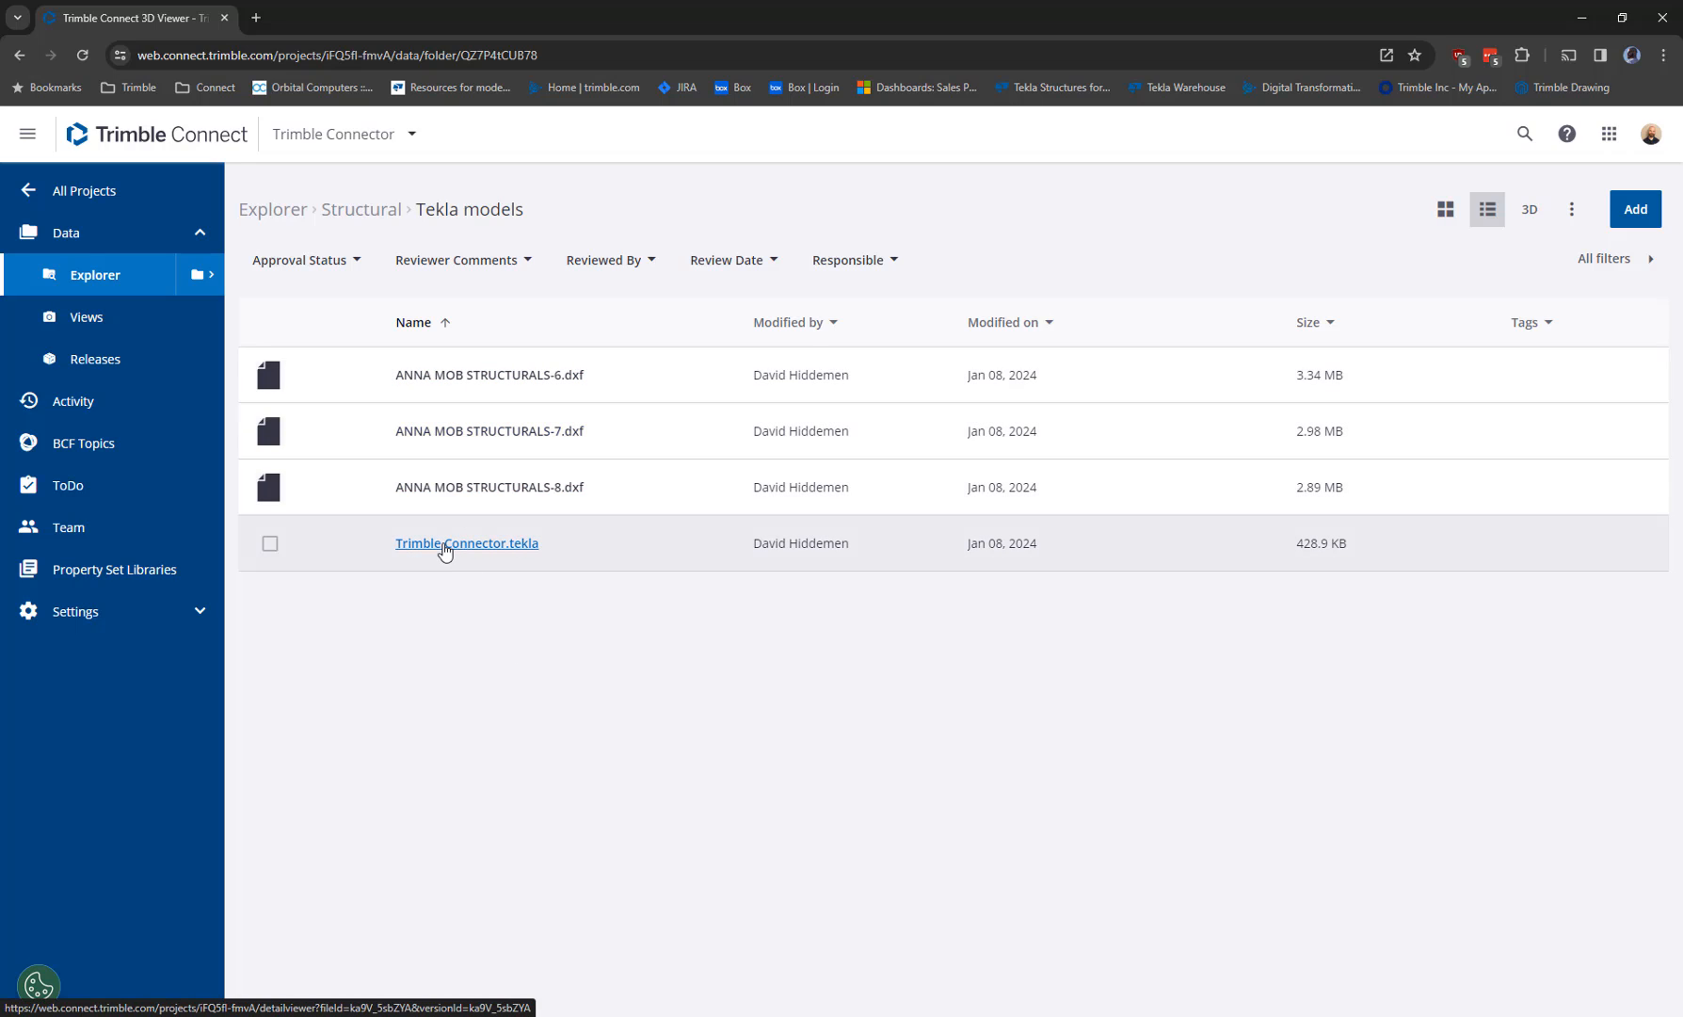
click(467, 542)
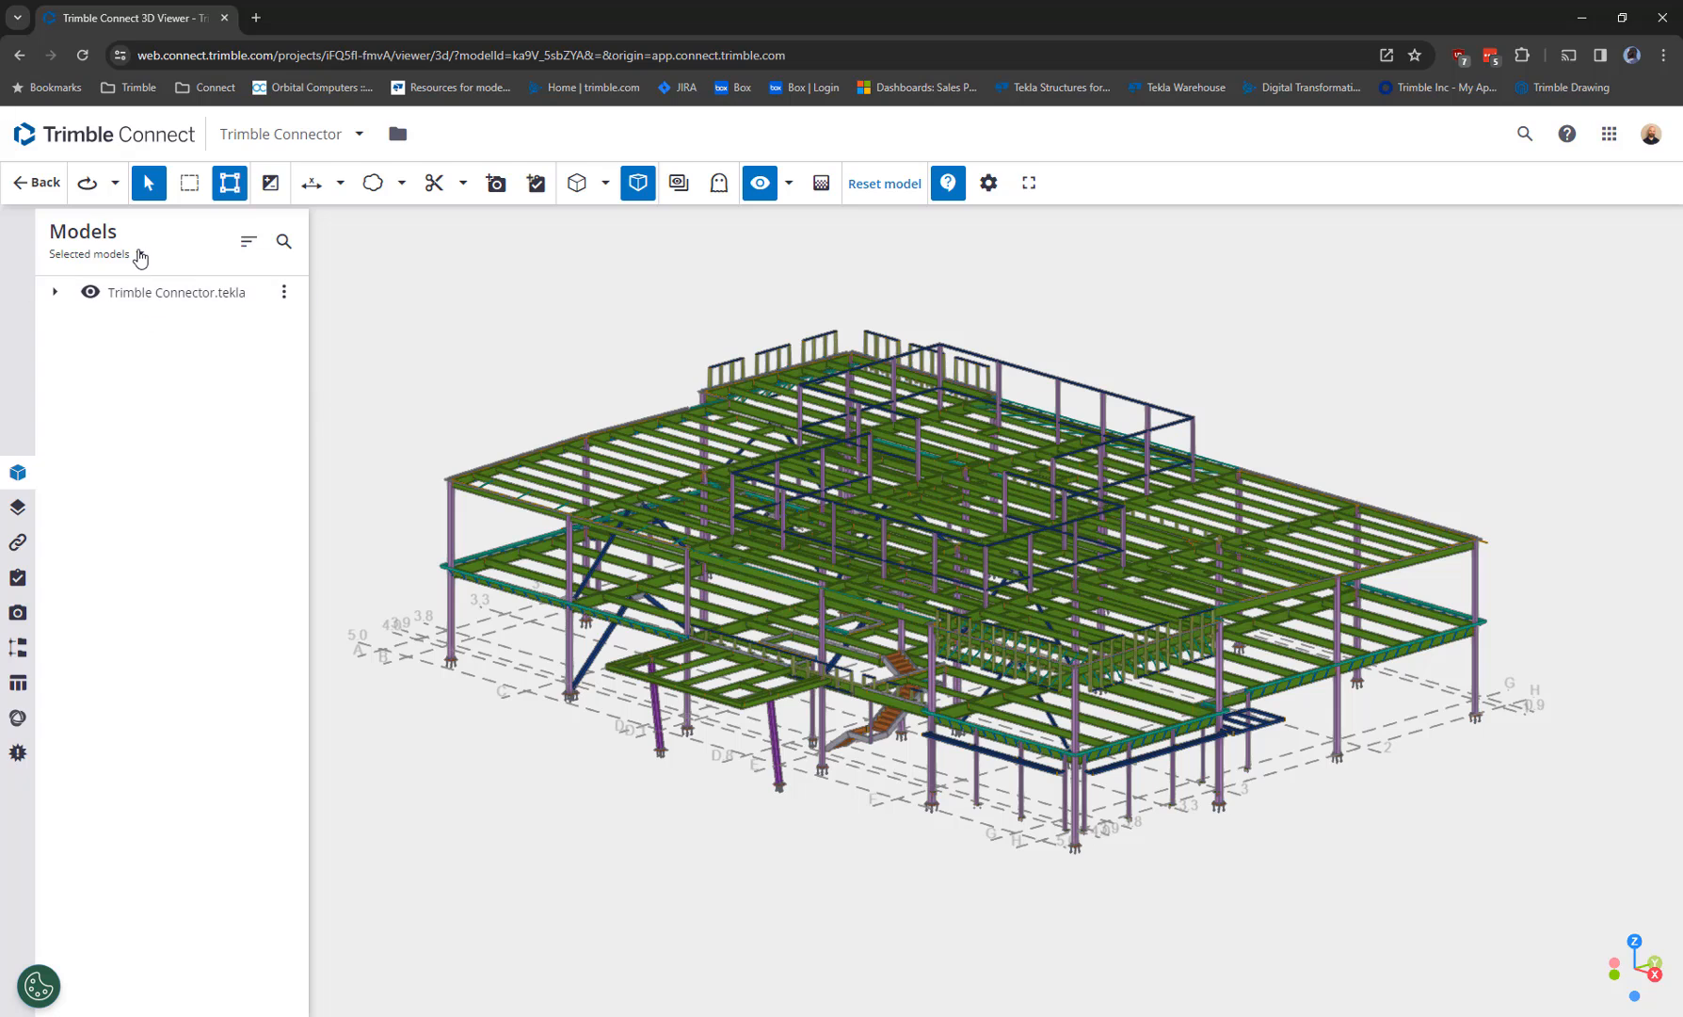
List 'Everything in project', expand Structural, and show then hide the first DXF drawing
click(94, 255)
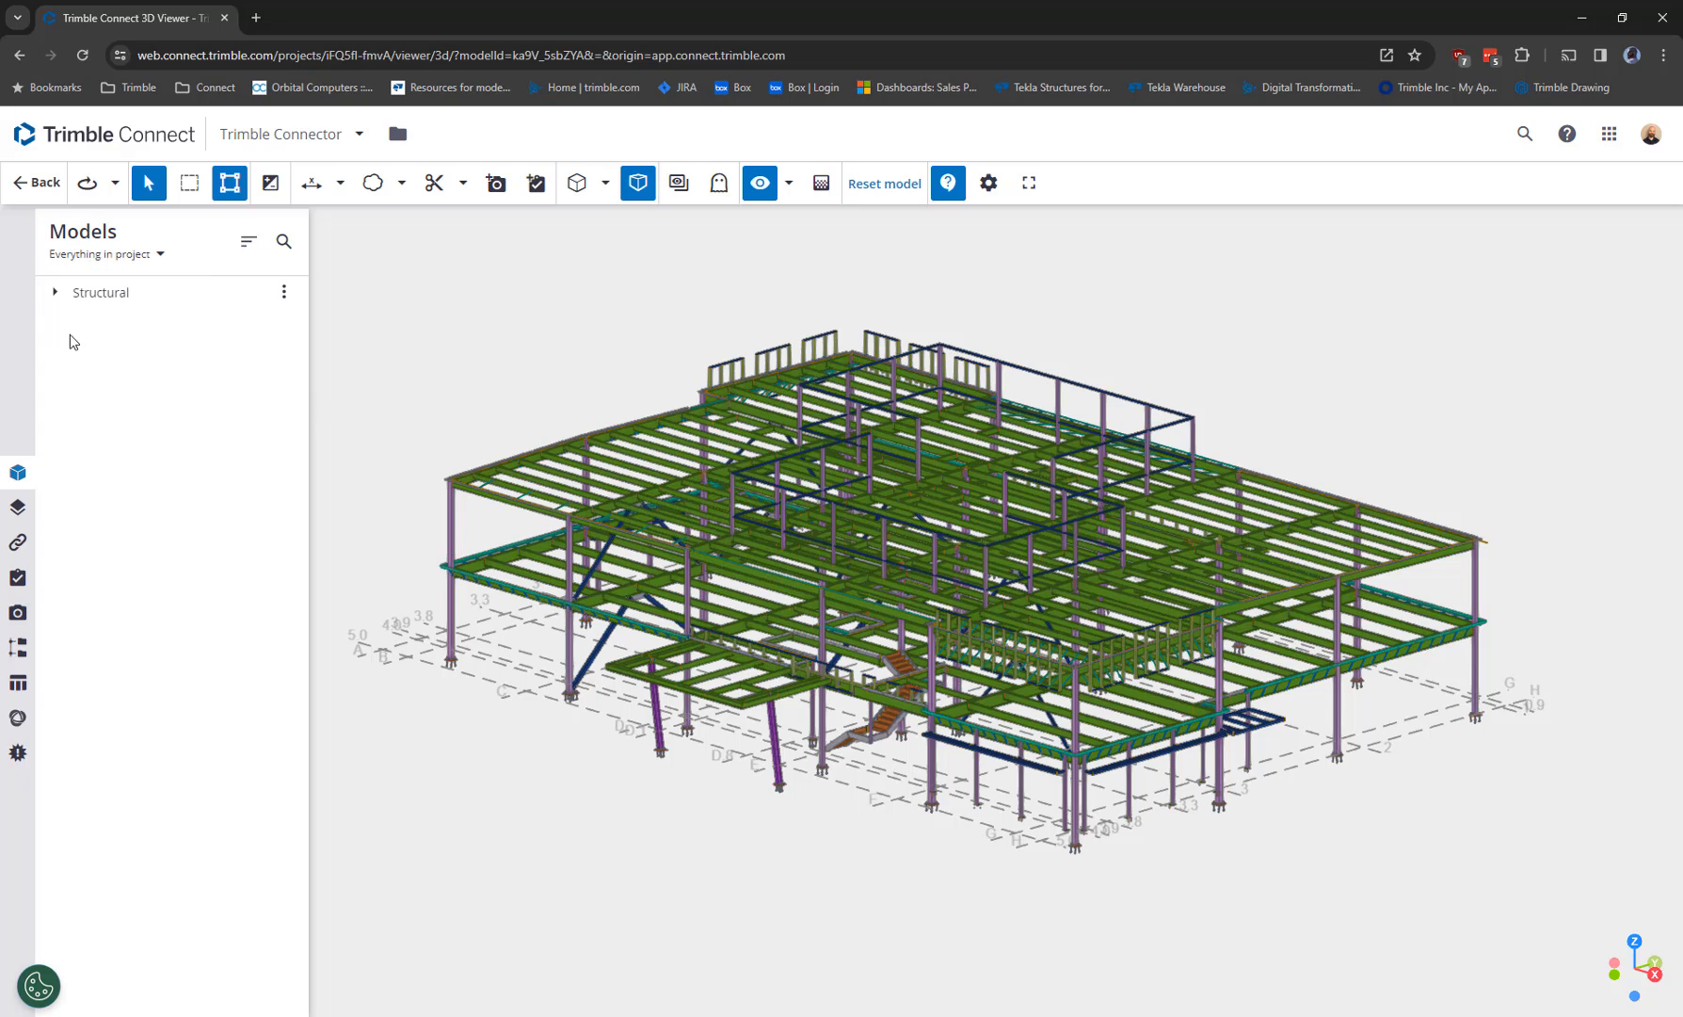
click(54, 291)
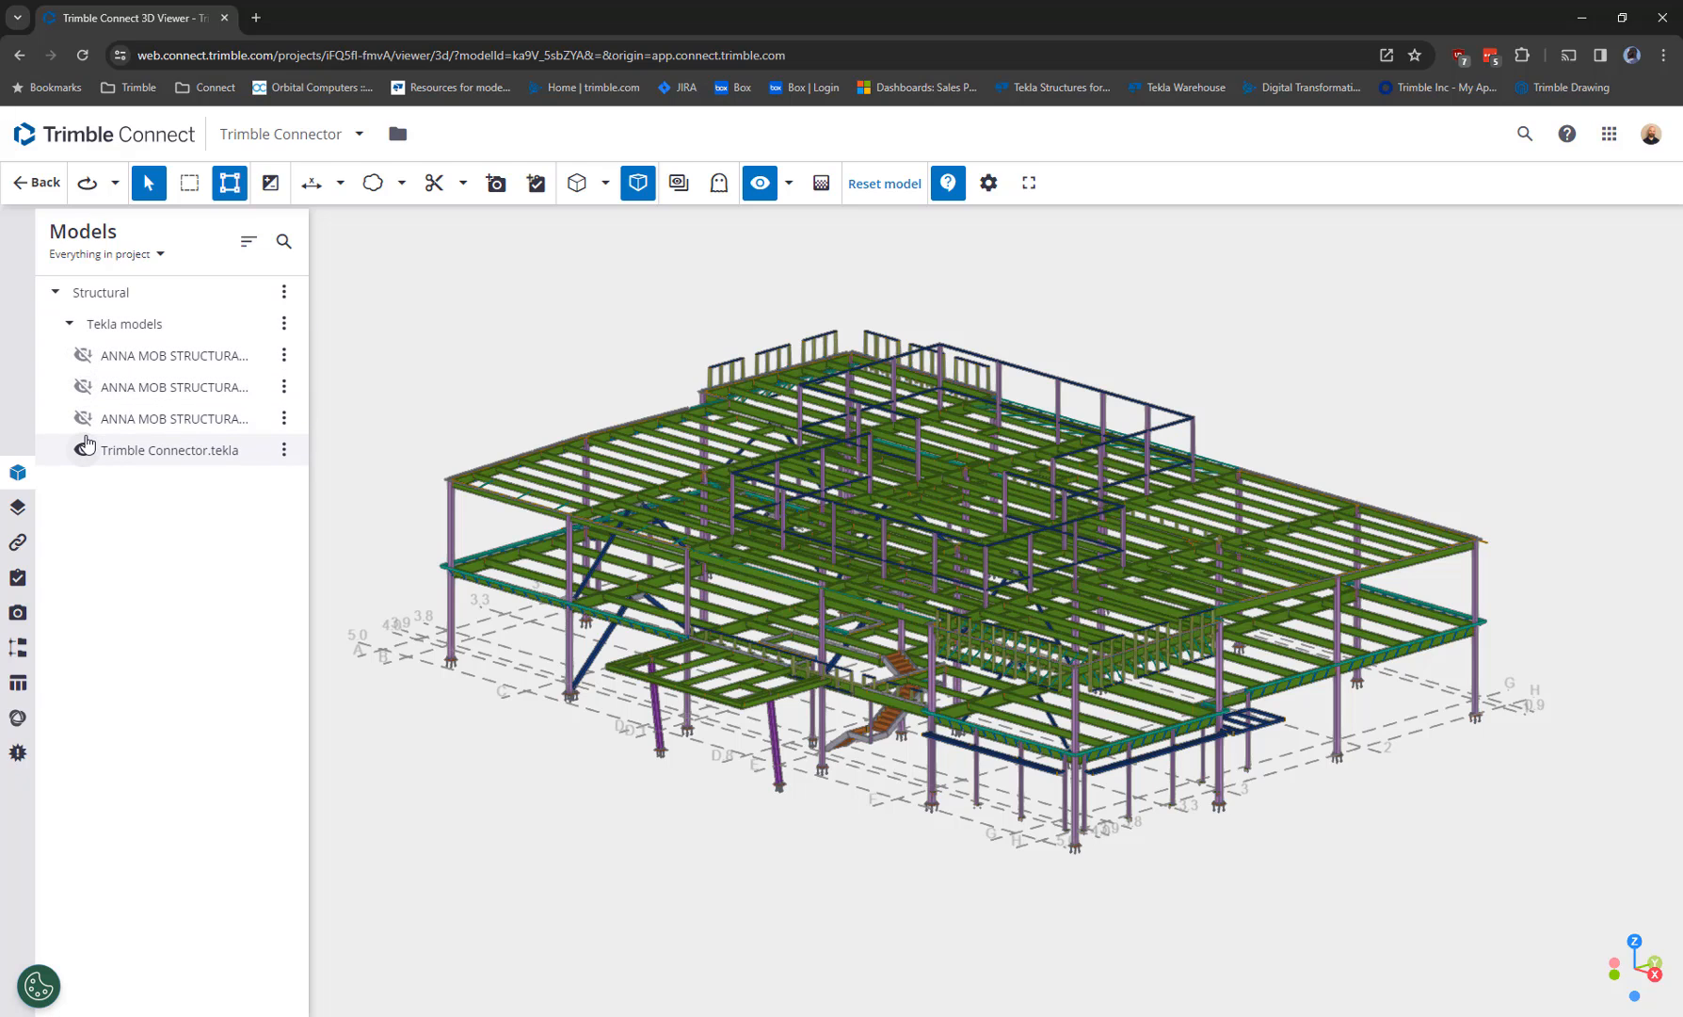
click(78, 450)
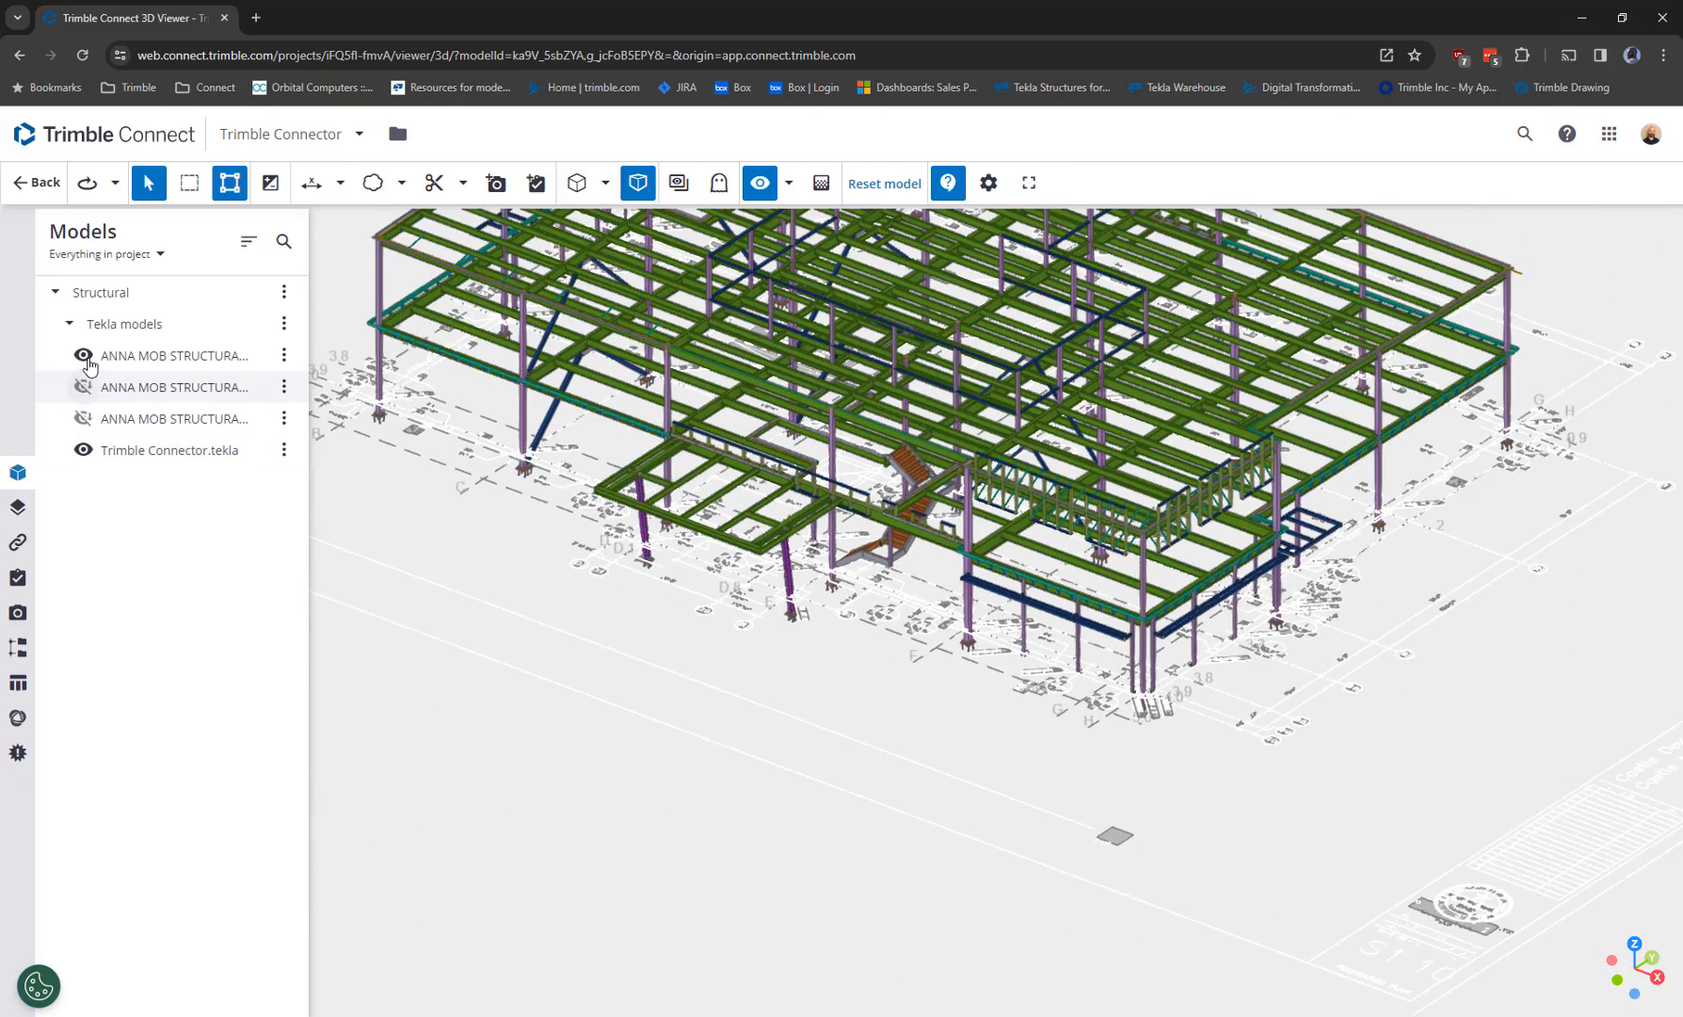
click(83, 355)
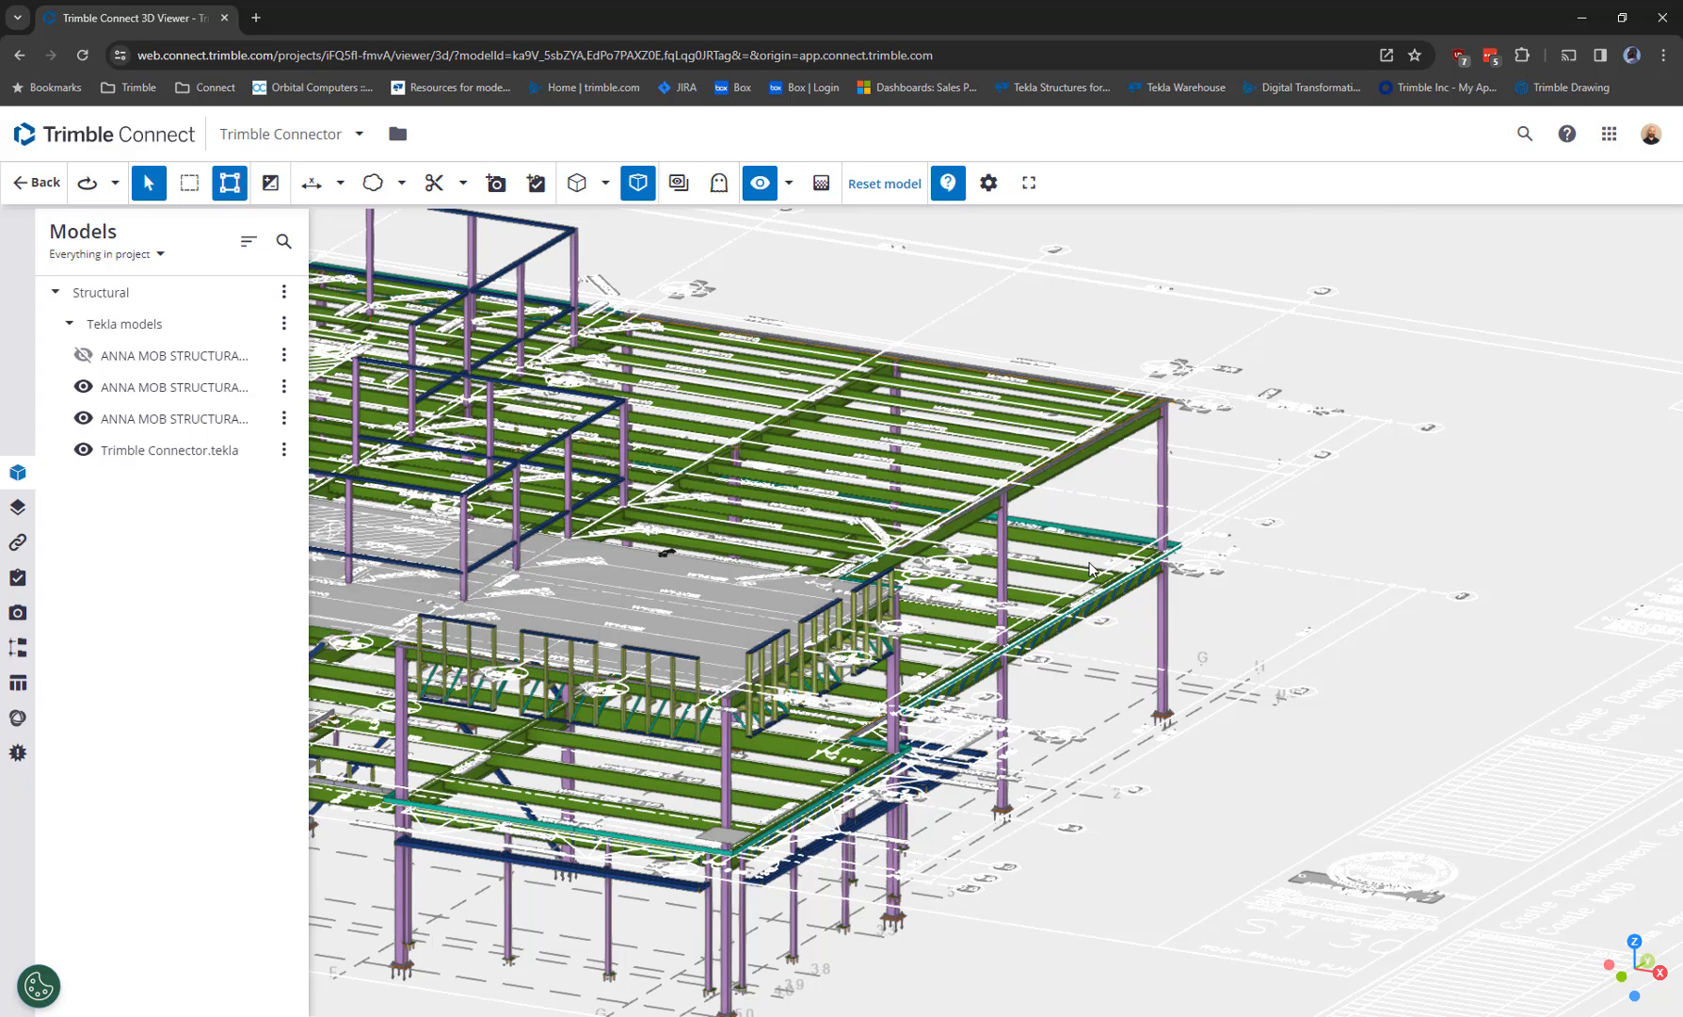
mouse_move(1554, 567)
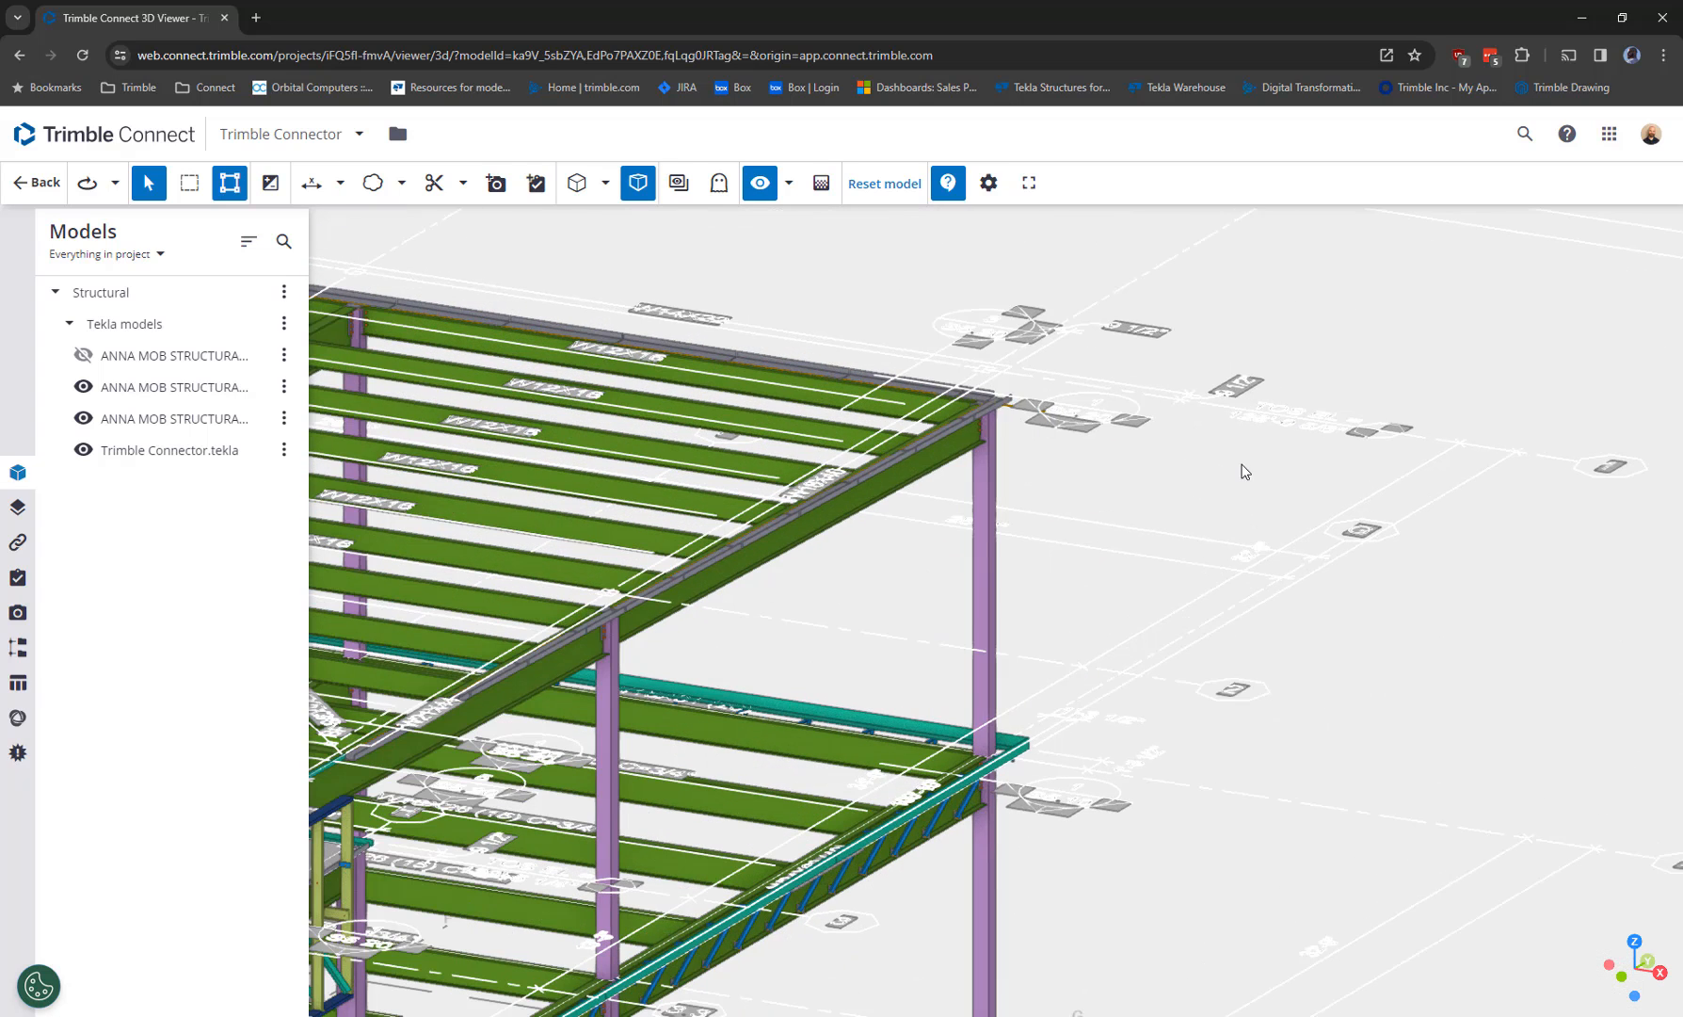
drag(1240, 472, 1003, 354)
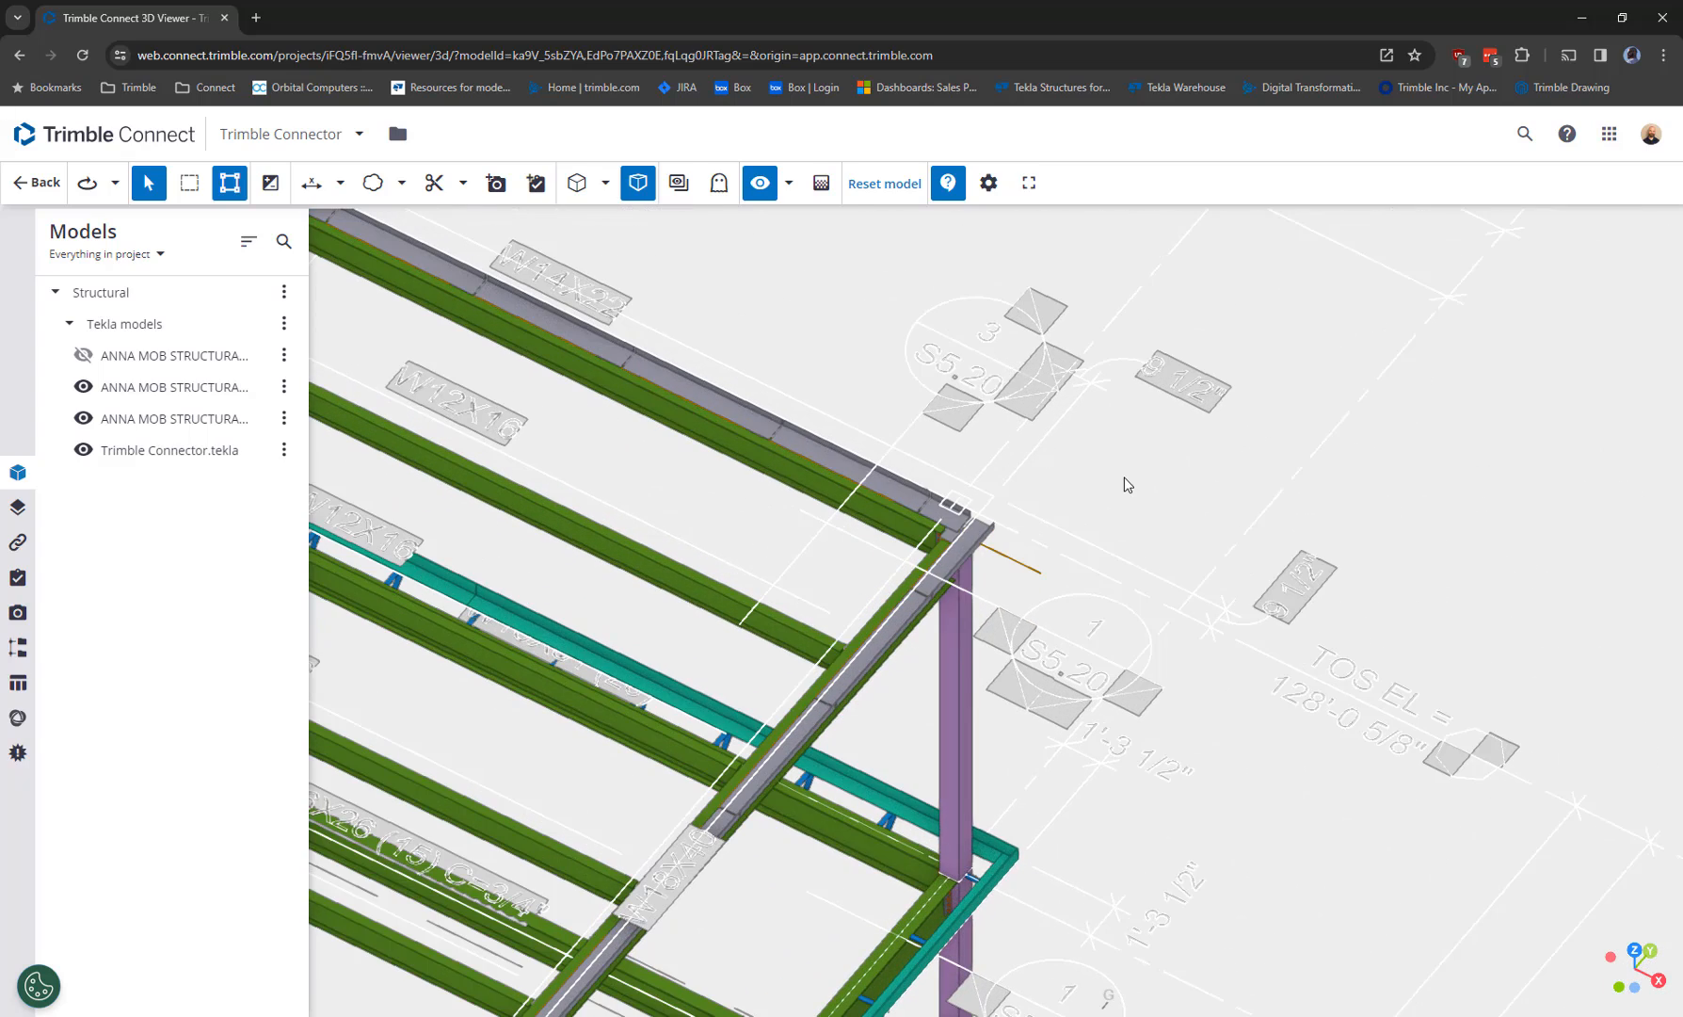
mouse_move(1079, 464)
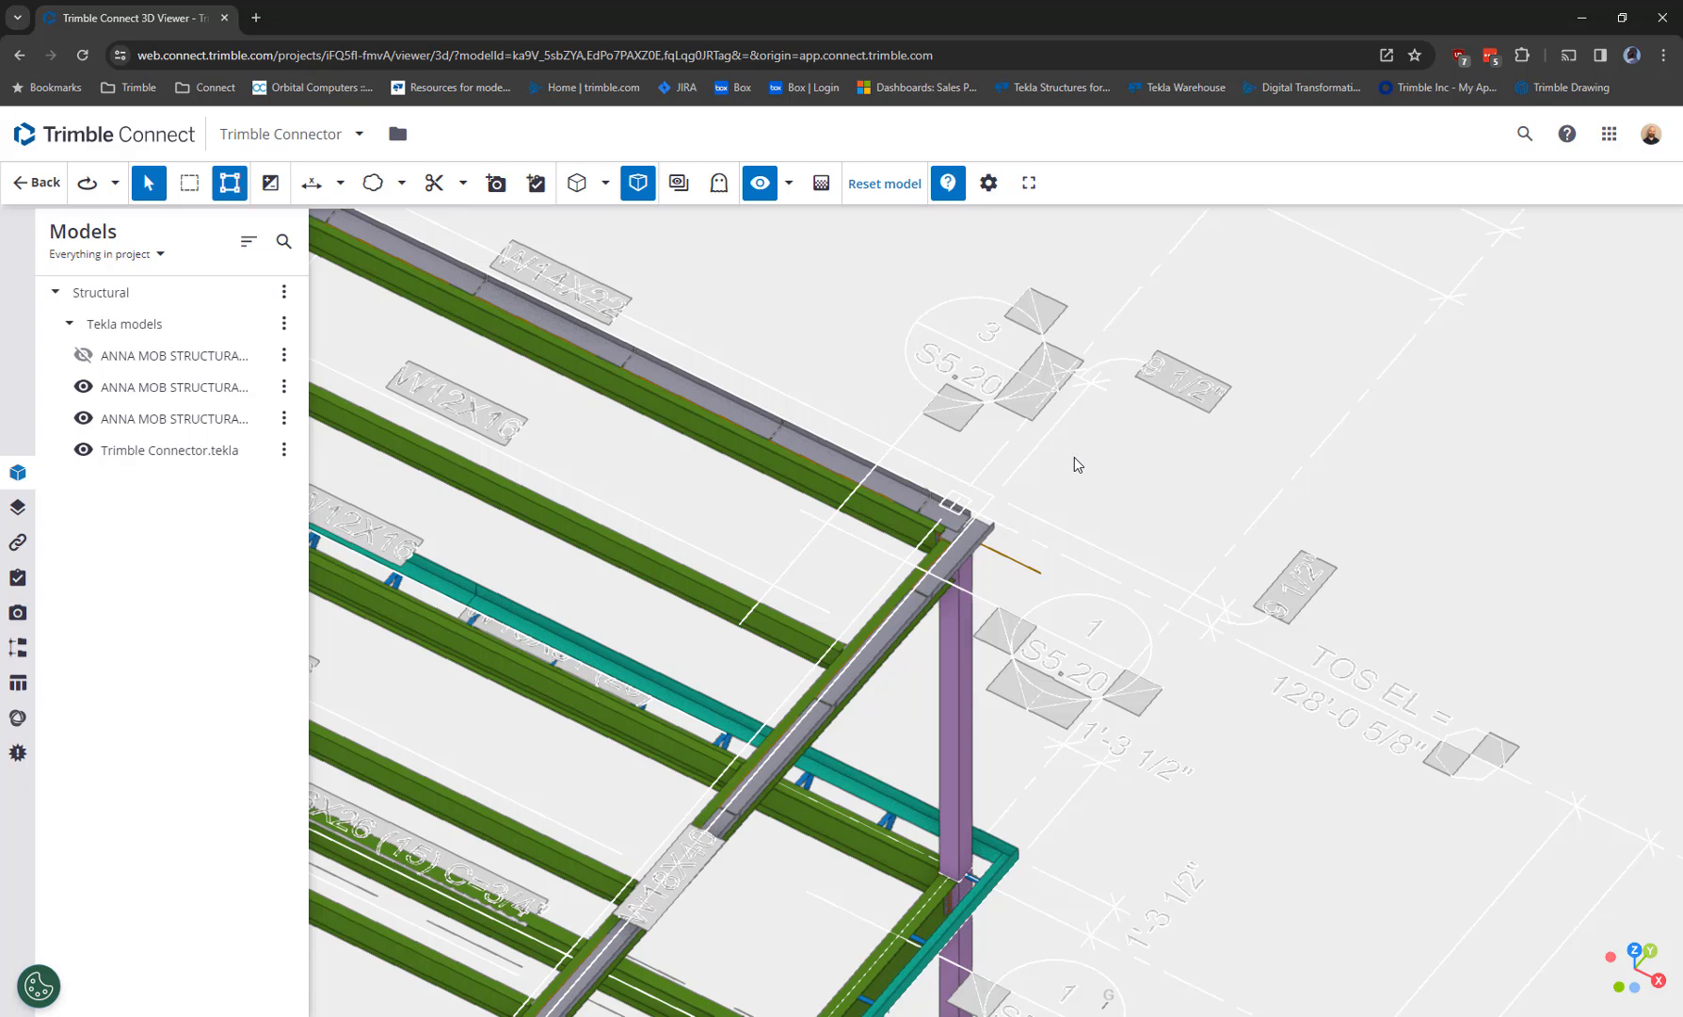
mouse_move(1108, 533)
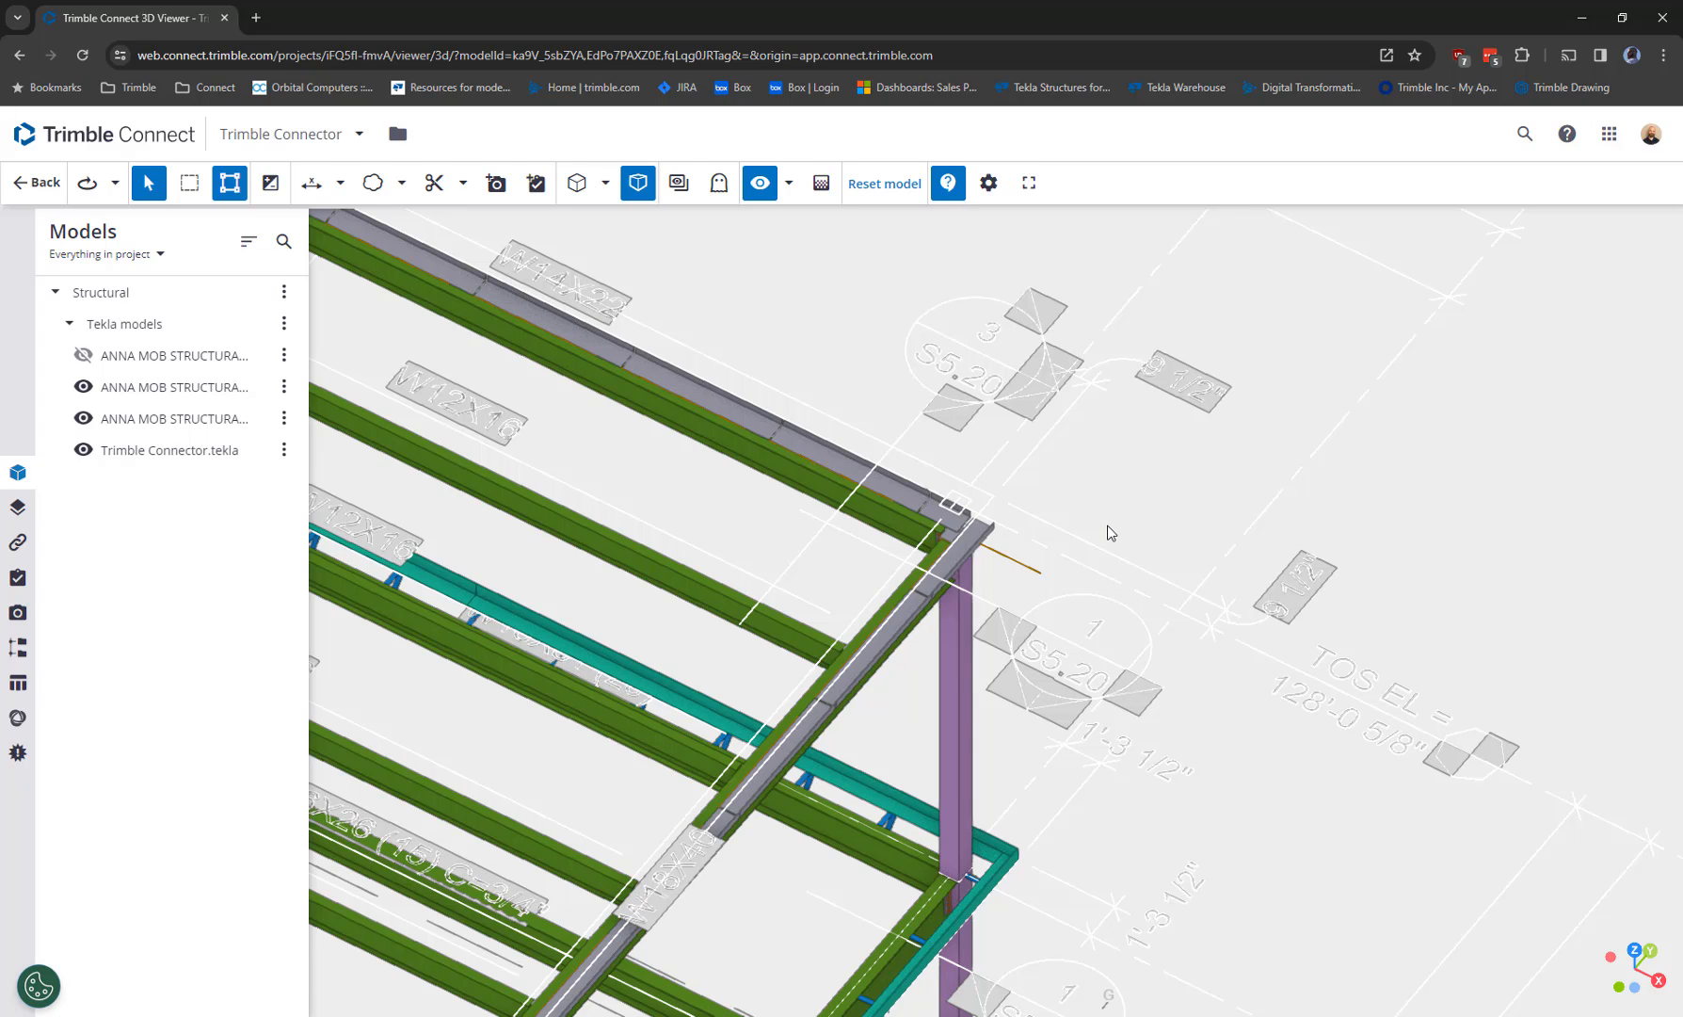
mouse_move(1013, 543)
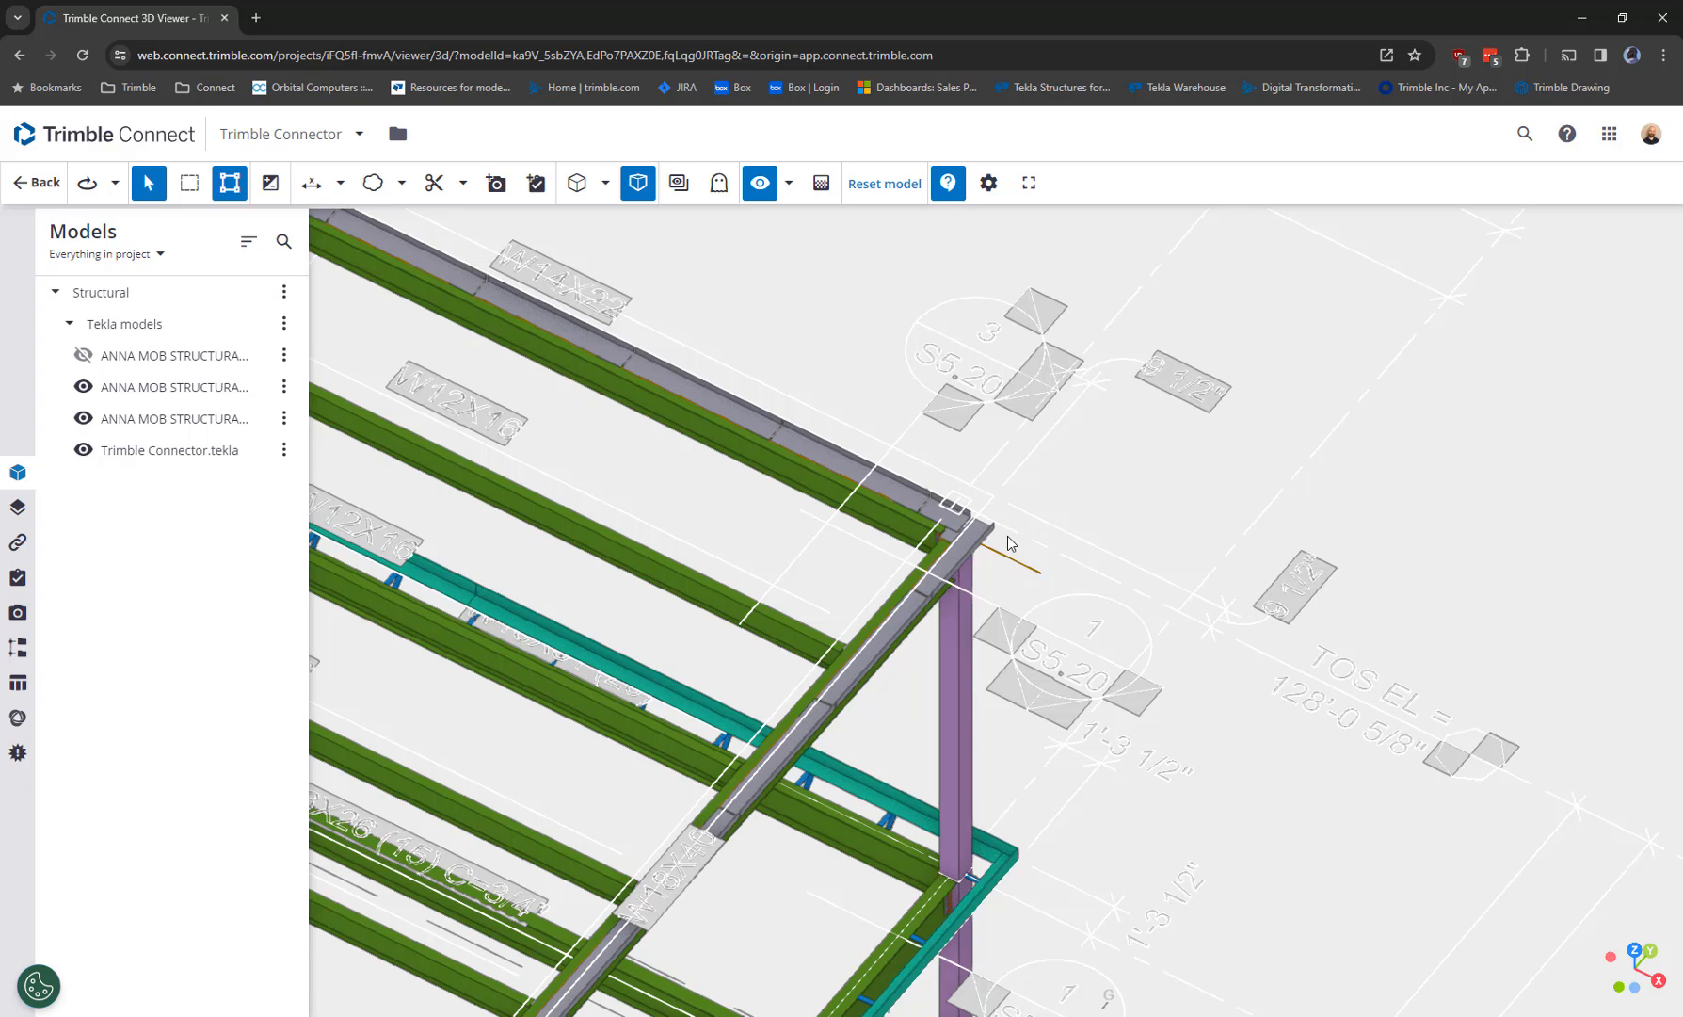
mouse_move(1095, 493)
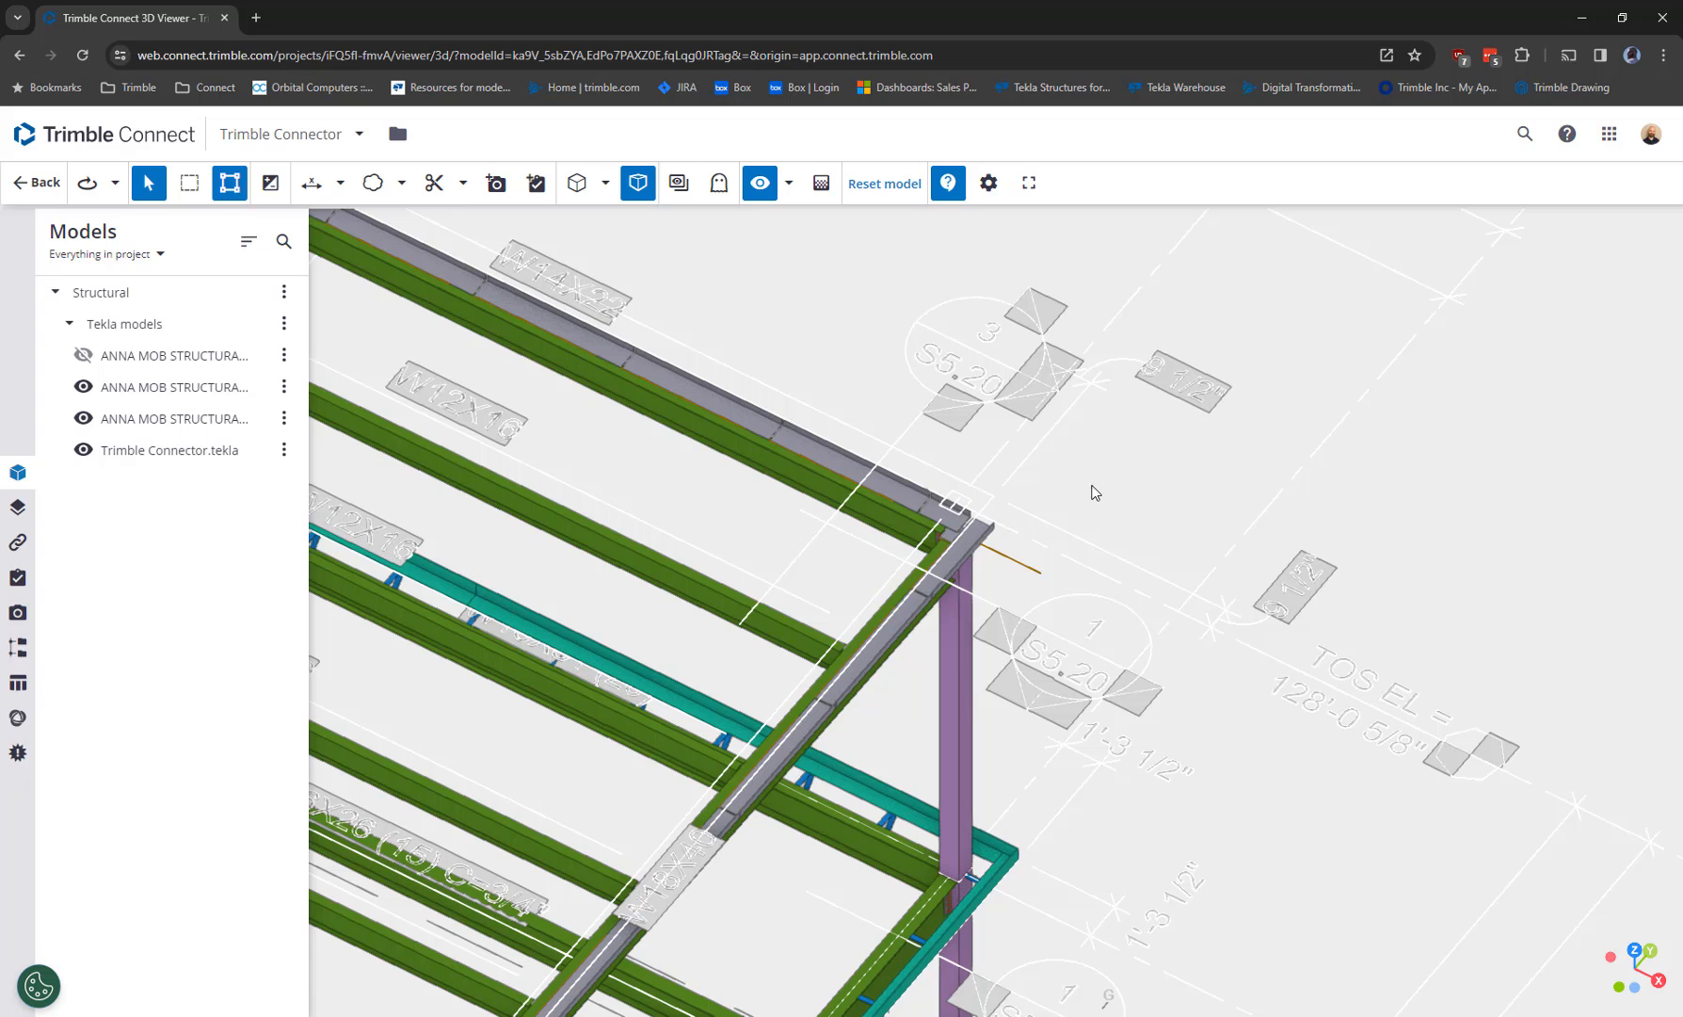
mouse_move(1091, 518)
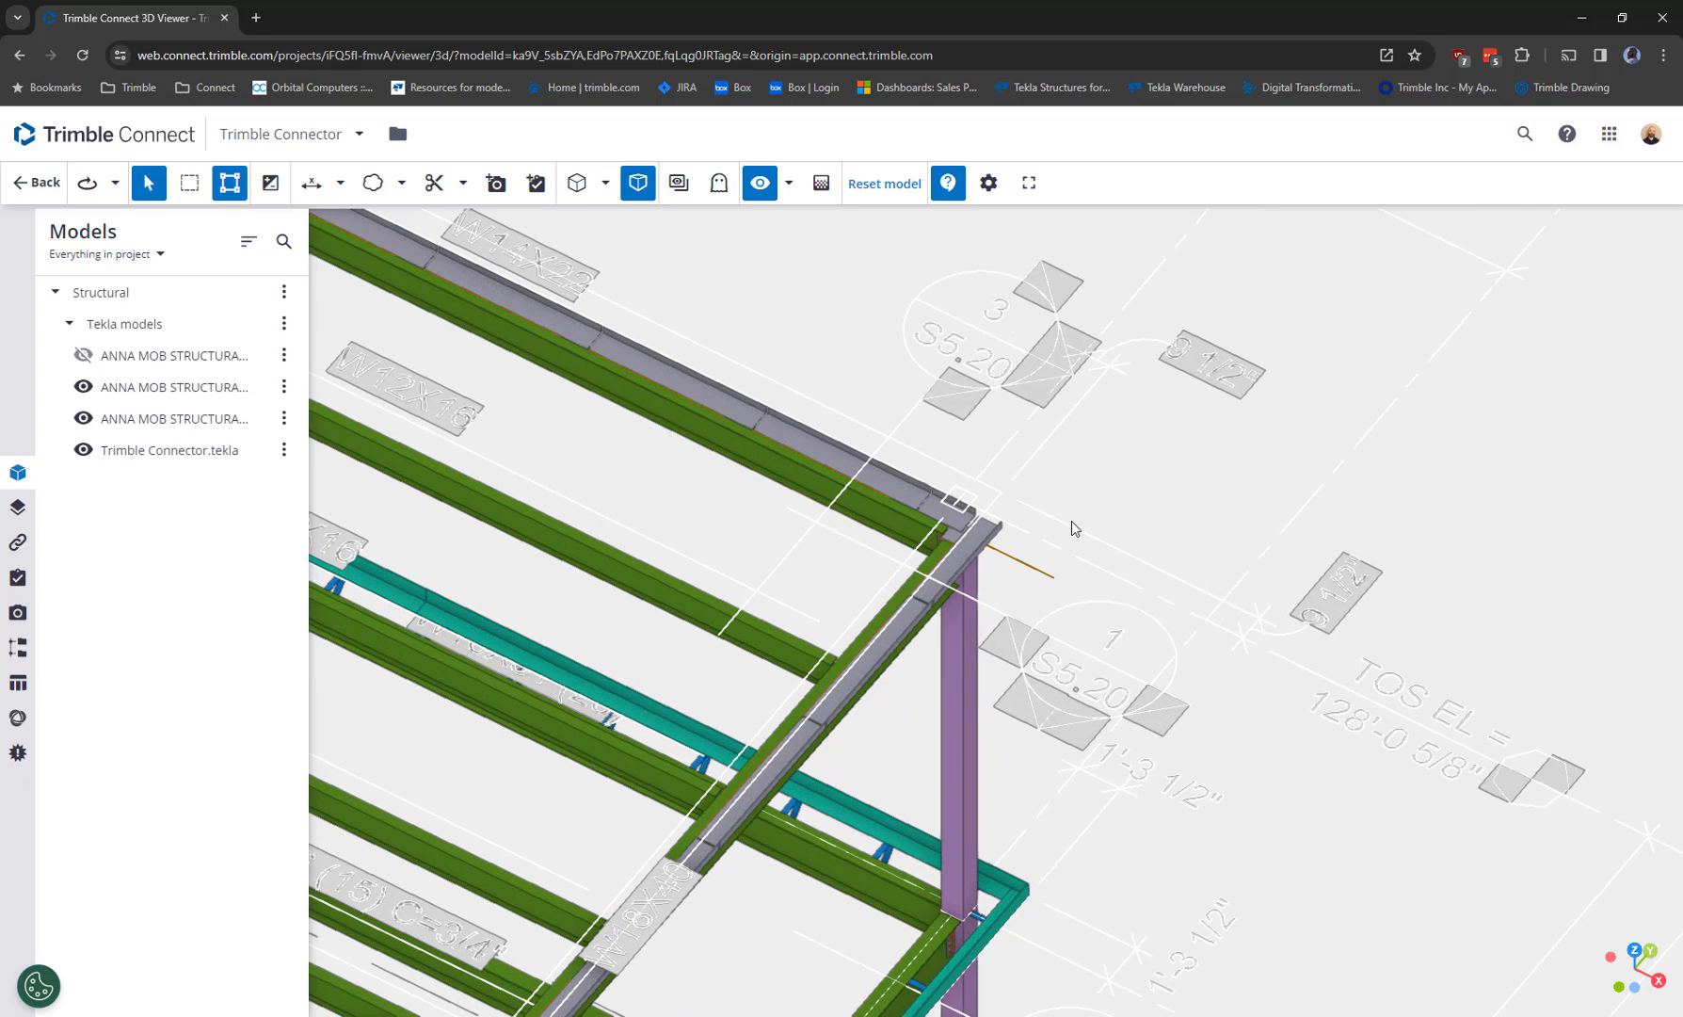
mouse_move(1082, 520)
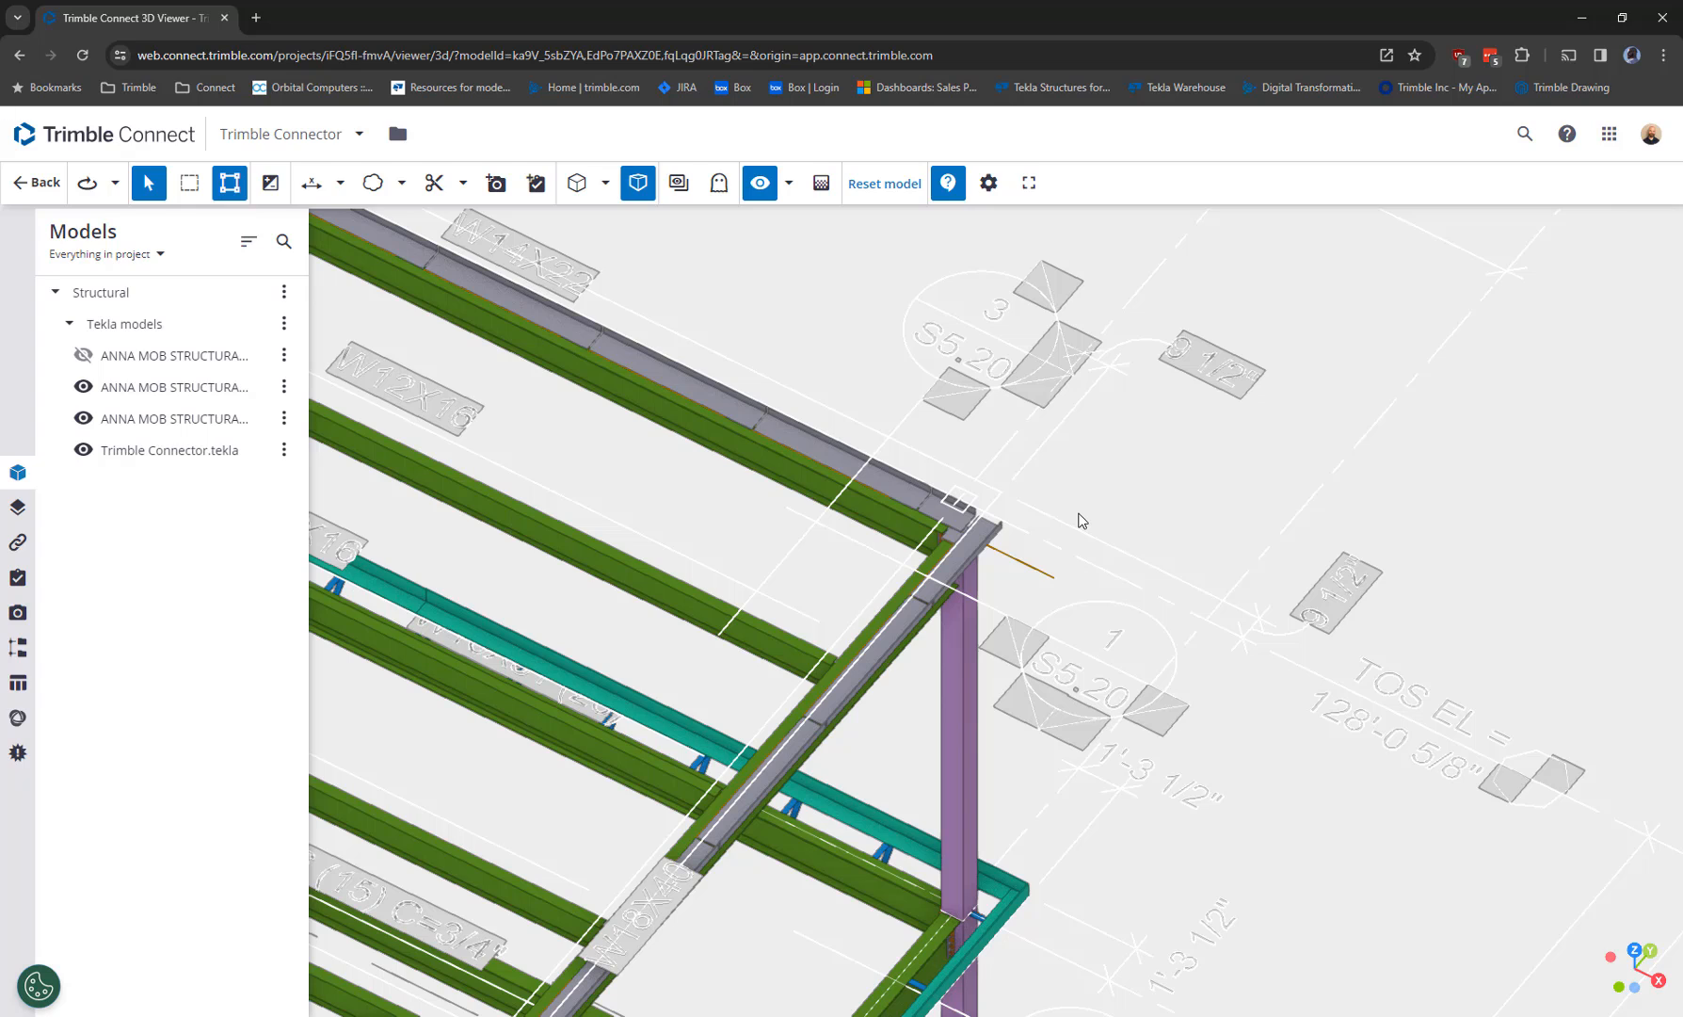
mouse_move(1090, 514)
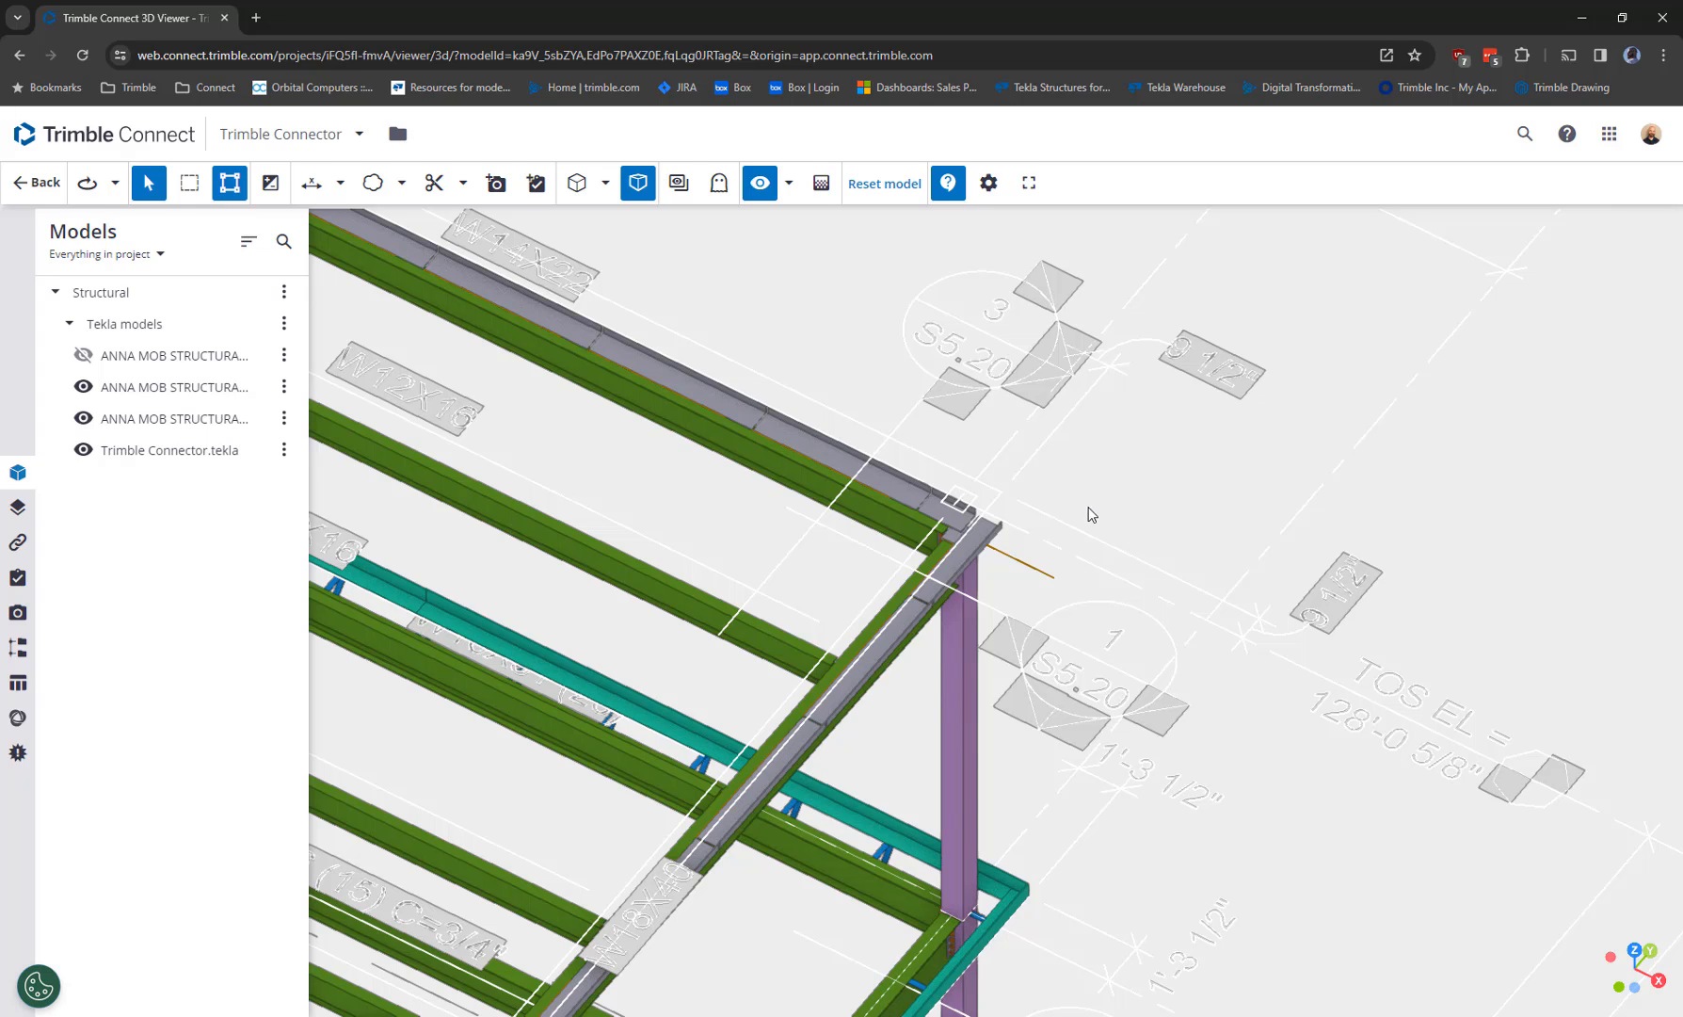